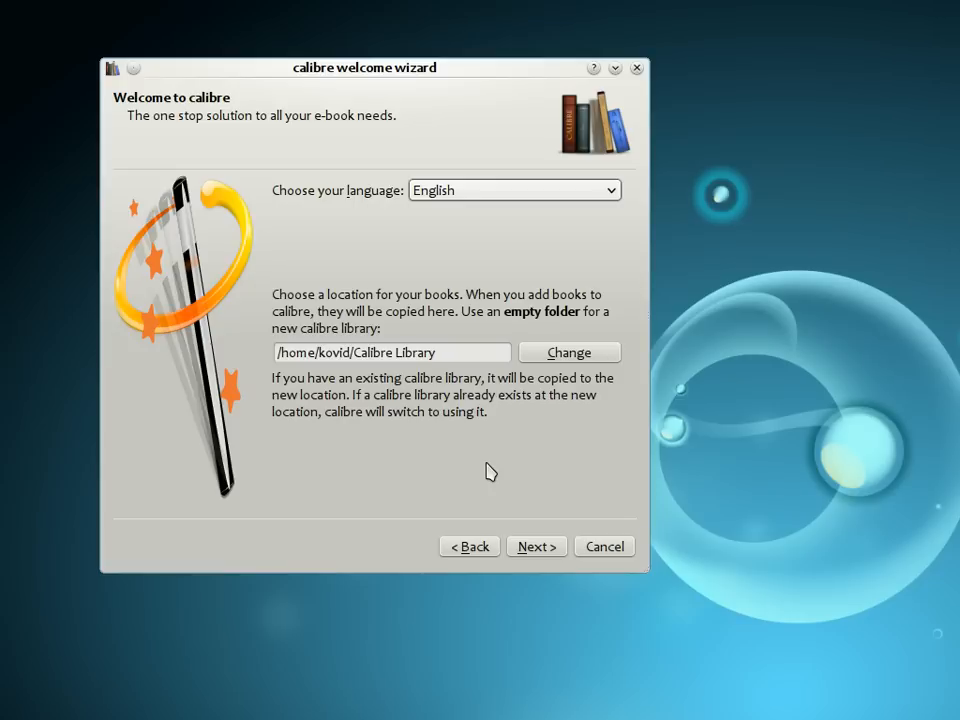
mouse_move(340, 440)
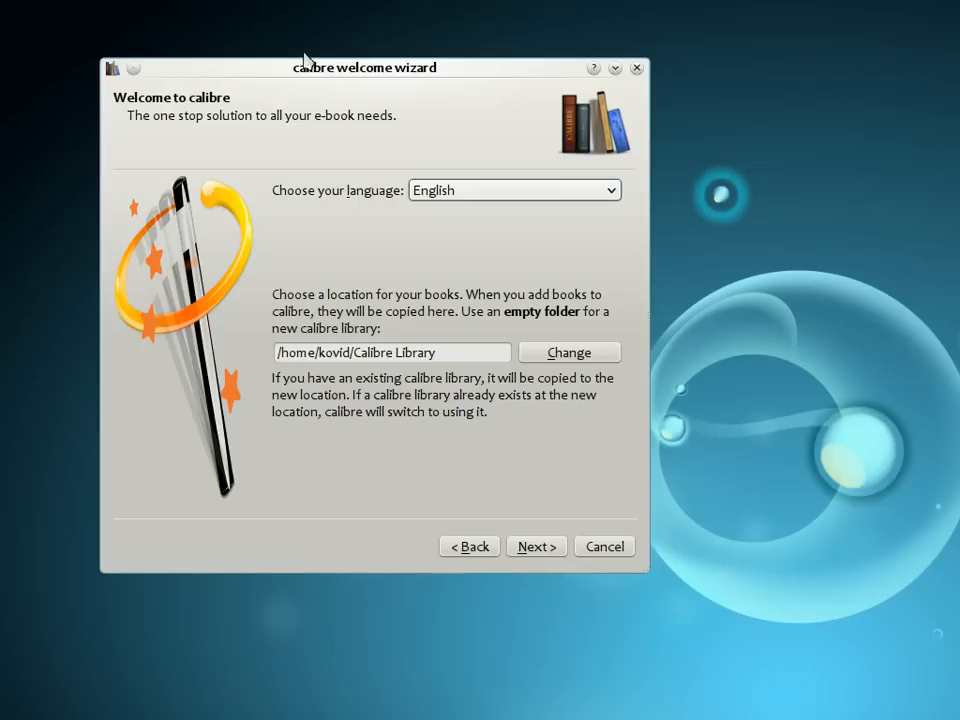
mouse_move(372, 258)
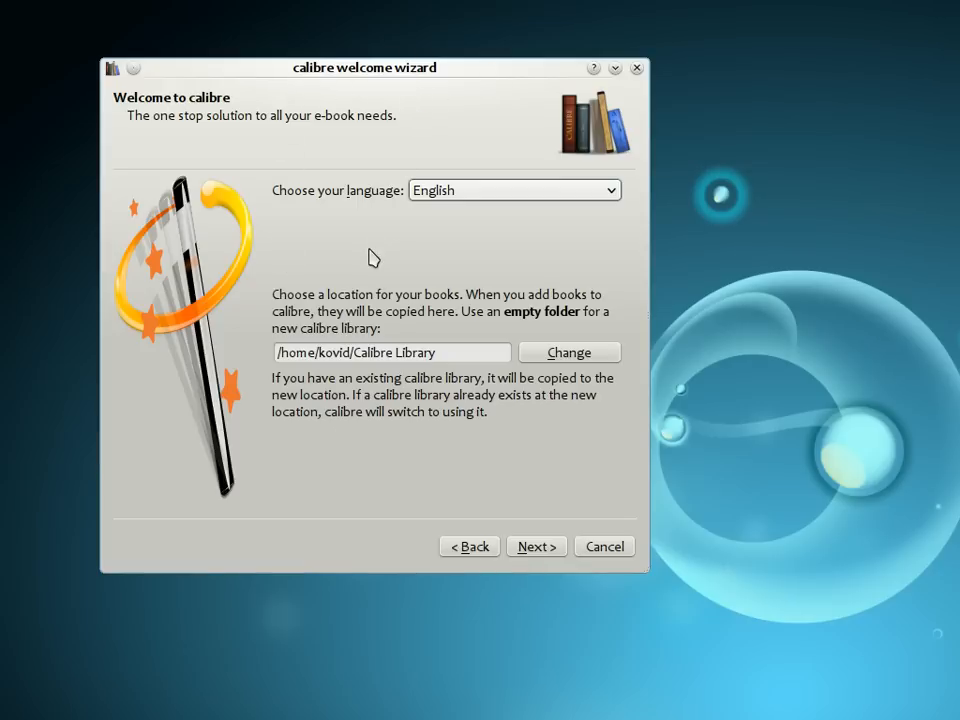
mouse_move(436, 270)
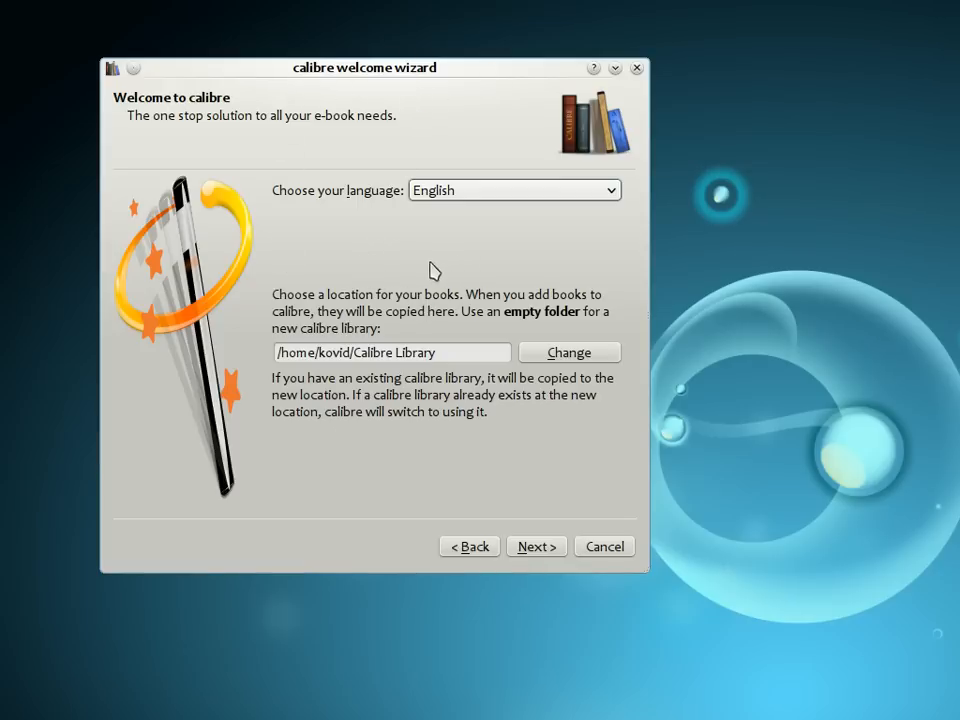
mouse_move(330, 328)
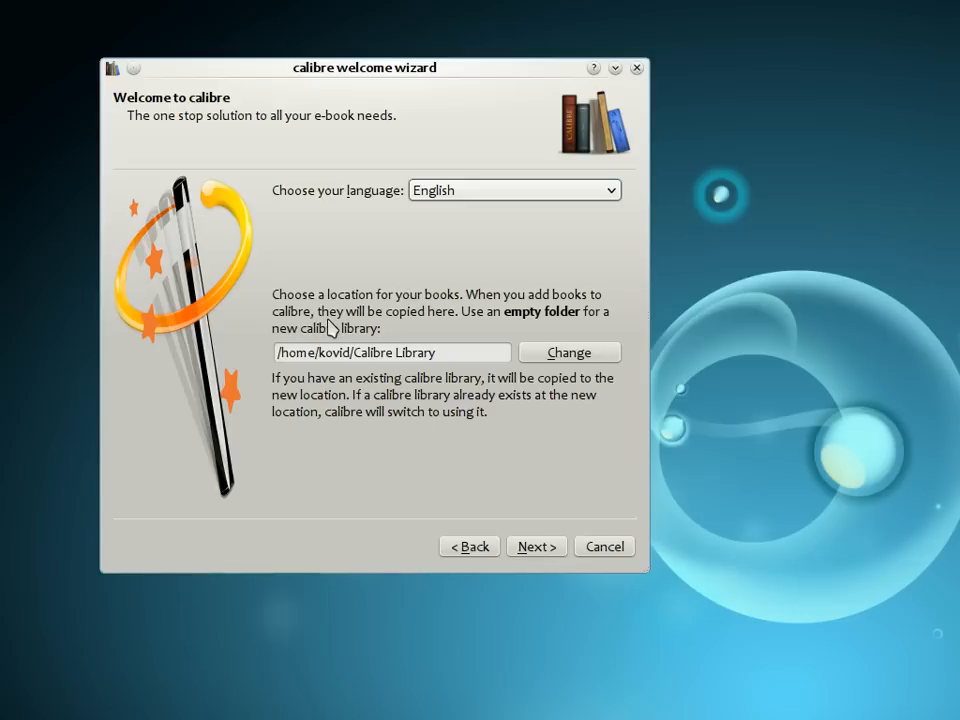
mouse_move(410, 380)
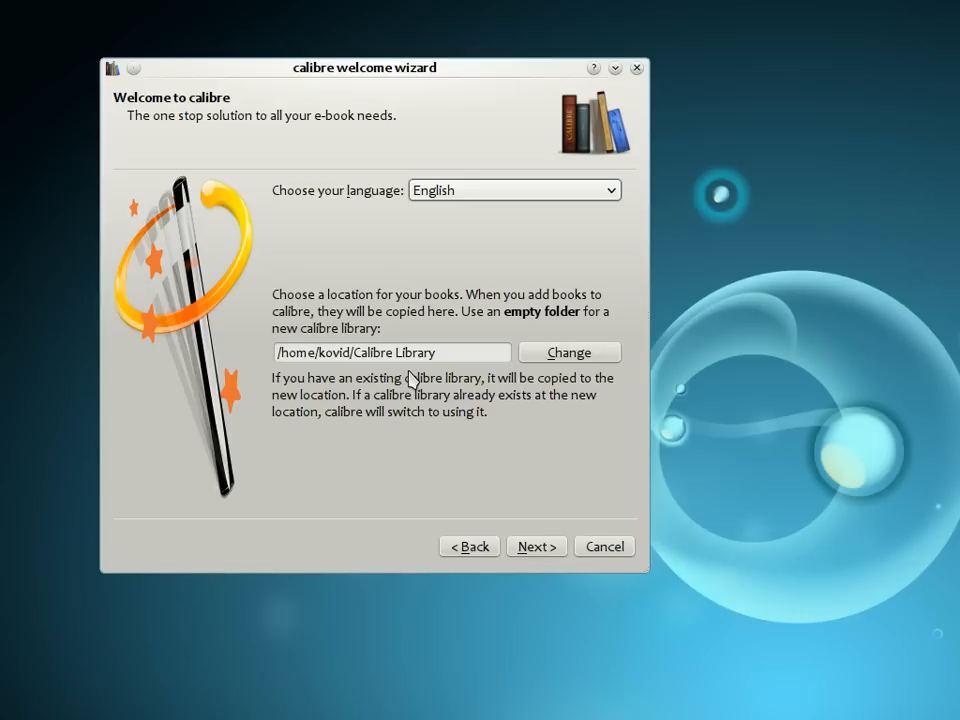
Keep English and /home/kovid/Calibre Library, advancing to the e-book device choice.
left_click(392, 352)
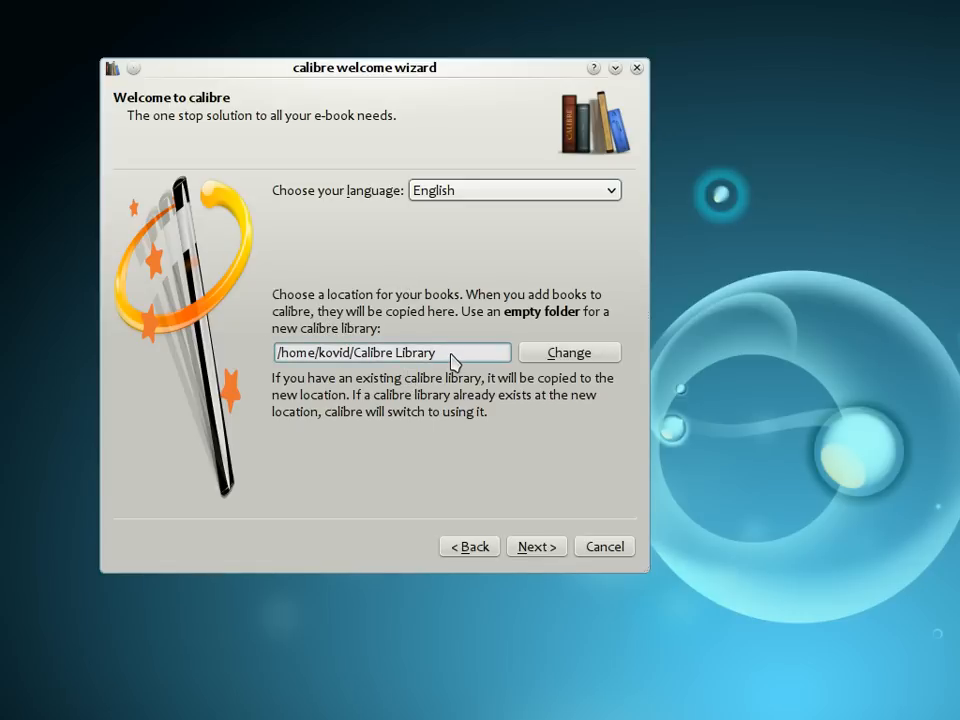
mouse_move(480, 380)
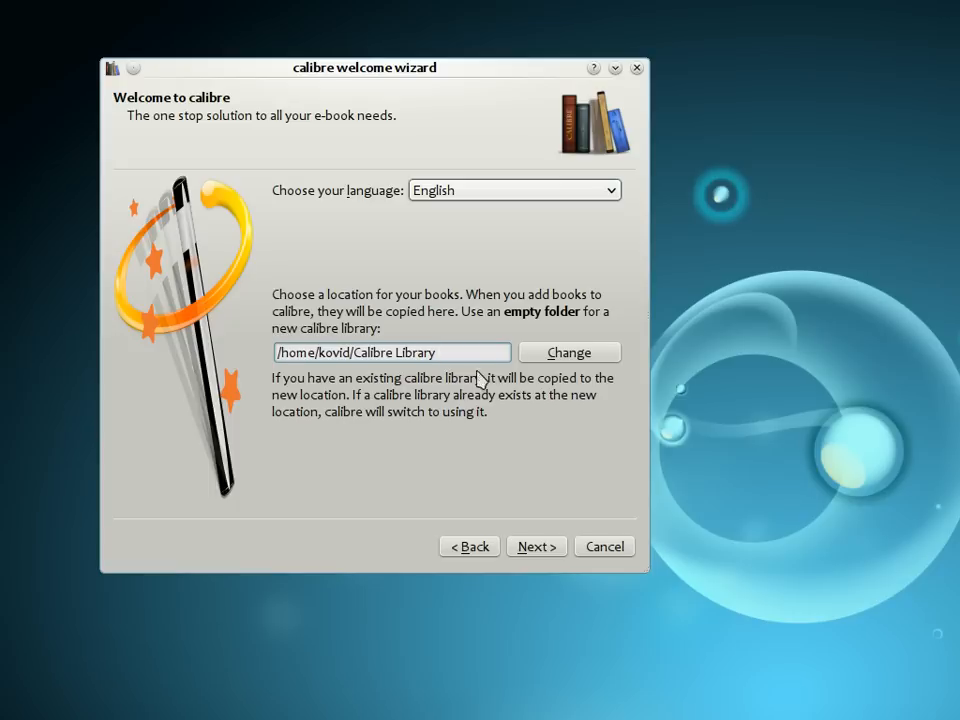
mouse_move(528, 450)
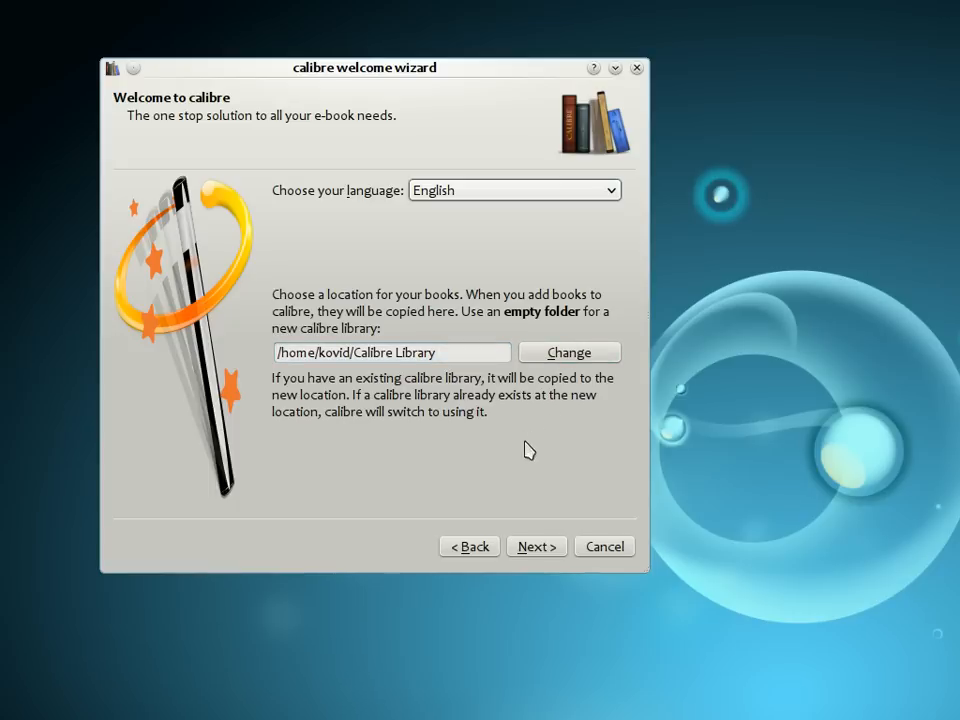
left_click(536, 546)
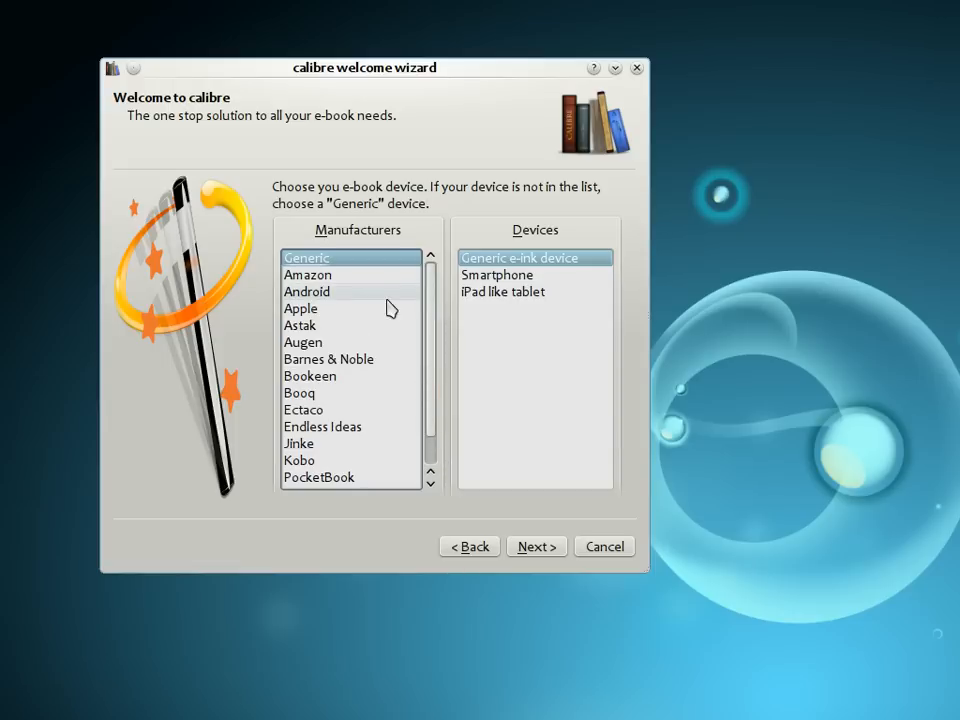
mouse_move(372, 296)
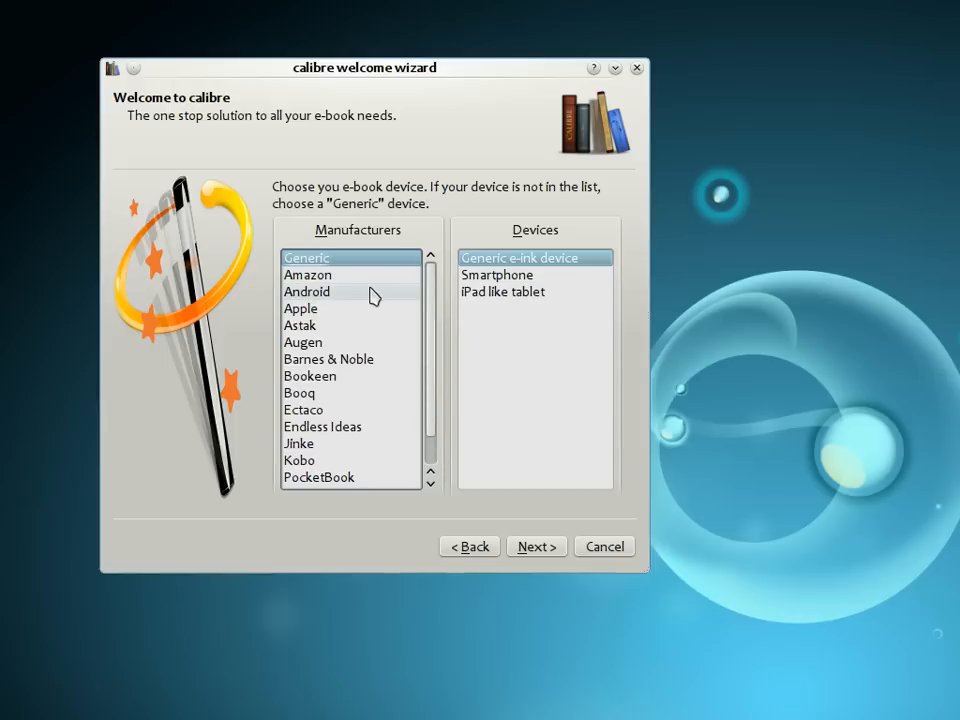
Browse Android, Apple and SONY device options, then return to the Generic choices.
left_click(308, 292)
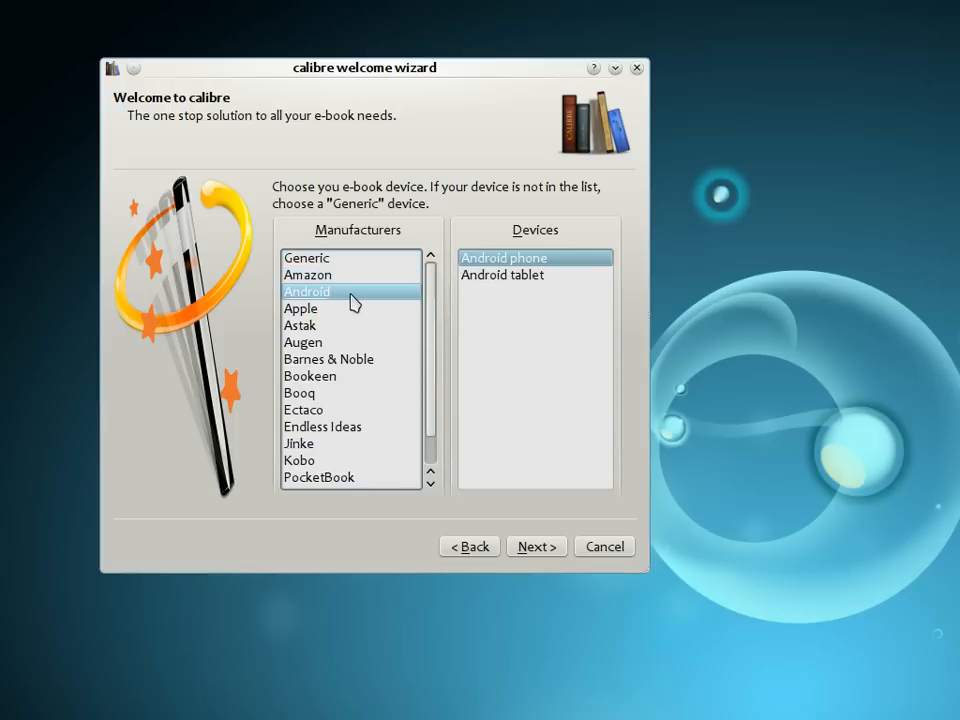
mouse_move(344, 312)
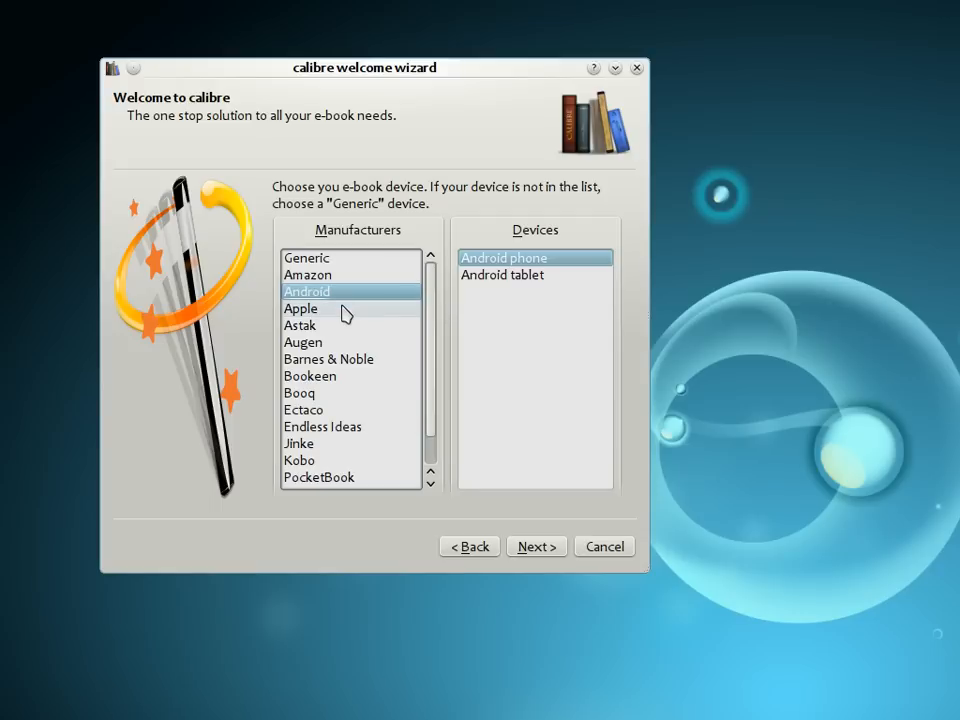
left_click(300, 308)
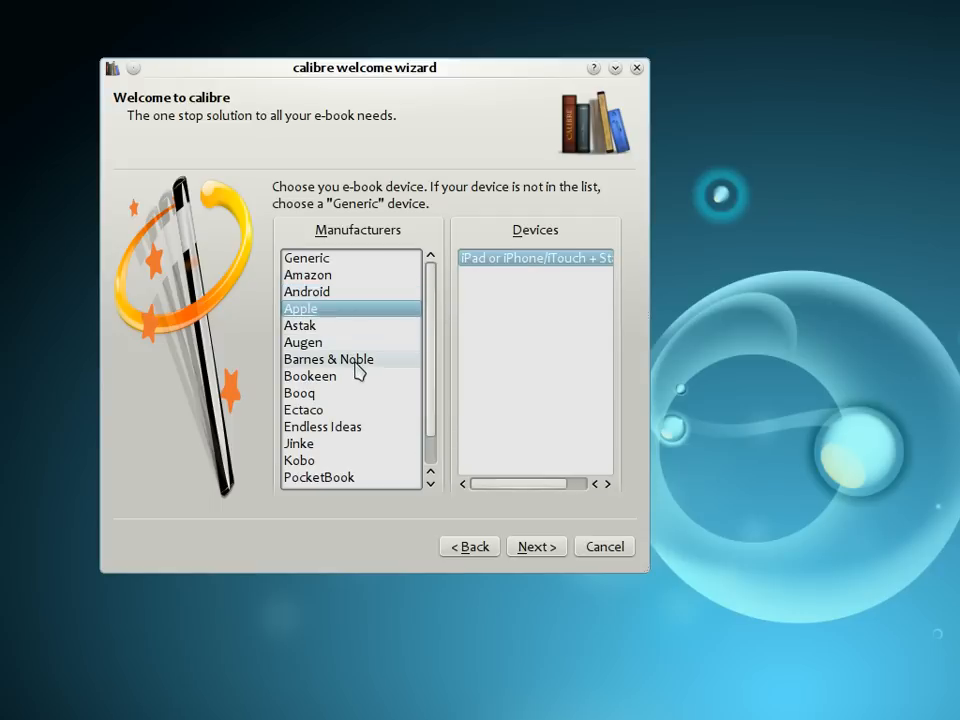
left_click(328, 358)
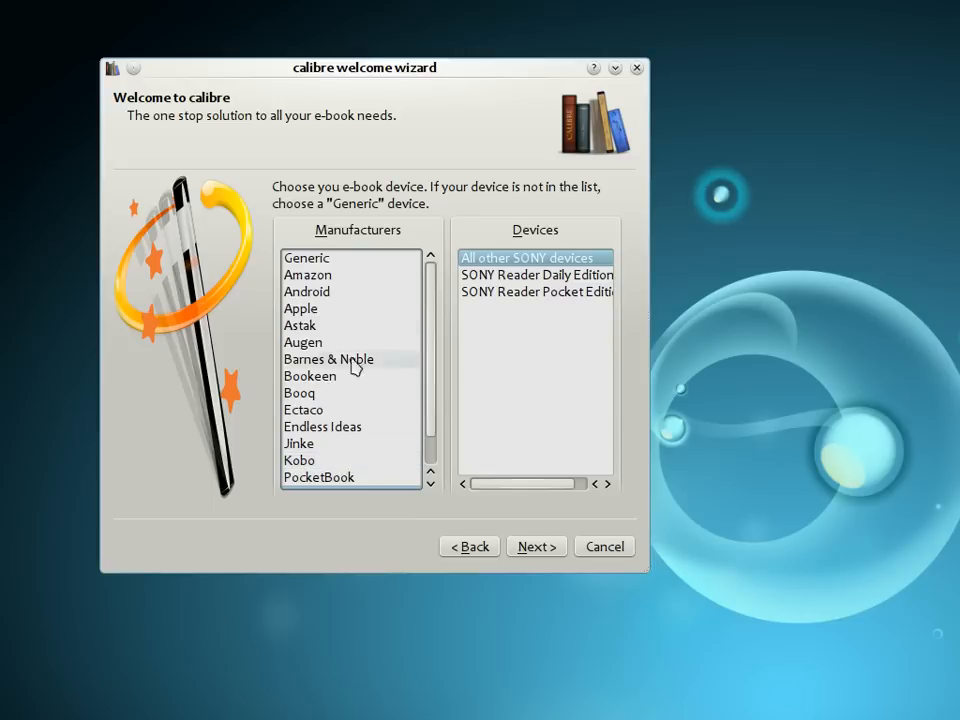
left_click(308, 256)
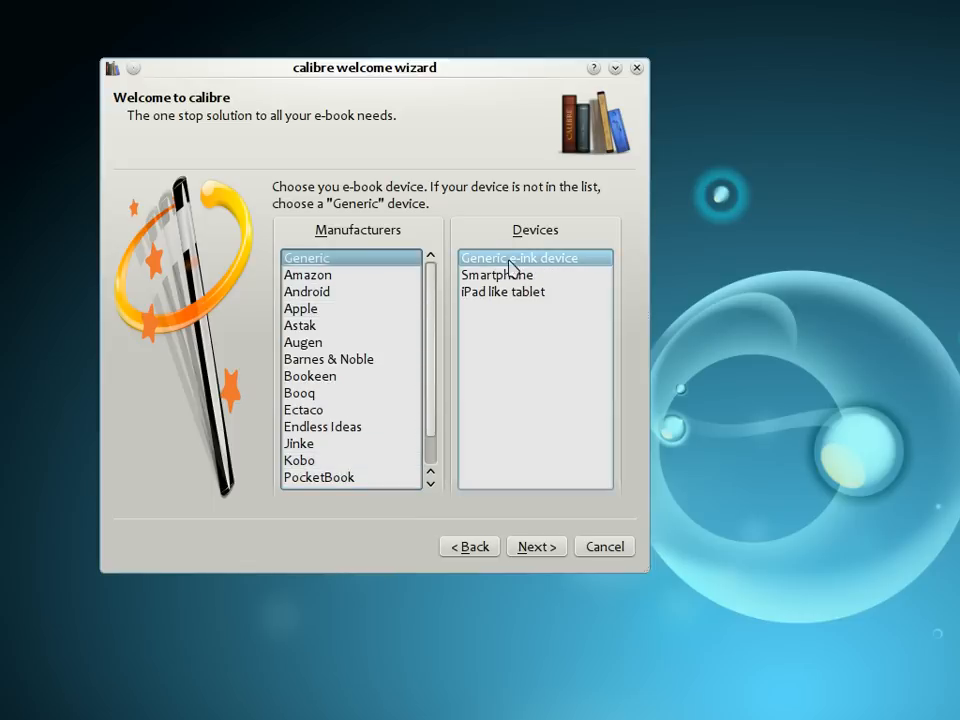
mouse_move(550, 280)
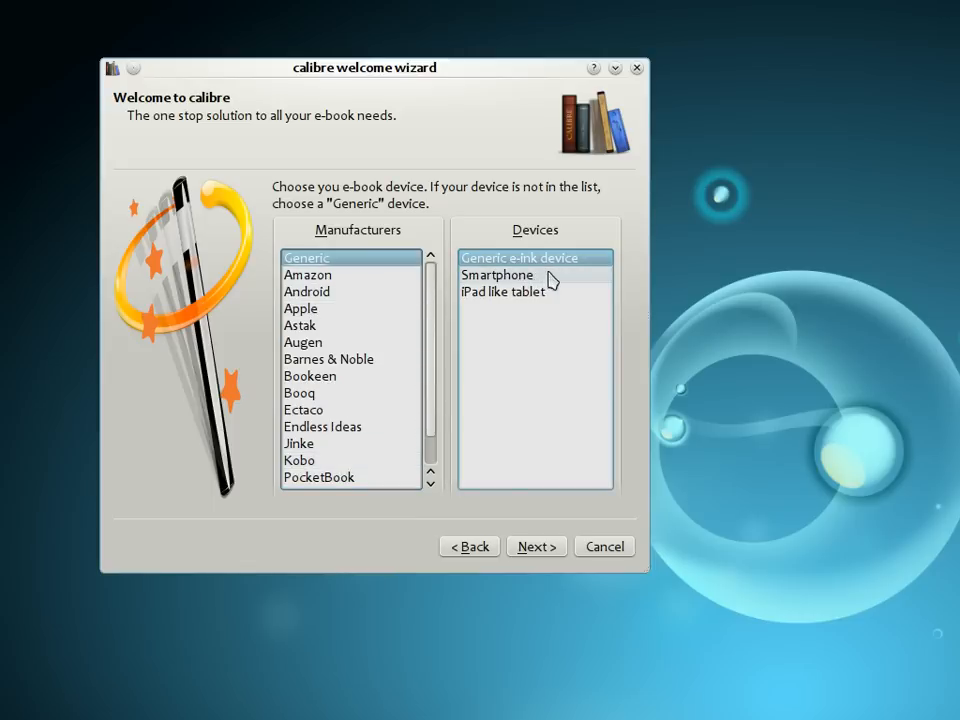
mouse_move(548, 358)
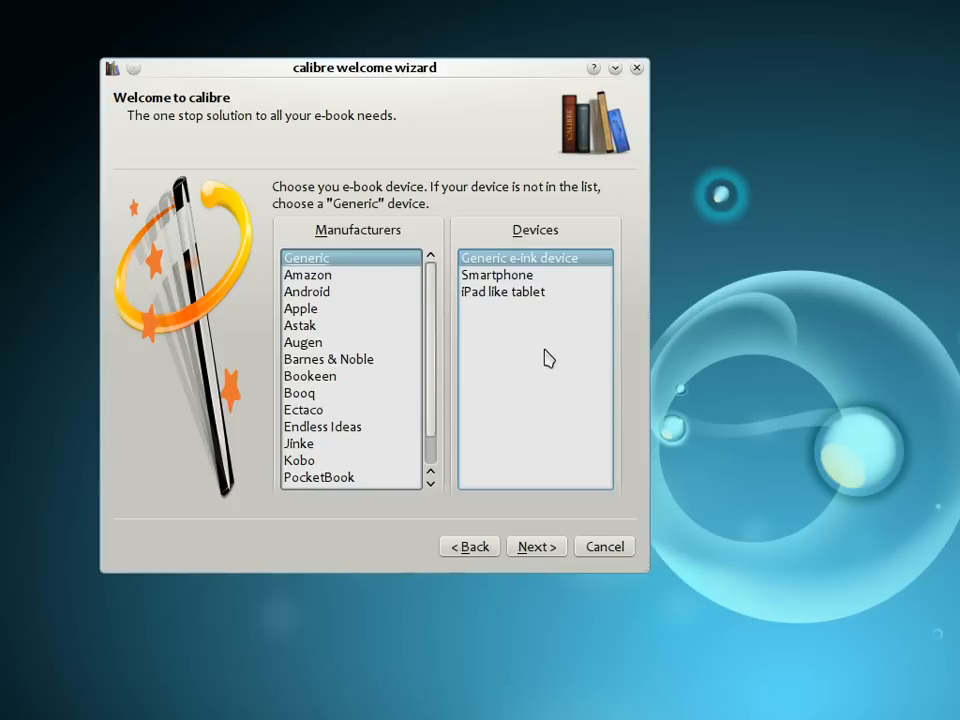
Finish setup with the Generic e-ink device and load the demo library.
left_click(536, 546)
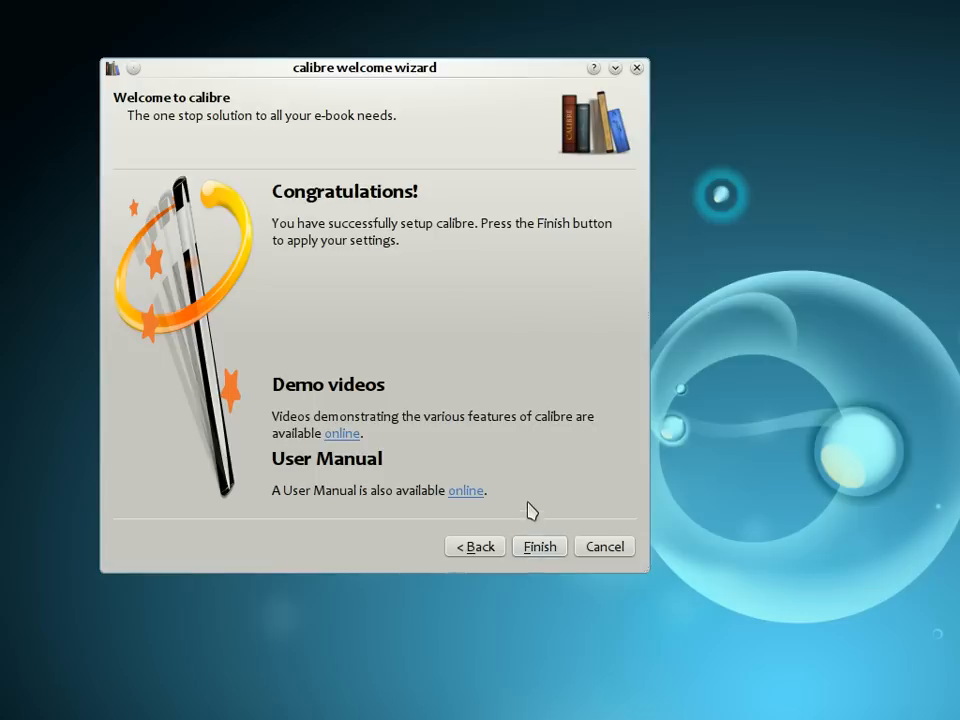
mouse_move(482, 390)
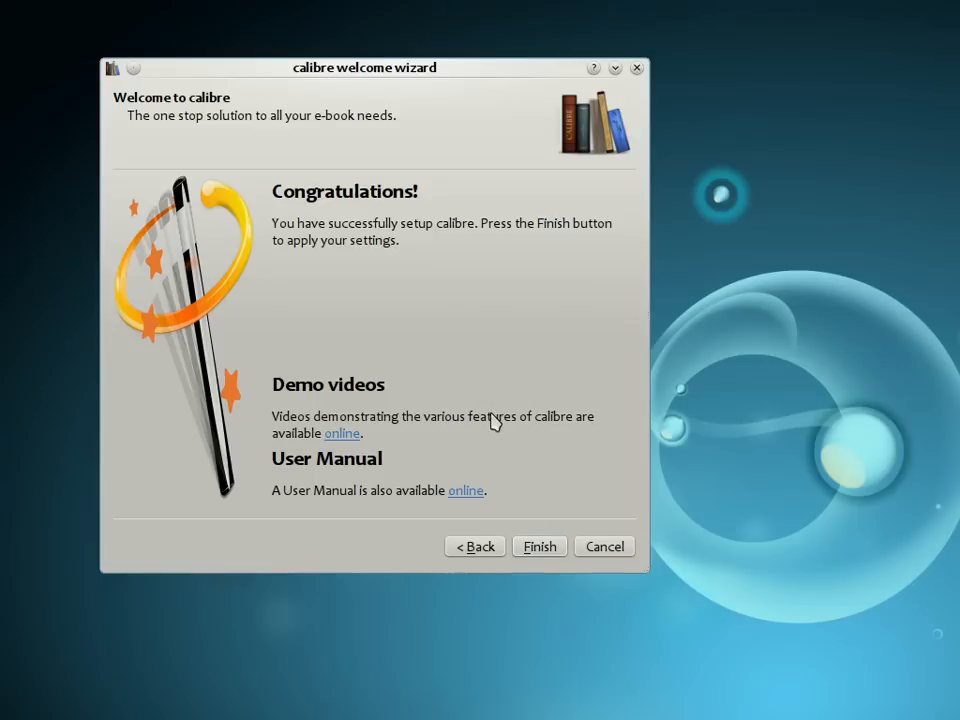
left_click(540, 546)
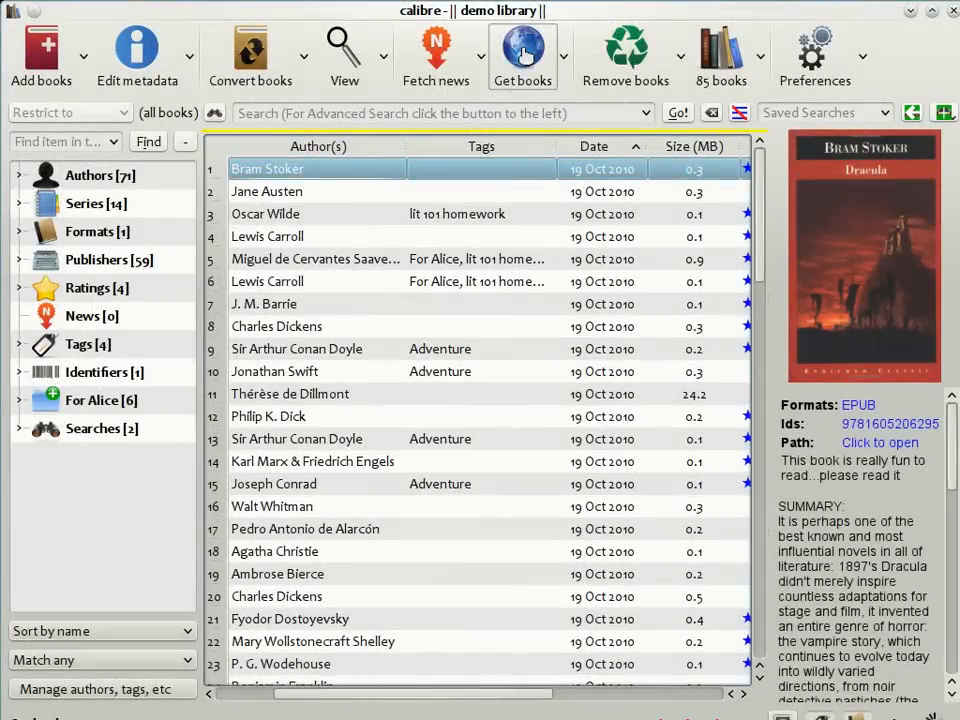
mouse_move(40, 48)
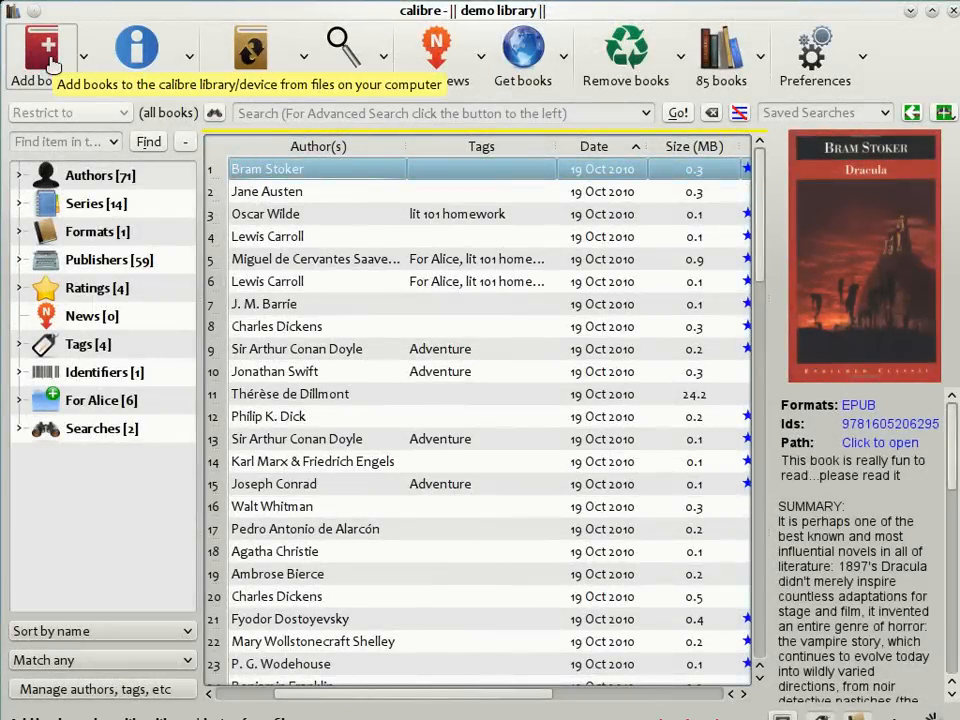
mouse_move(136, 48)
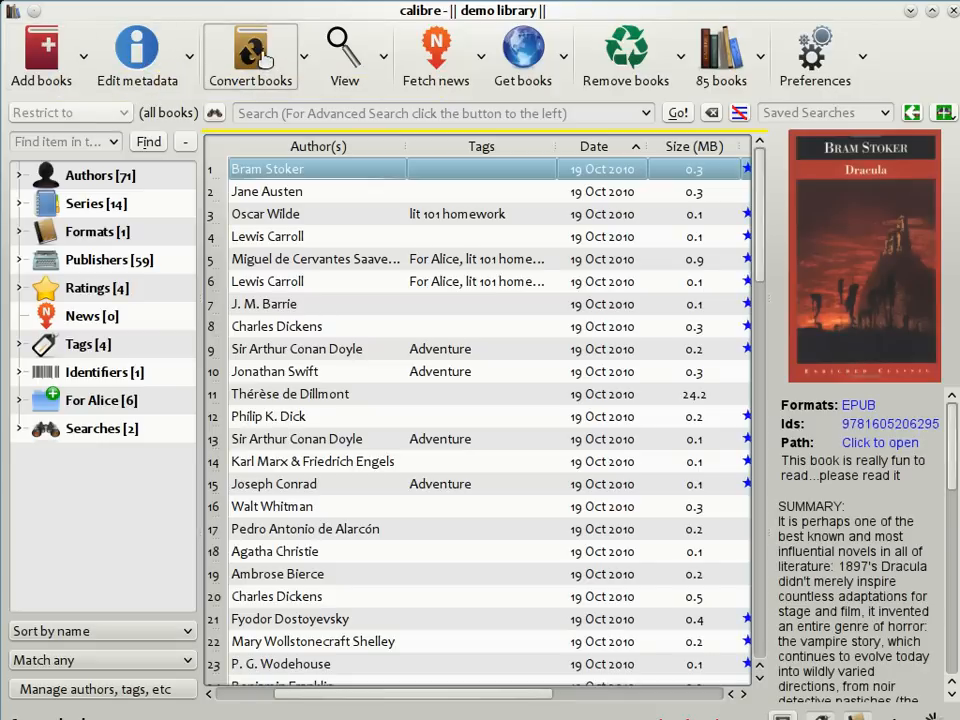
mouse_move(250, 56)
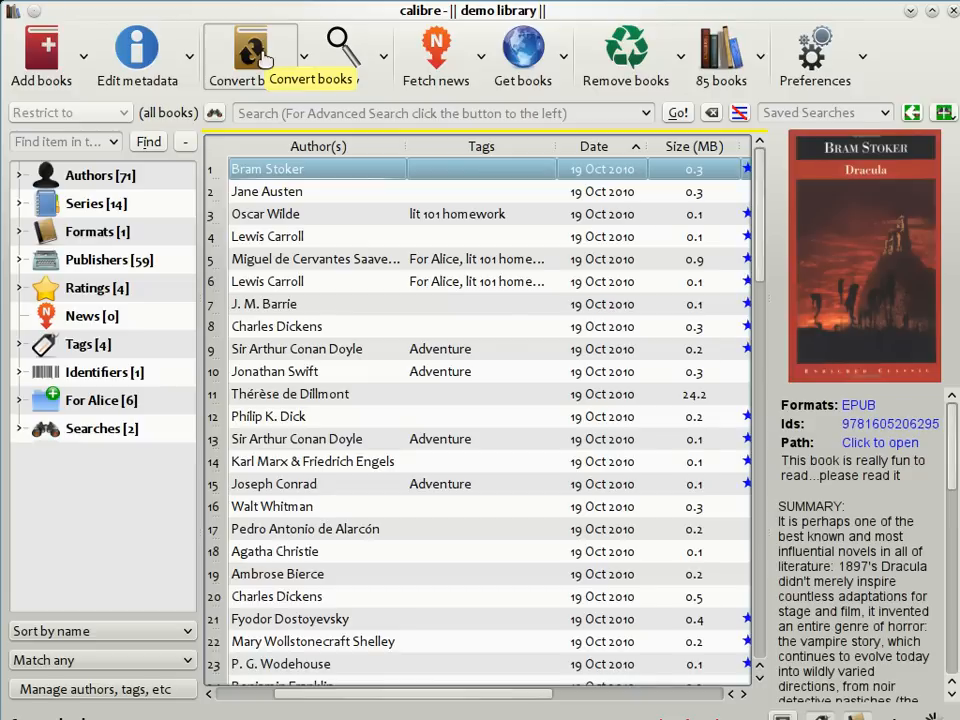
mouse_move(292, 78)
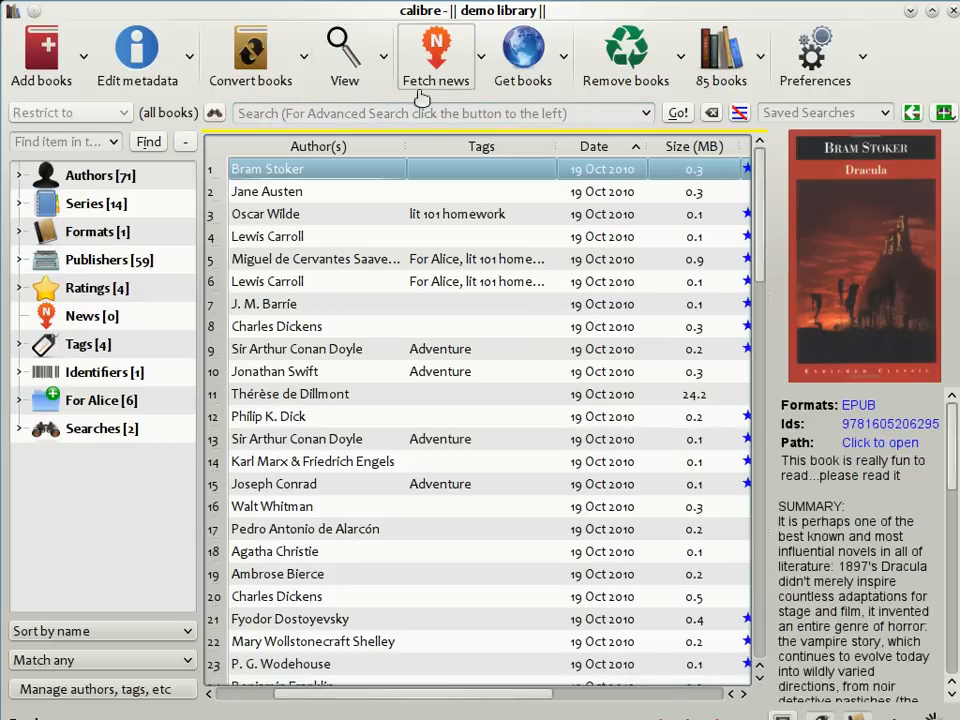
mouse_move(436, 44)
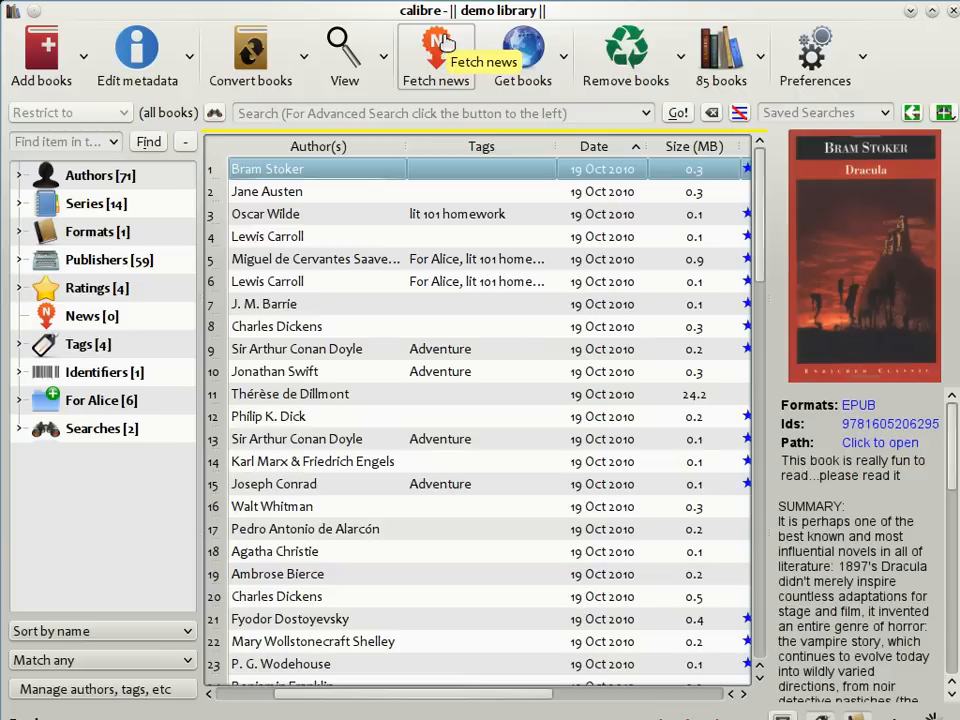
mouse_move(464, 144)
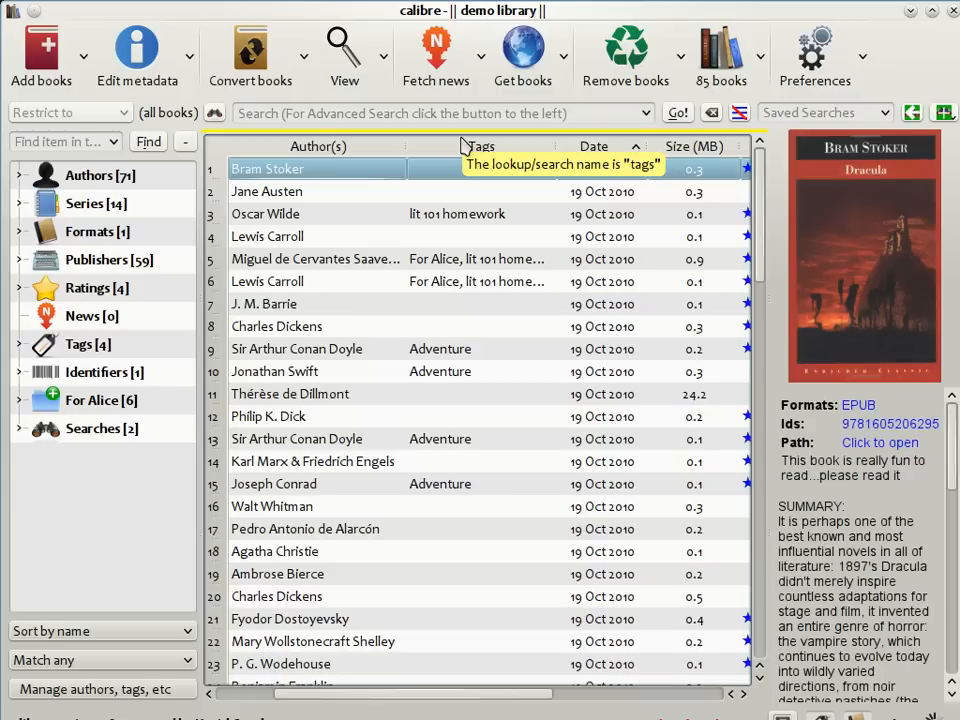
mouse_move(470, 144)
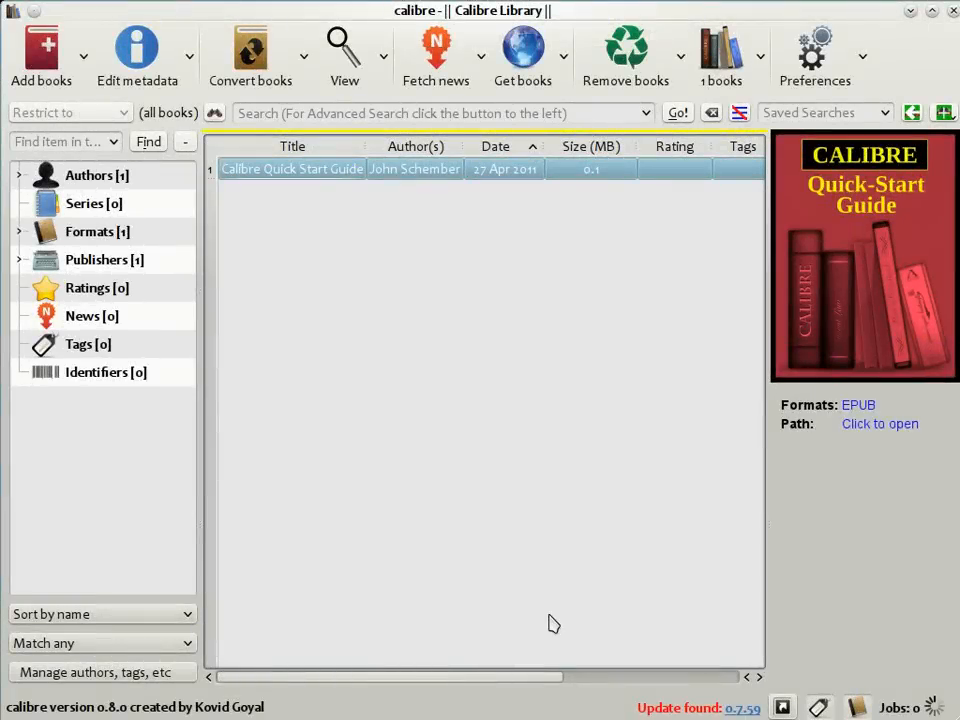
mouse_move(118, 210)
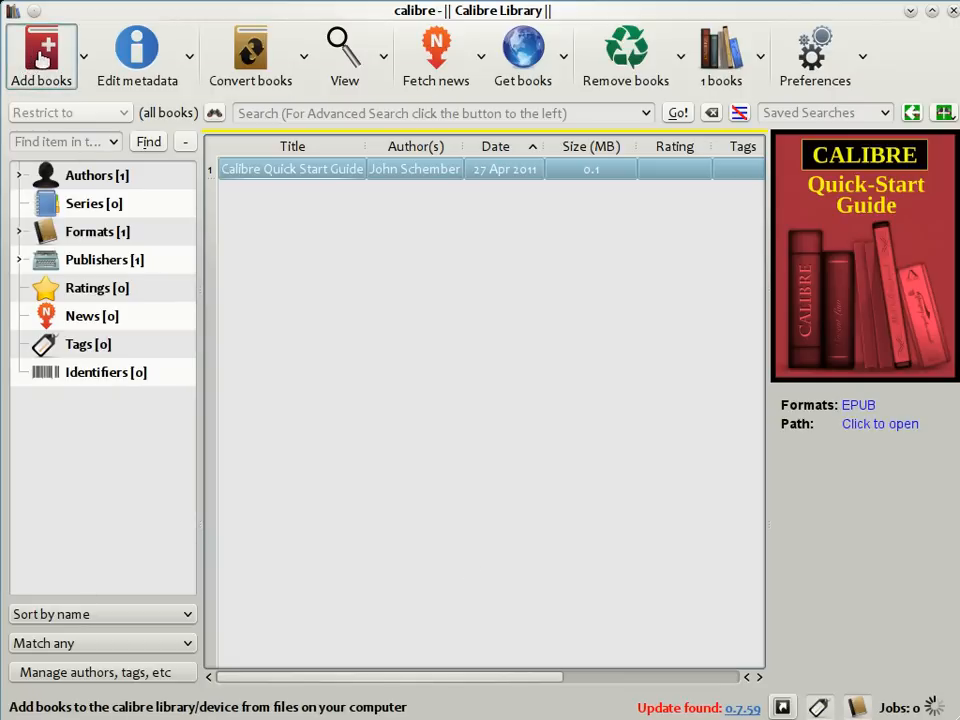
Add the Pride and Prejudice EPUB to the library and show its cover and tags.
left_click(40, 56)
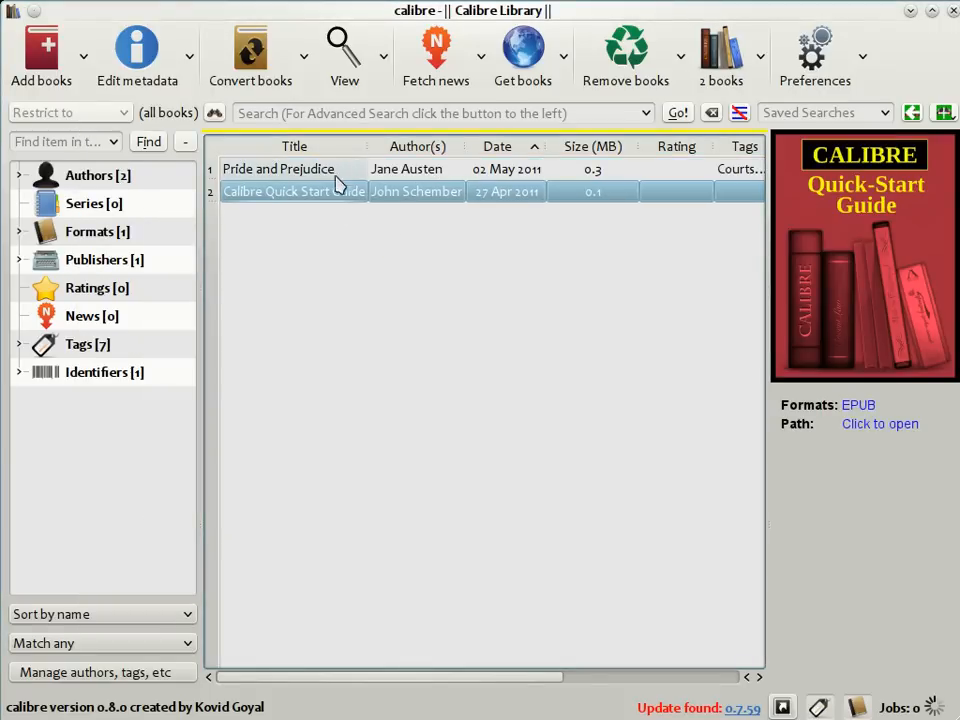
left_click(280, 168)
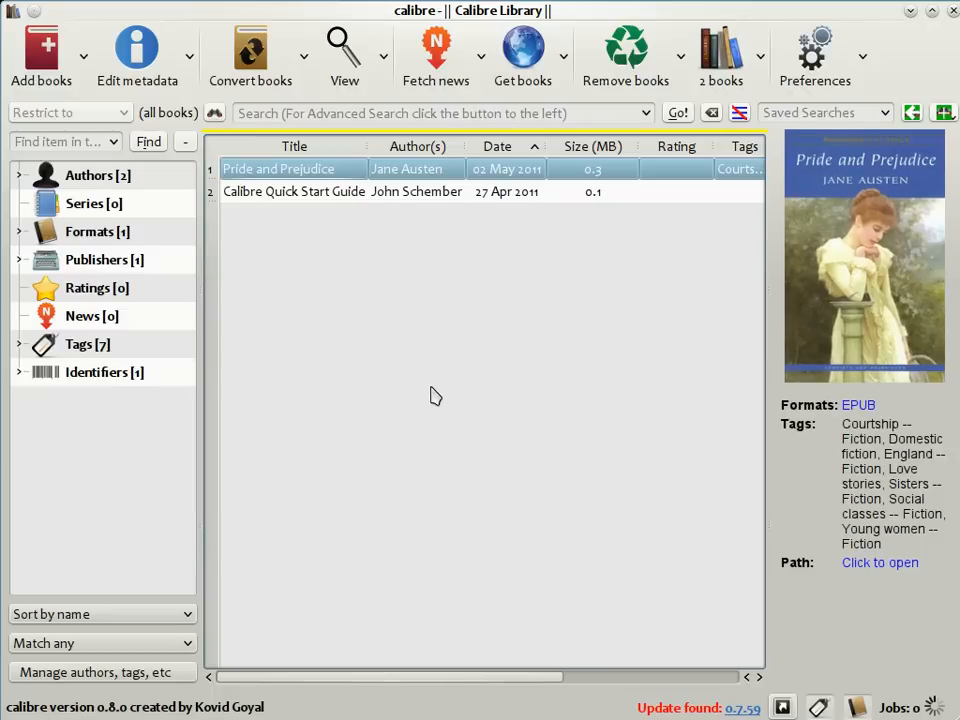
mouse_move(848, 280)
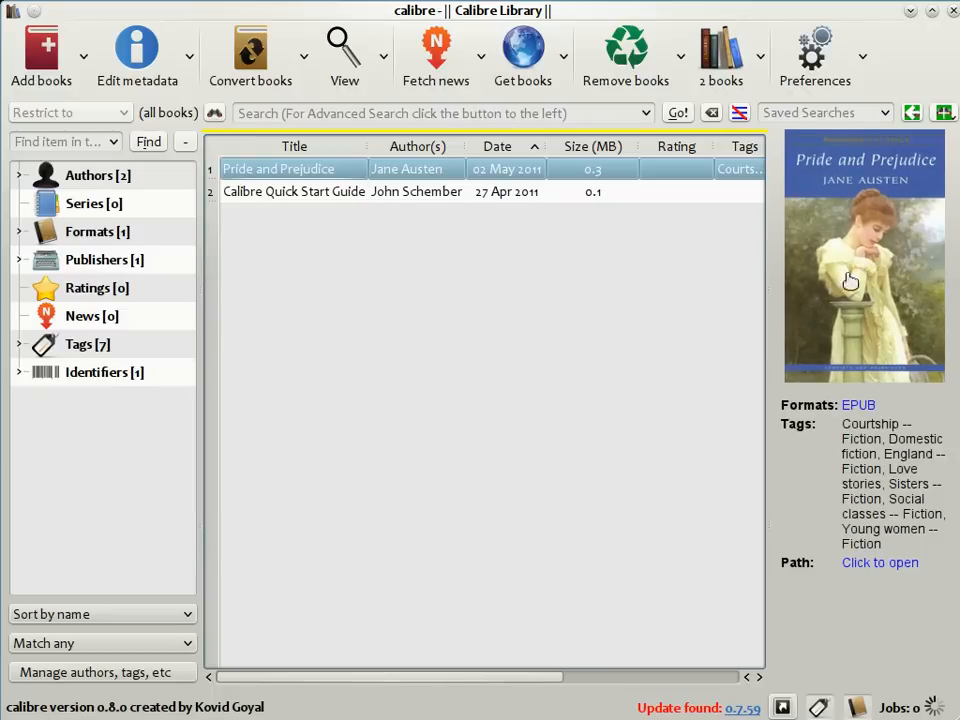
mouse_move(592, 364)
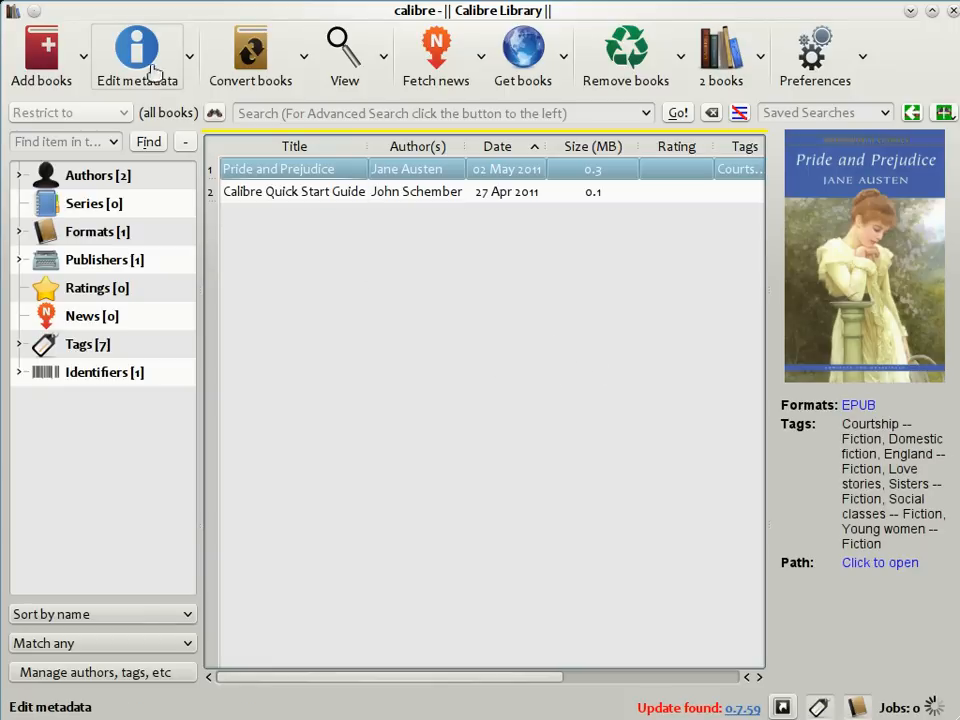
Give Pride and Prejudice 4 stars and the tags England, Classic, romance, then save.
left_click(136, 56)
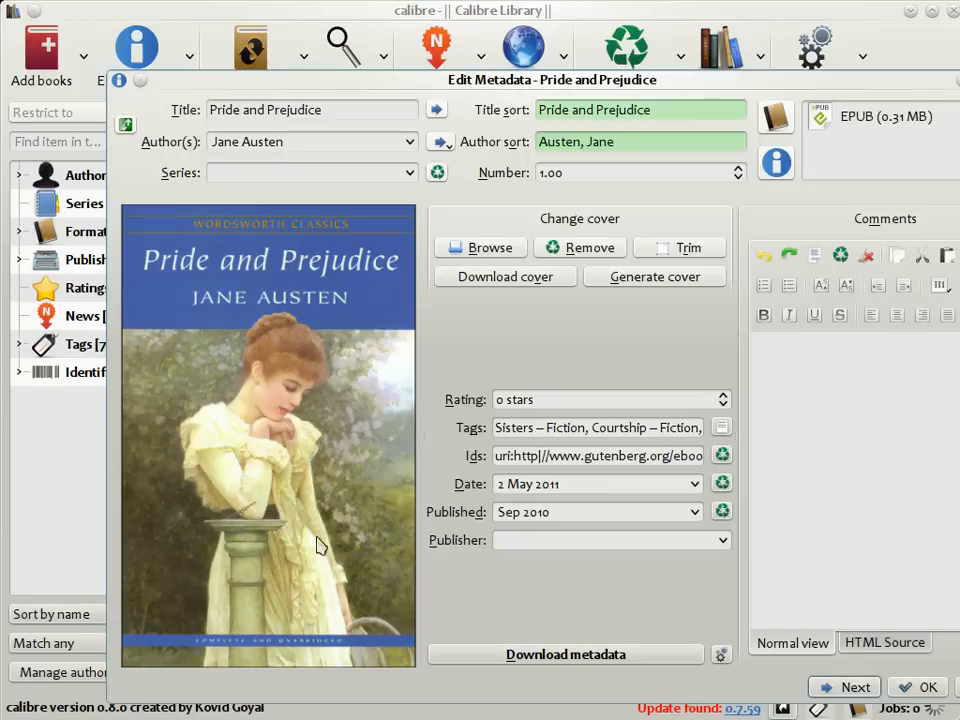
mouse_move(516, 360)
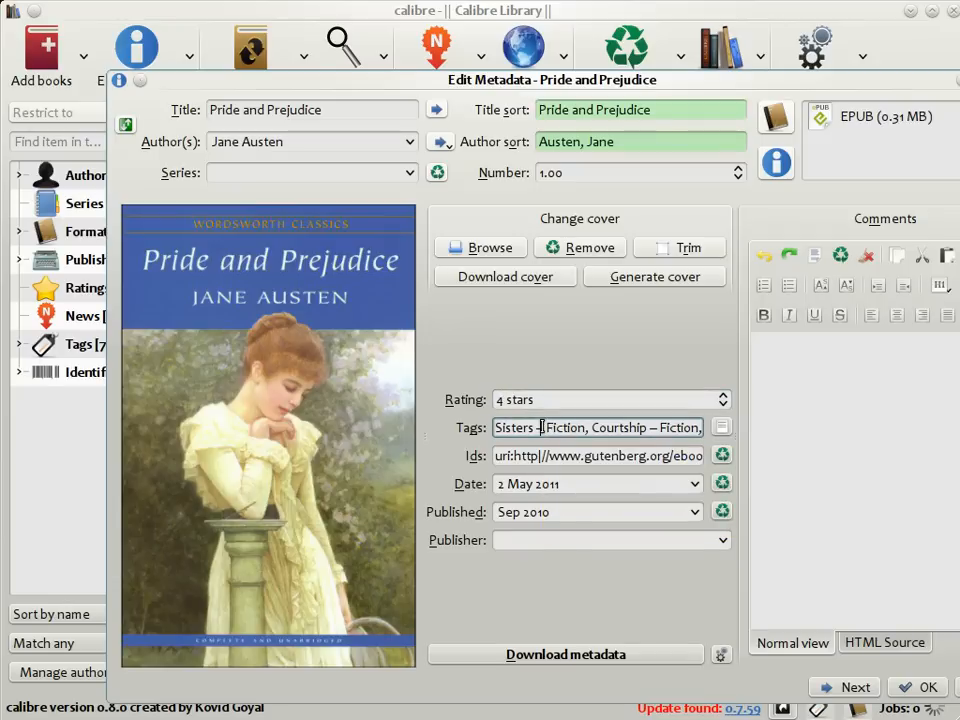
left_click(596, 428)
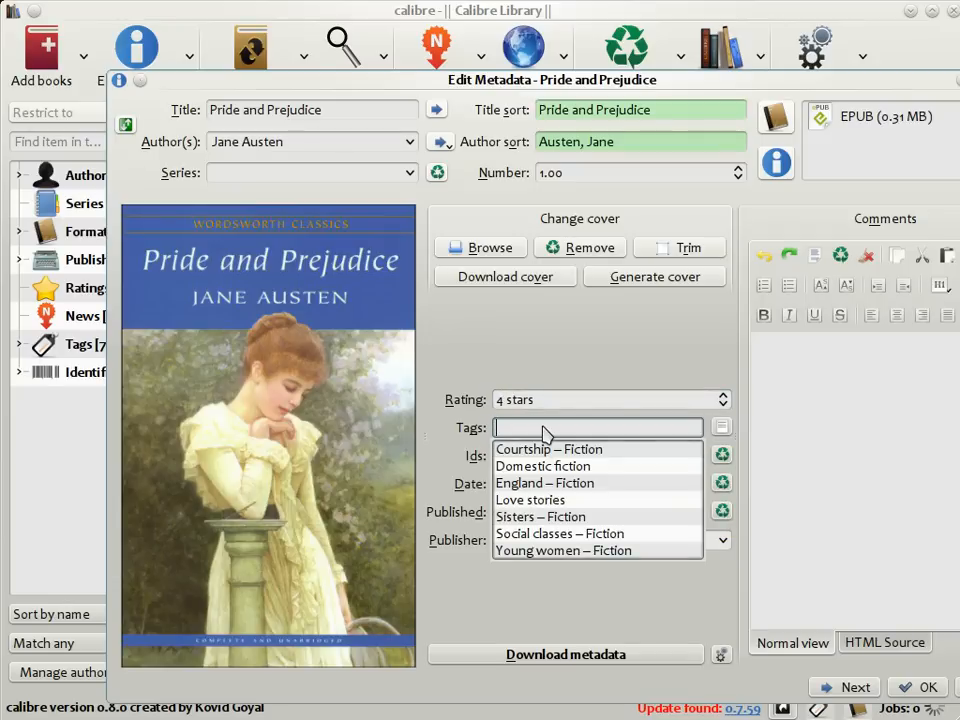
type("England, Classic, romance")
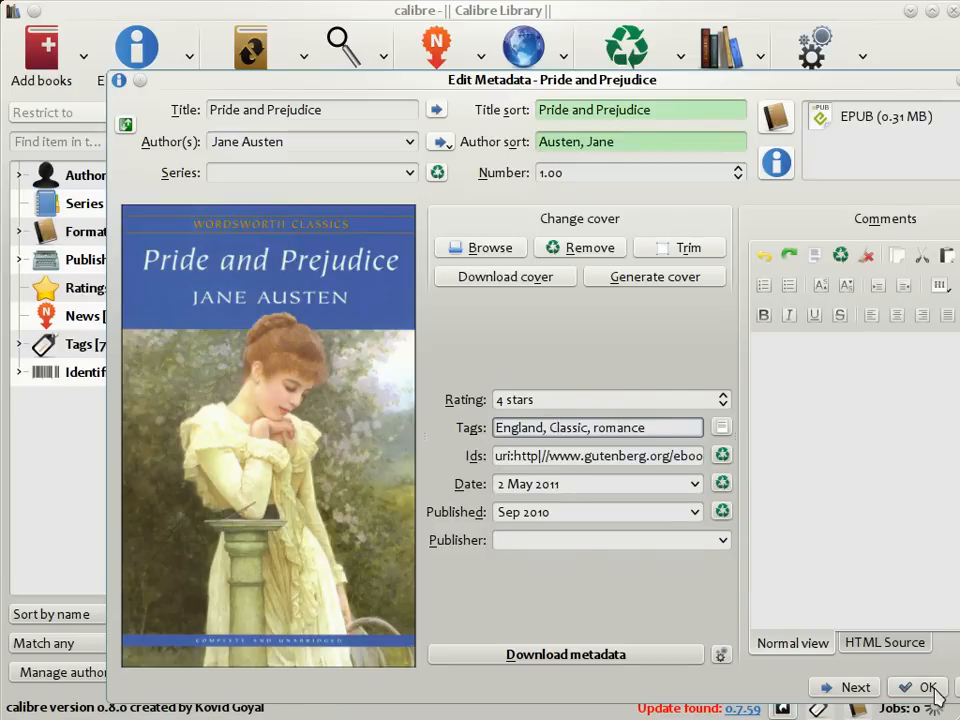
left_click(916, 688)
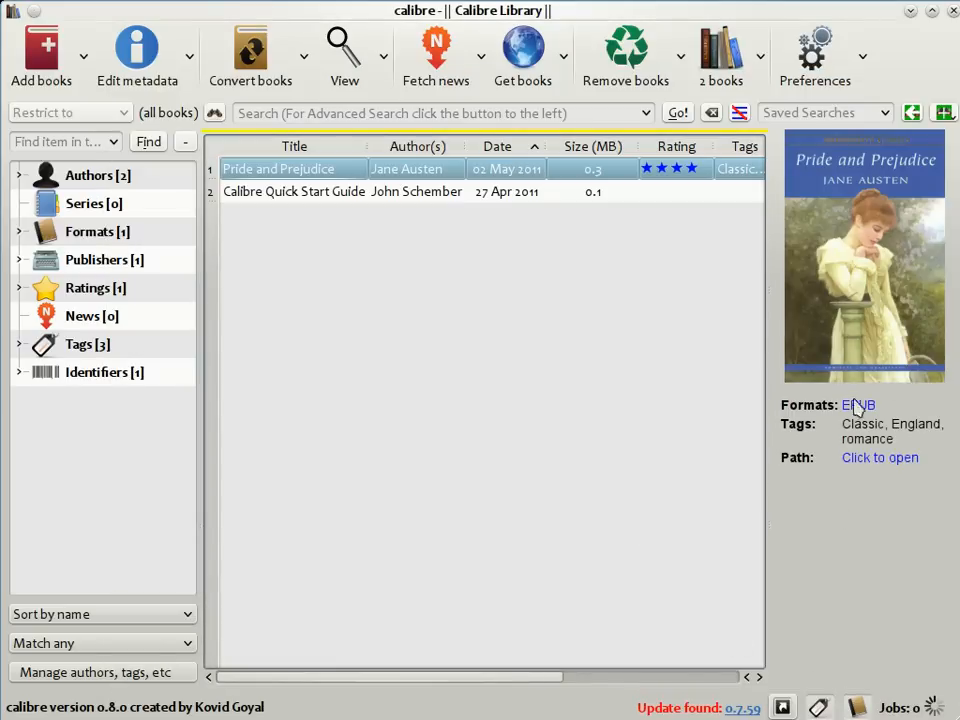
mouse_move(880, 456)
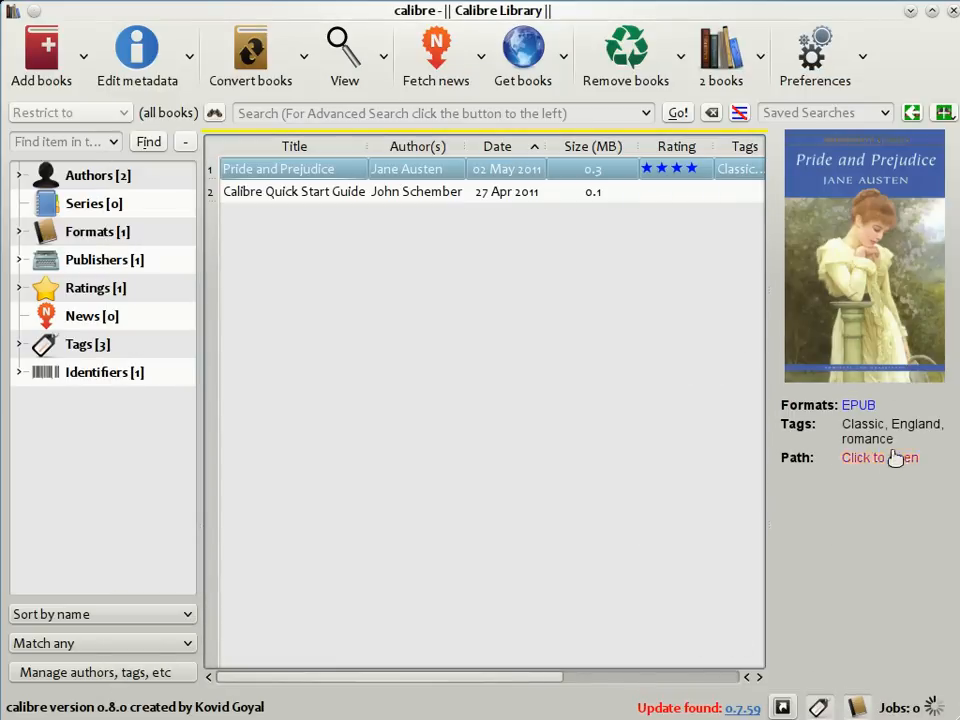
mouse_move(700, 472)
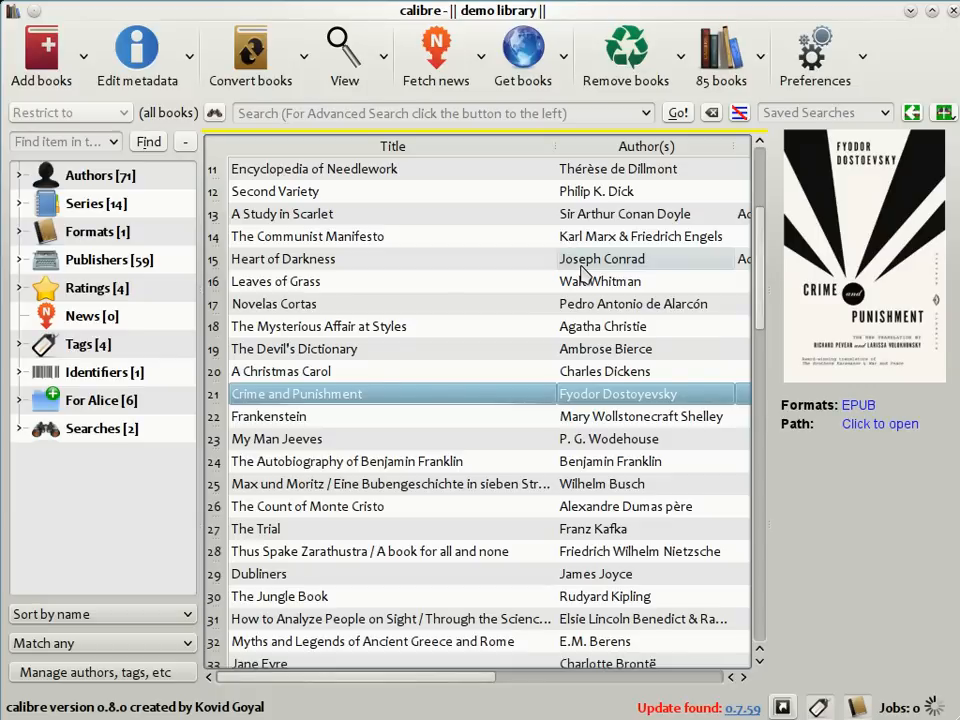
Download metadata for Crime and Punishment and review the 1866 W.W. Norton result's details.
left_click(136, 50)
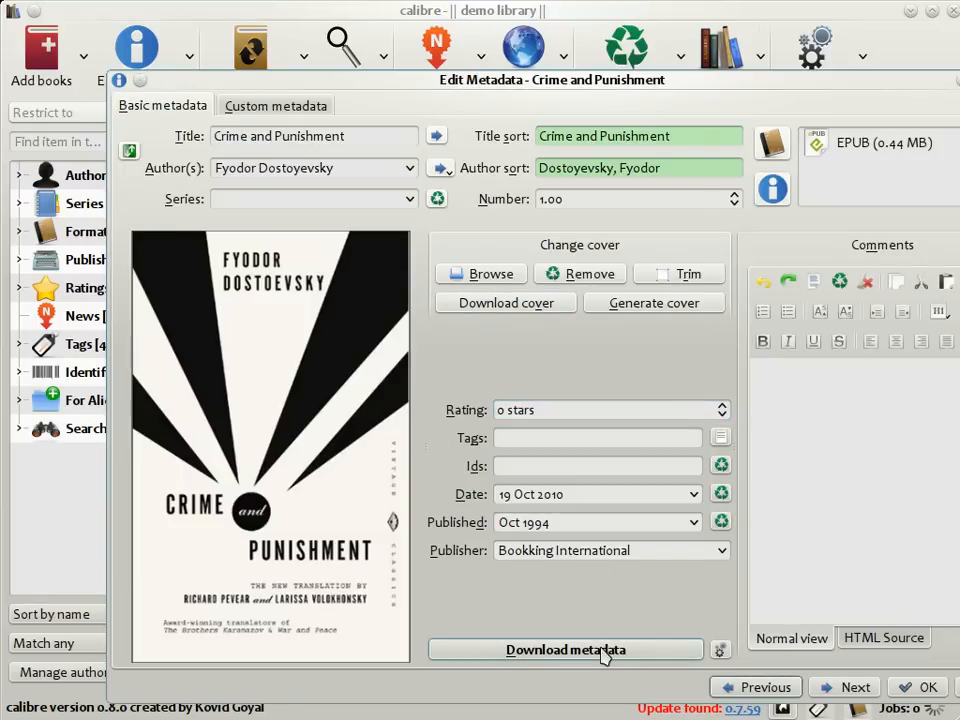
left_click(564, 650)
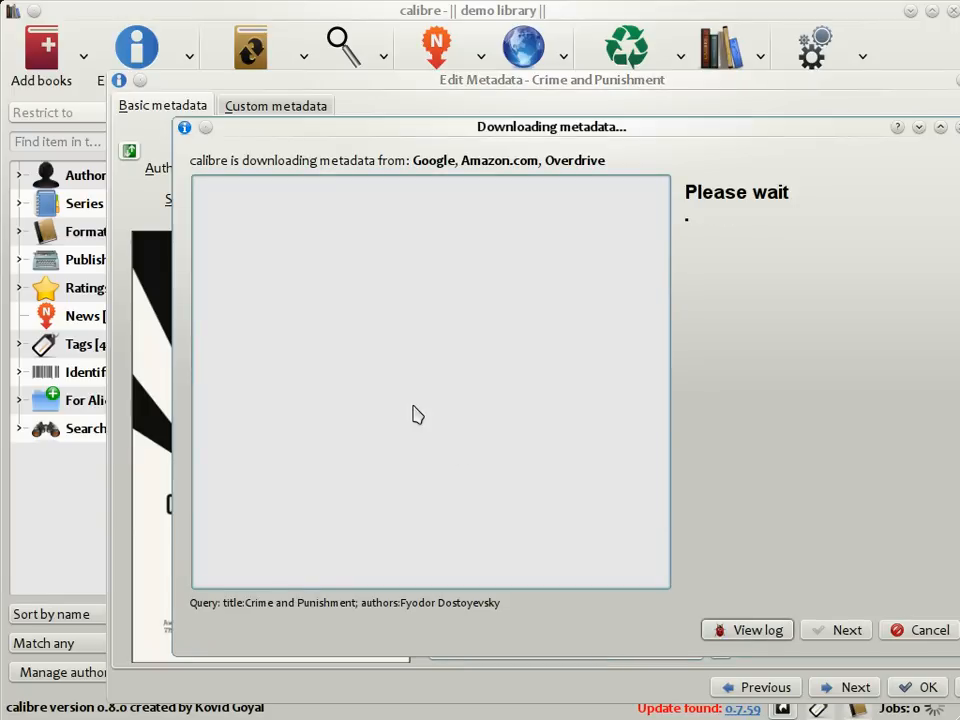
mouse_move(638, 248)
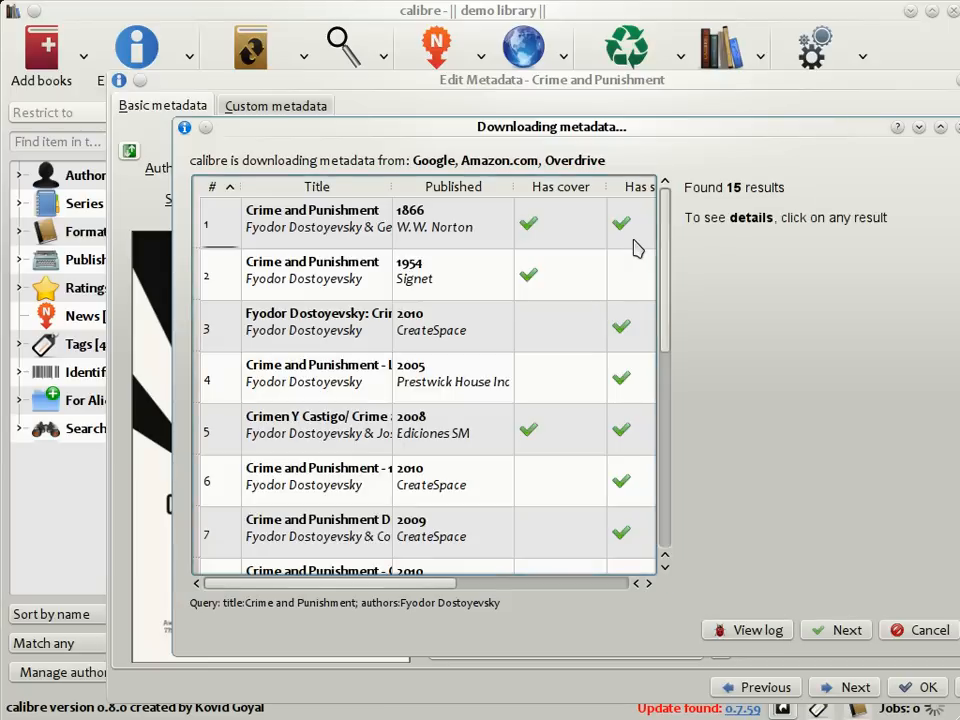
left_click(316, 218)
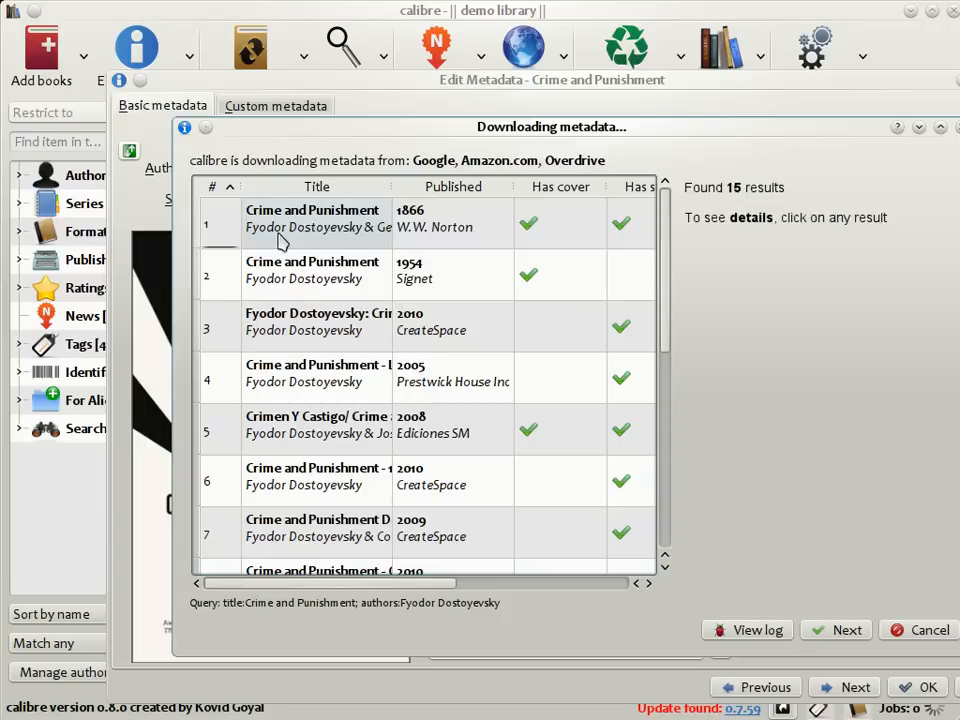
left_click(316, 218)
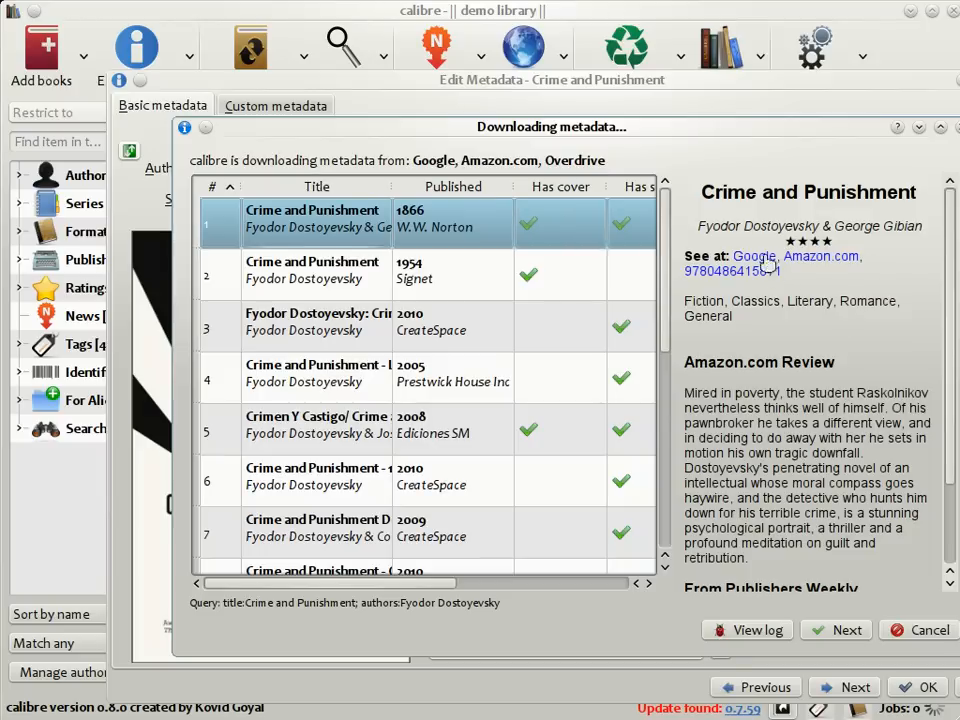
mouse_move(838, 328)
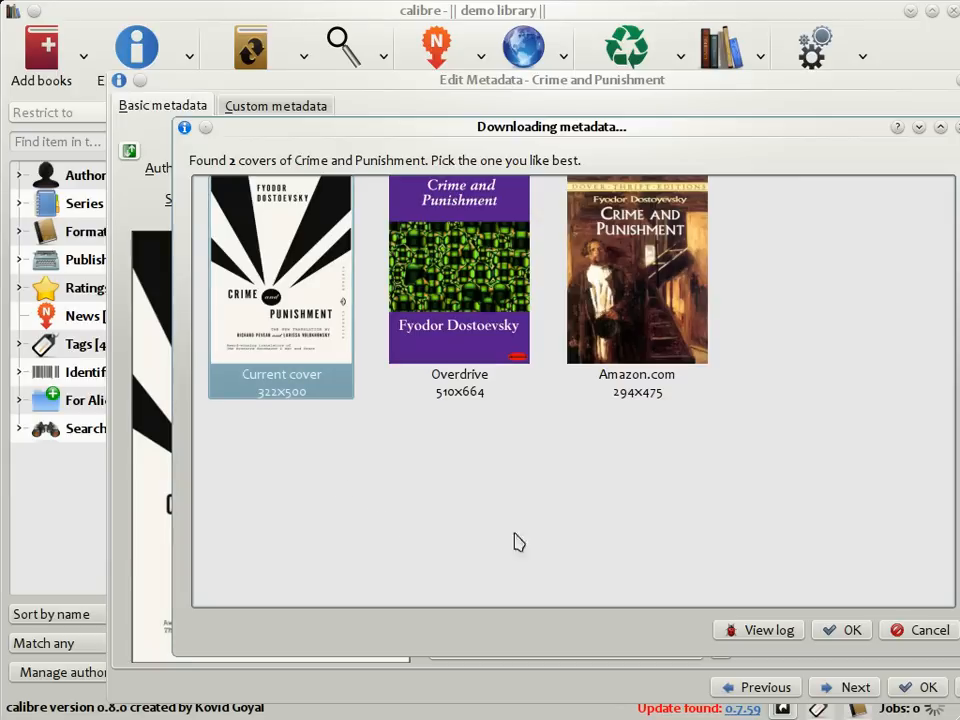
Keep the Amazon.com cover and save Crime and Punishment's downloaded metadata.
left_click(636, 284)
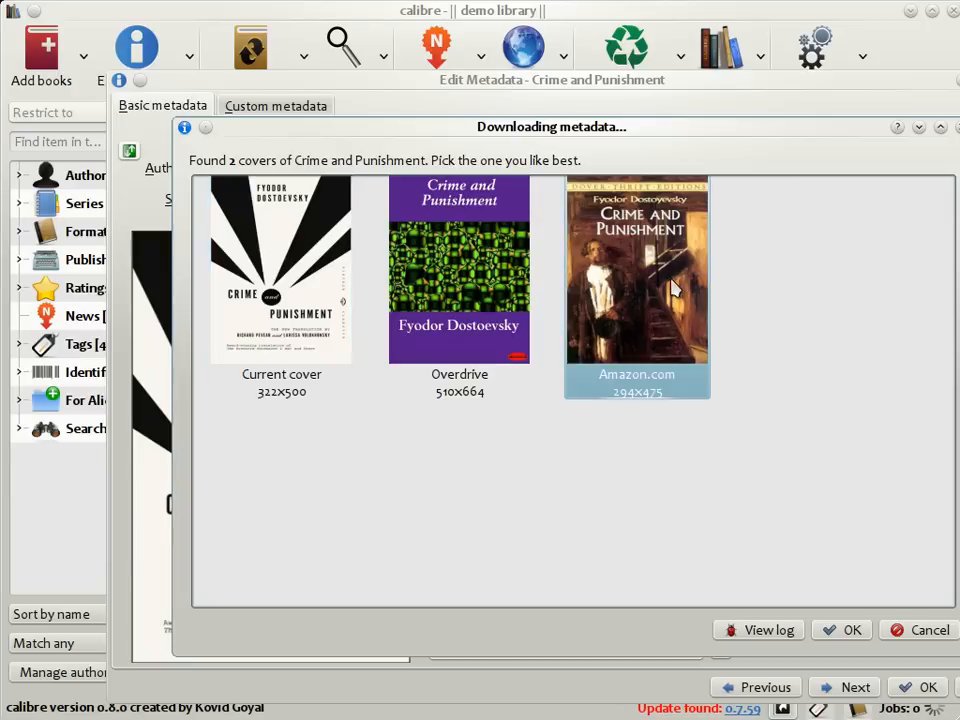
left_click(840, 628)
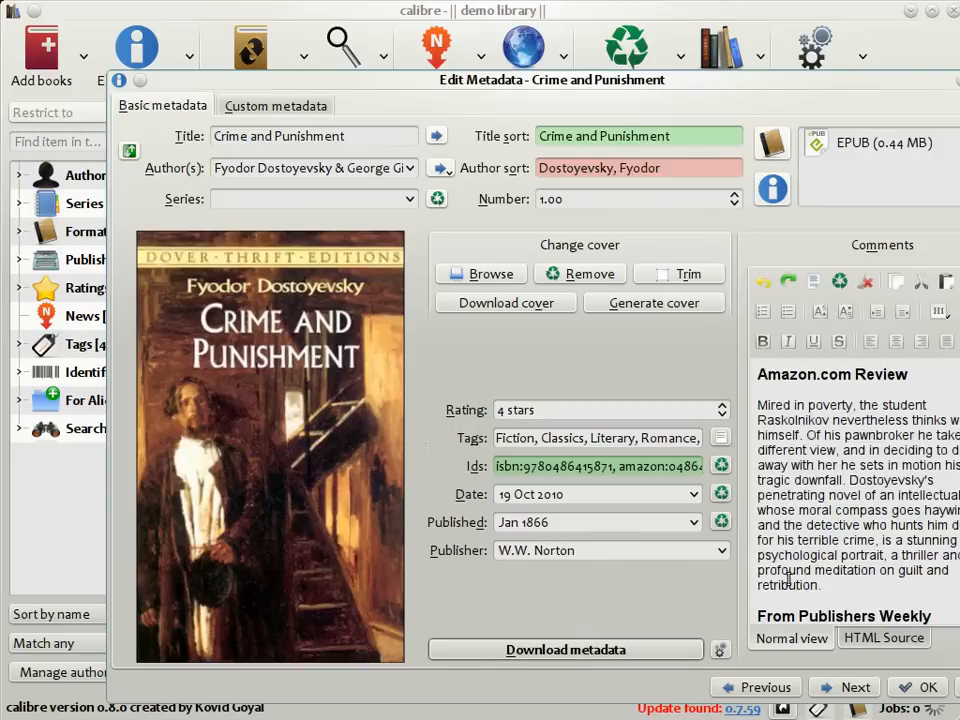
mouse_move(624, 616)
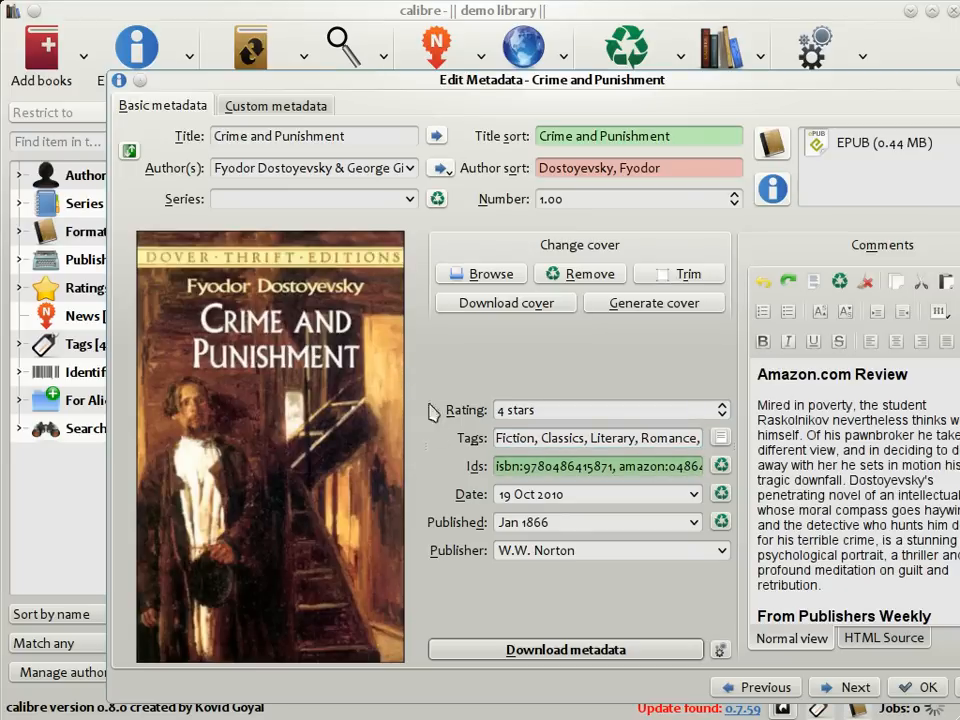
mouse_move(490, 544)
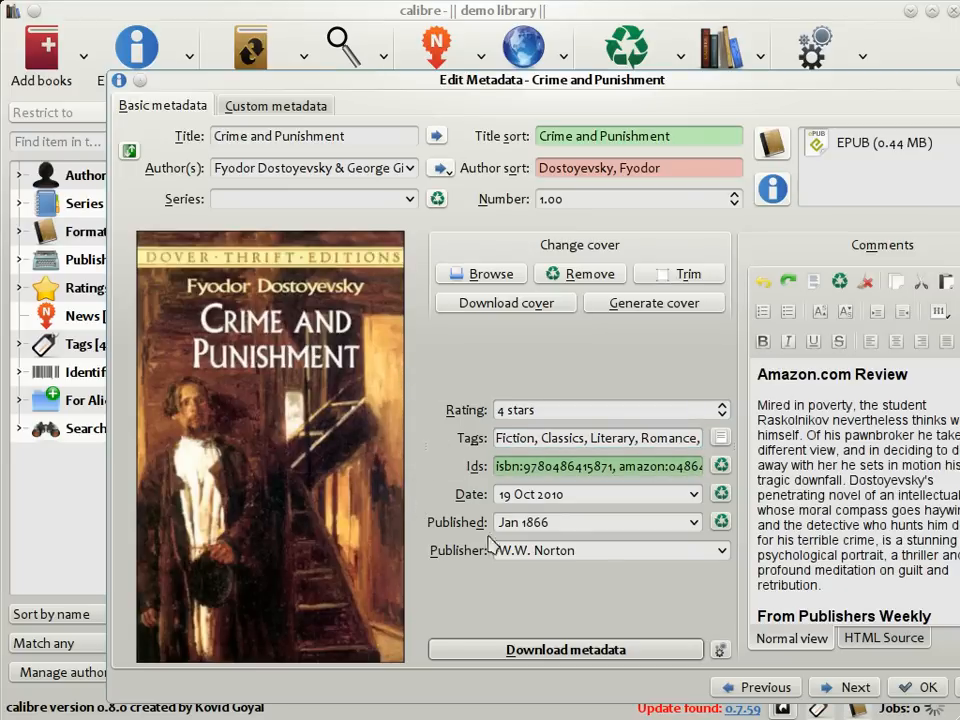
left_click(916, 688)
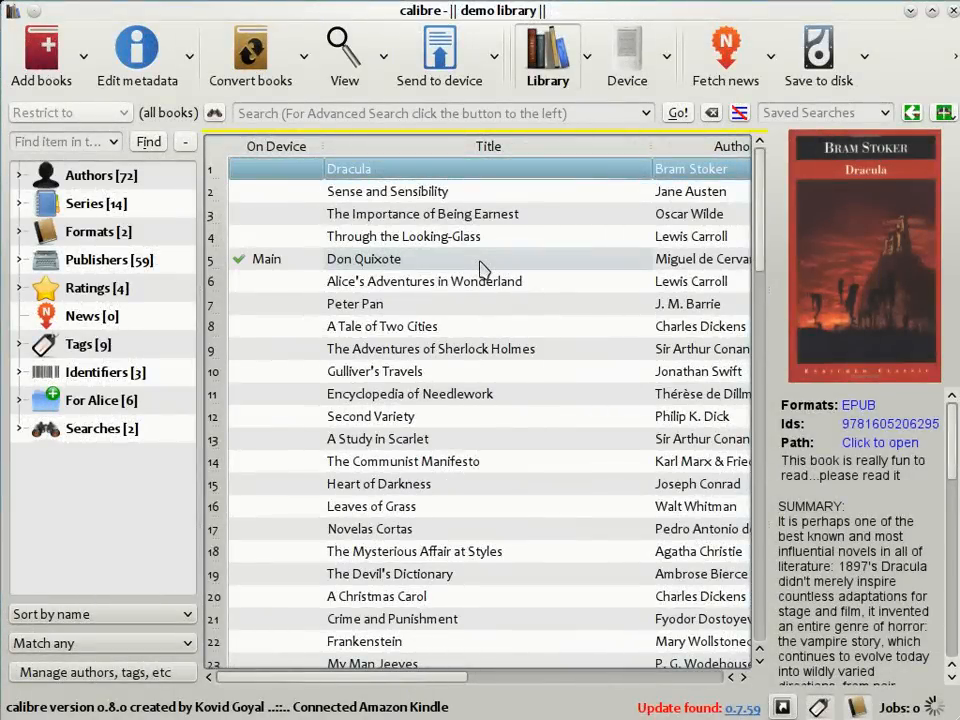
mouse_move(520, 212)
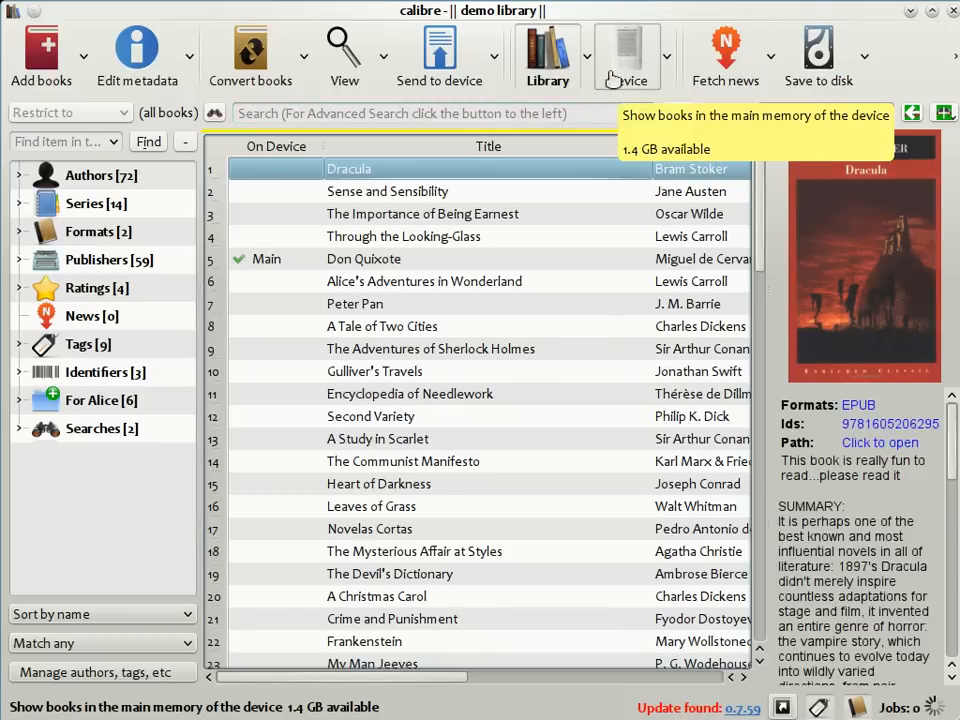
Glance at the Kindle's books, then select Sense and Sensibility back in the library.
left_click(628, 56)
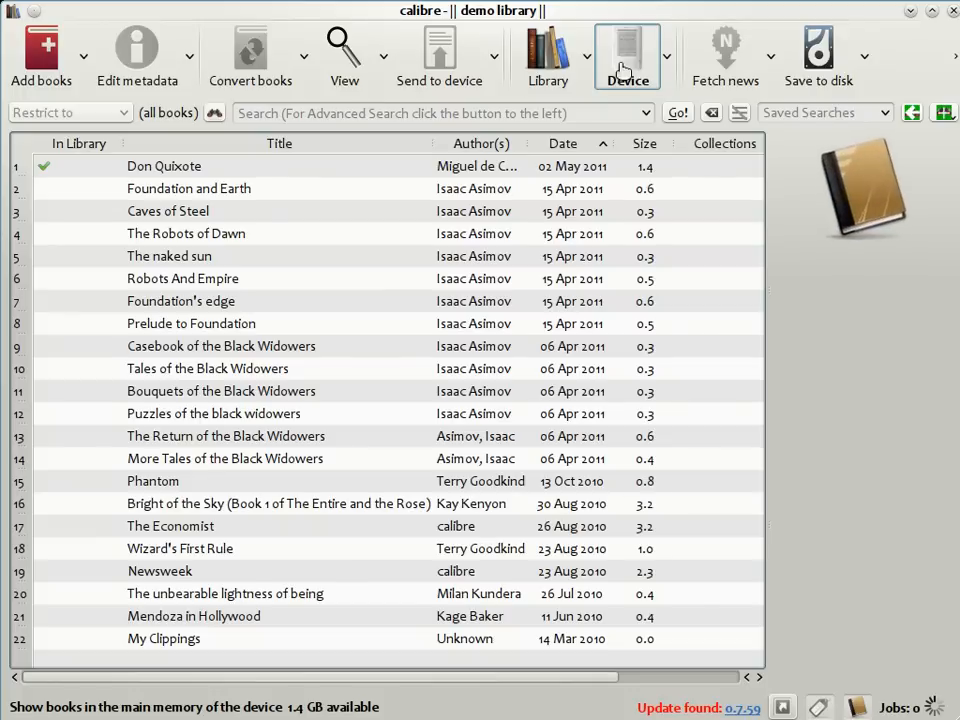
left_click(168, 256)
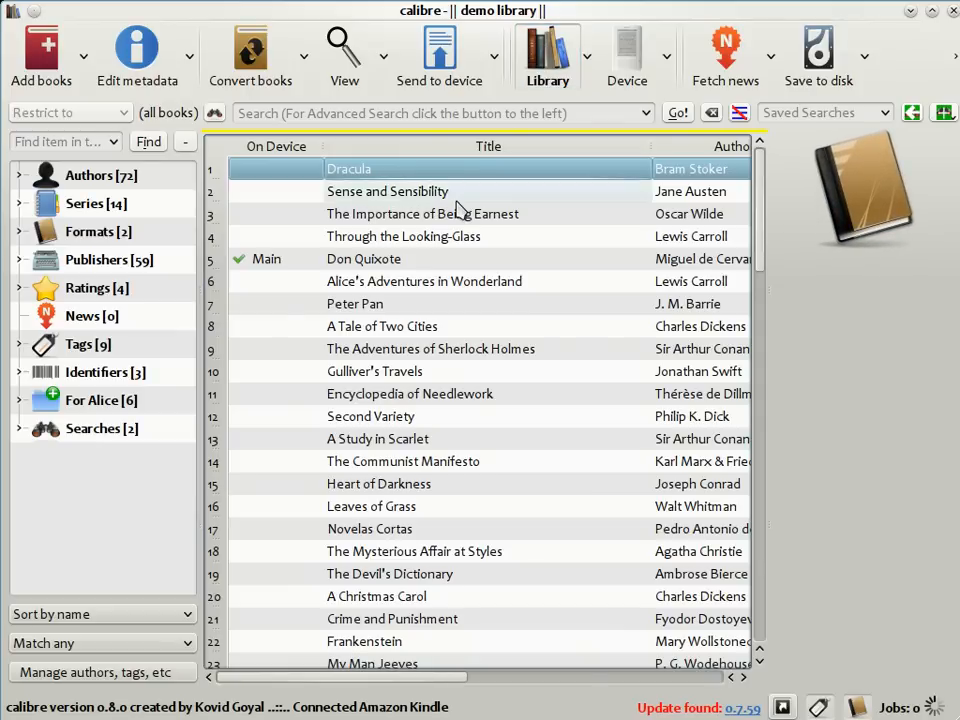
left_click(388, 192)
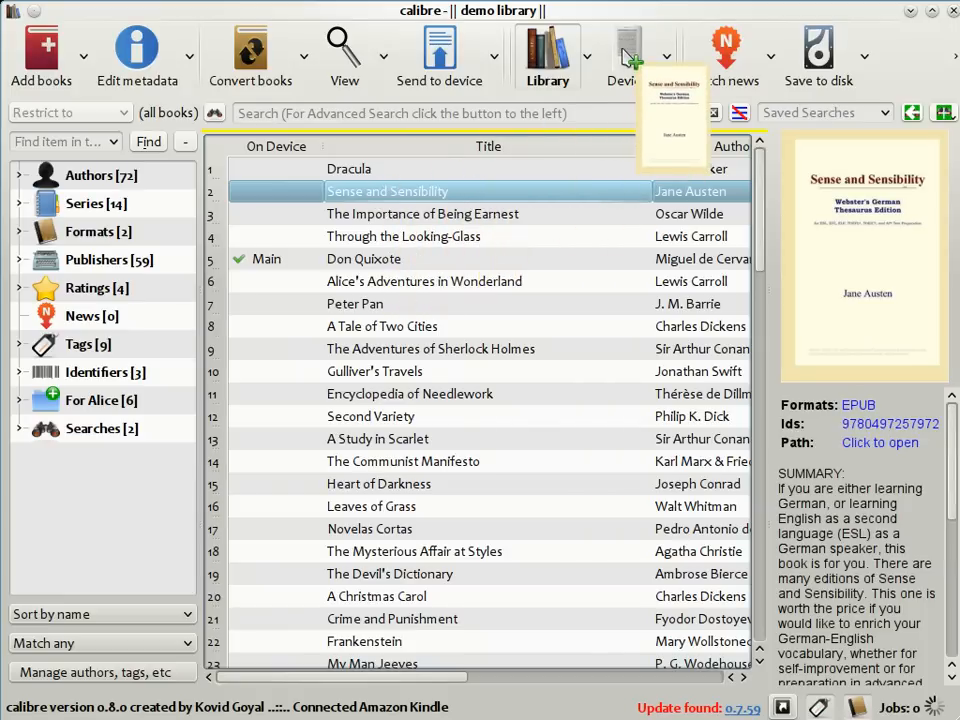
Send Sense and Sensibility to the Kindle, auto-converting it, and dismiss the finished jobs.
left_click(438, 56)
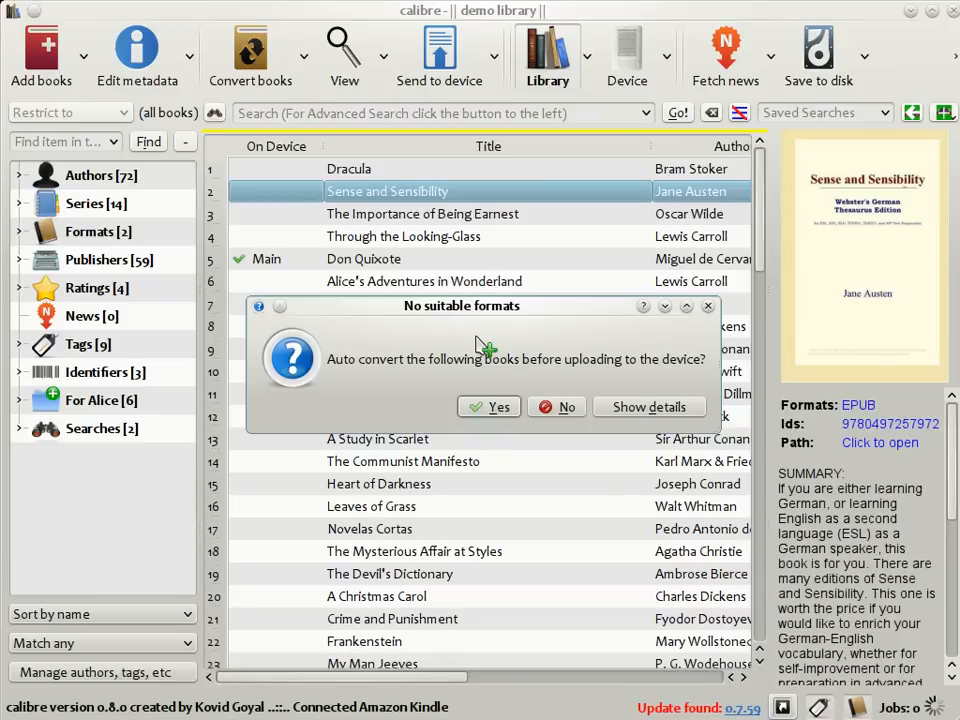
mouse_move(516, 344)
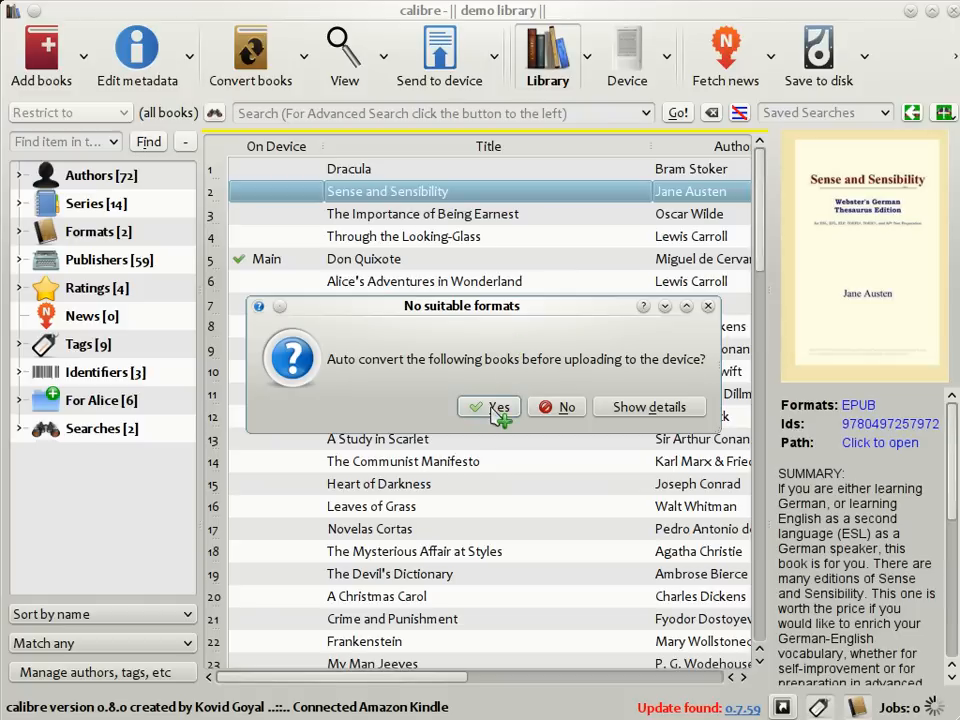
left_click(488, 408)
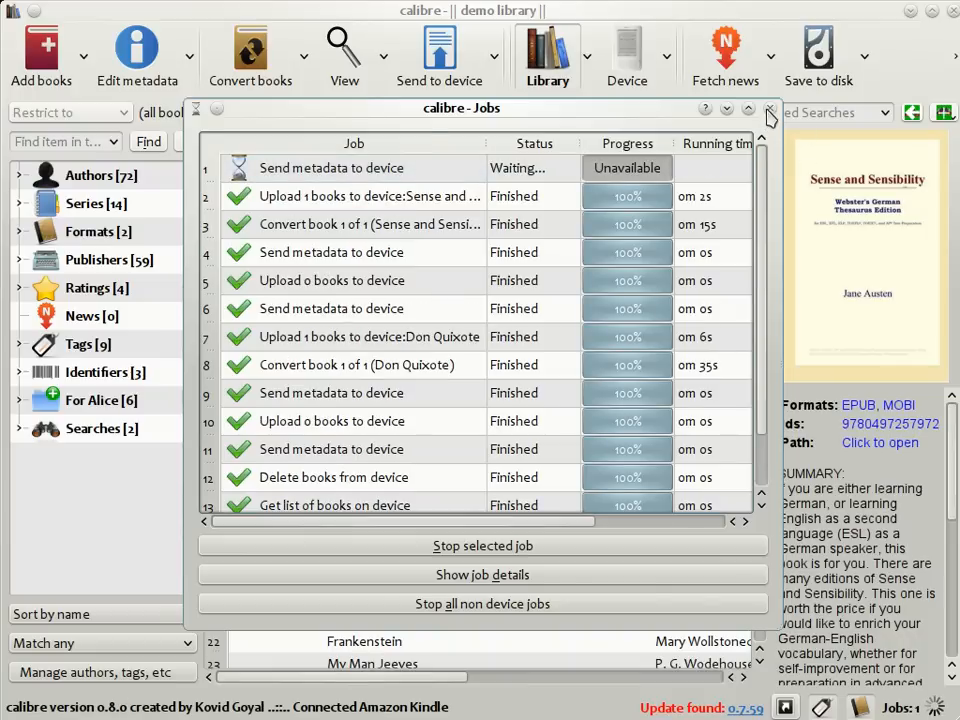
left_click(770, 112)
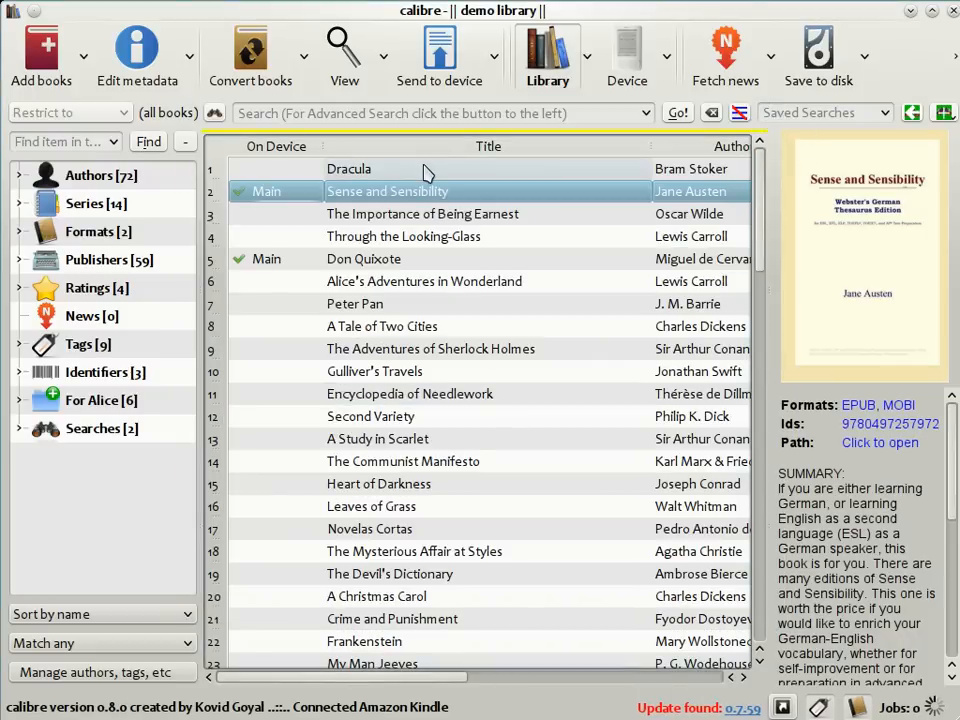
Look at Dracula's details, then return to Sense and Sensibility's.
left_click(348, 168)
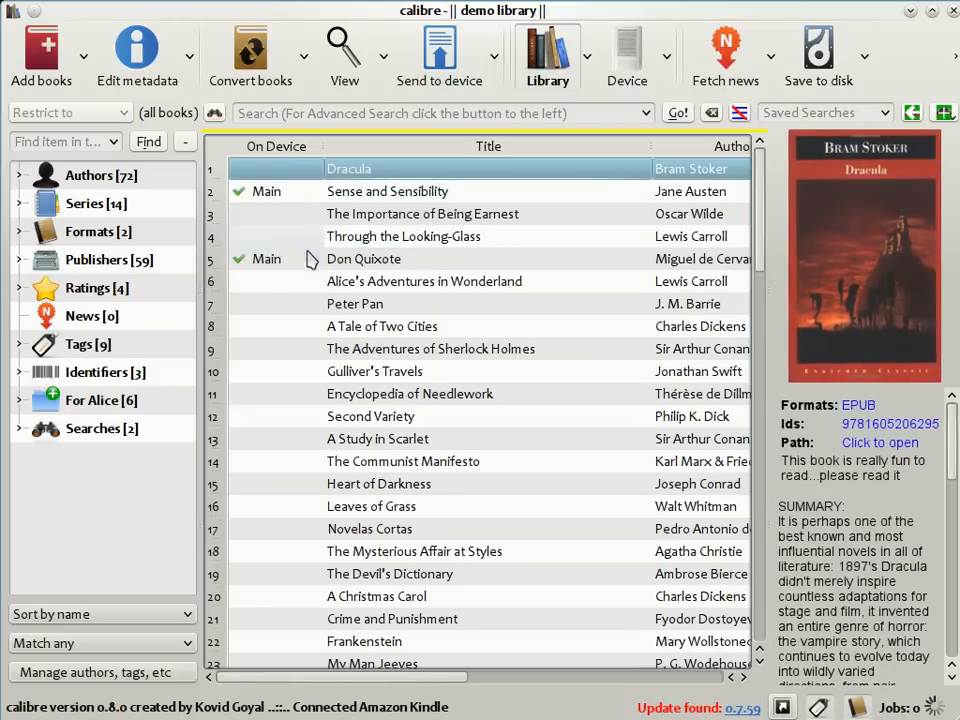
mouse_move(296, 192)
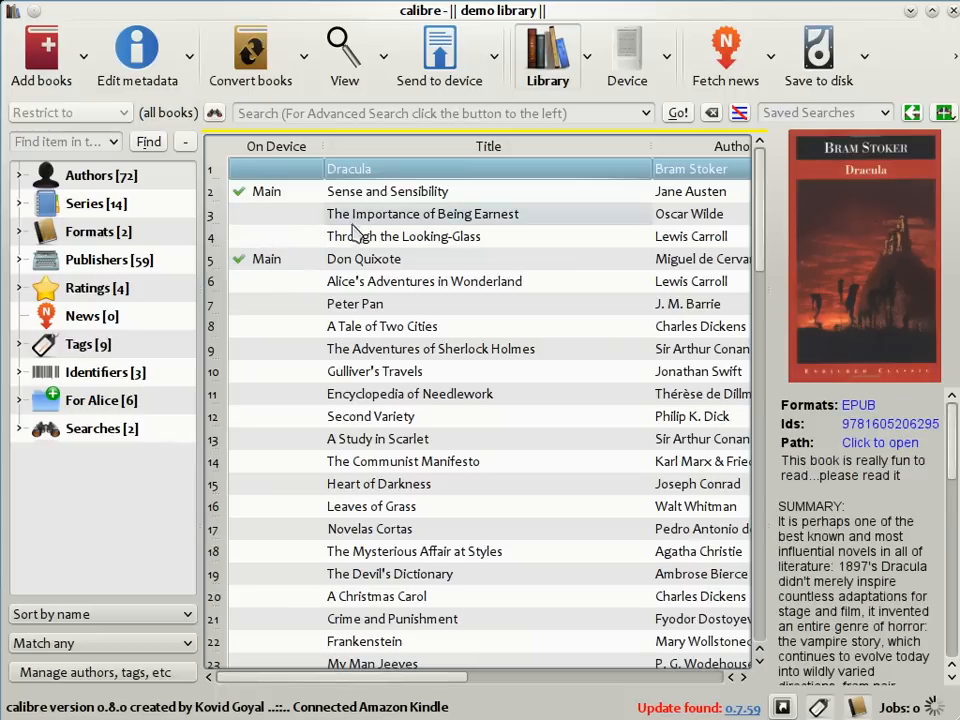
left_click(388, 192)
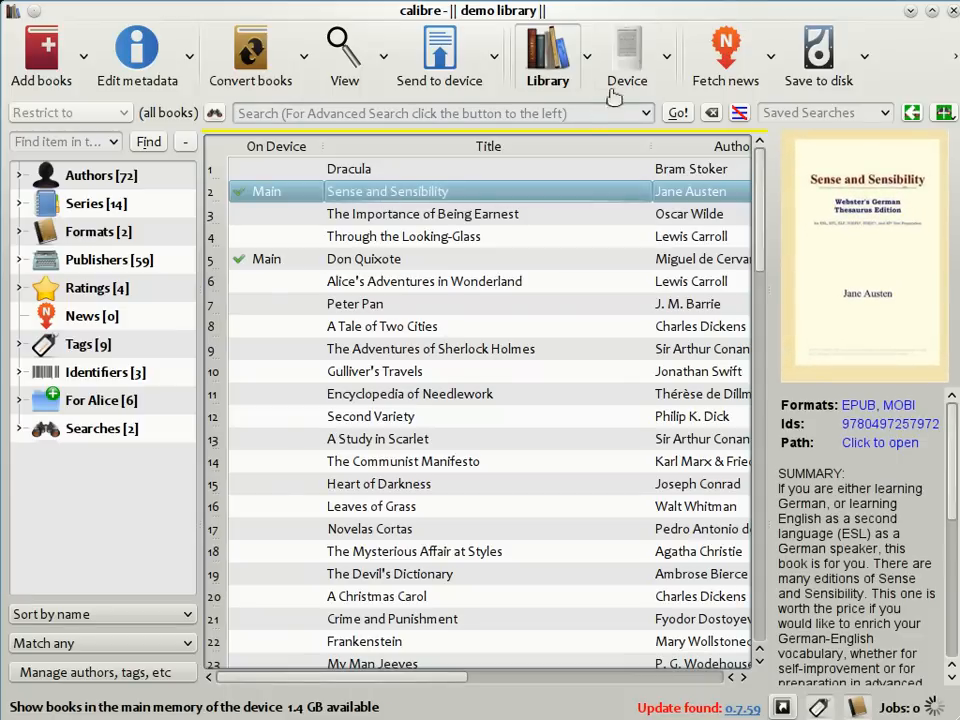
Copy Foundation and Earth from the Kindle's book list into the calibre library.
left_click(628, 56)
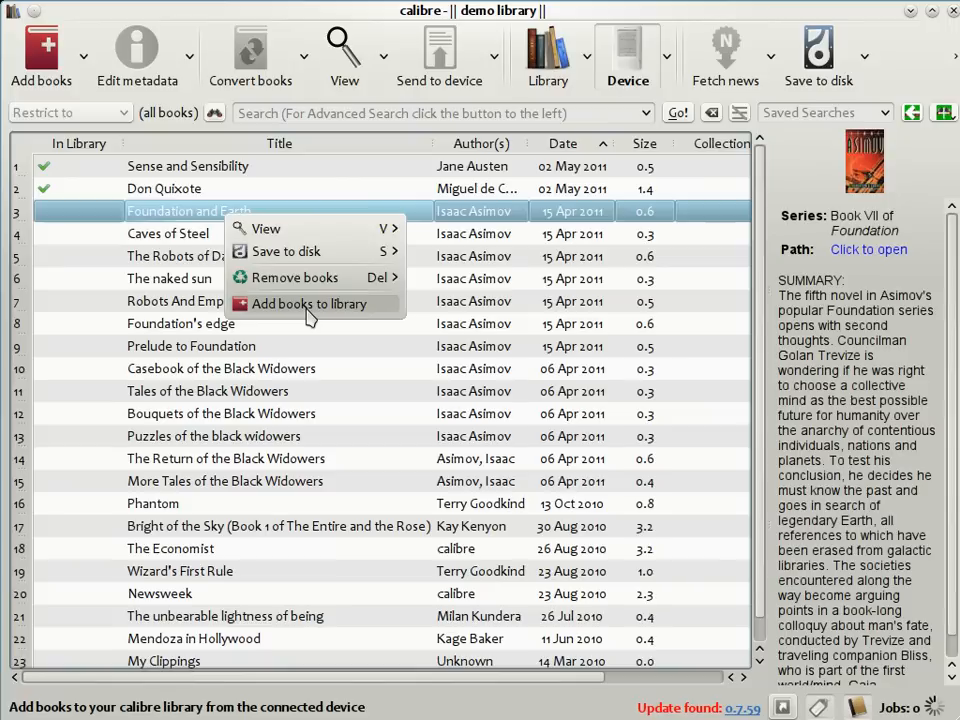
left_click(308, 304)
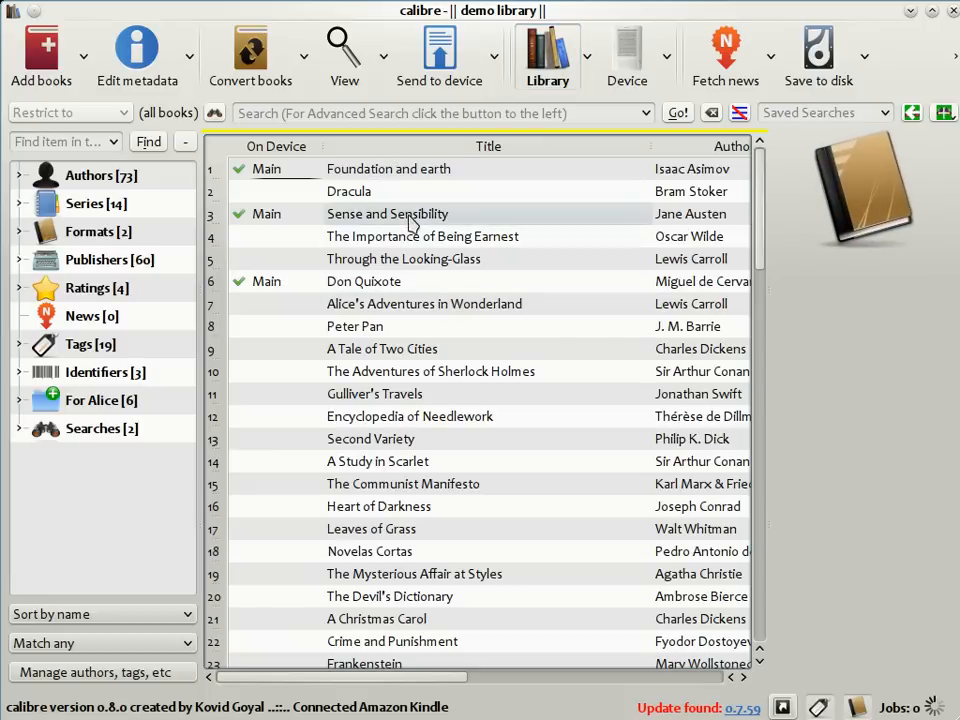
mouse_move(410, 222)
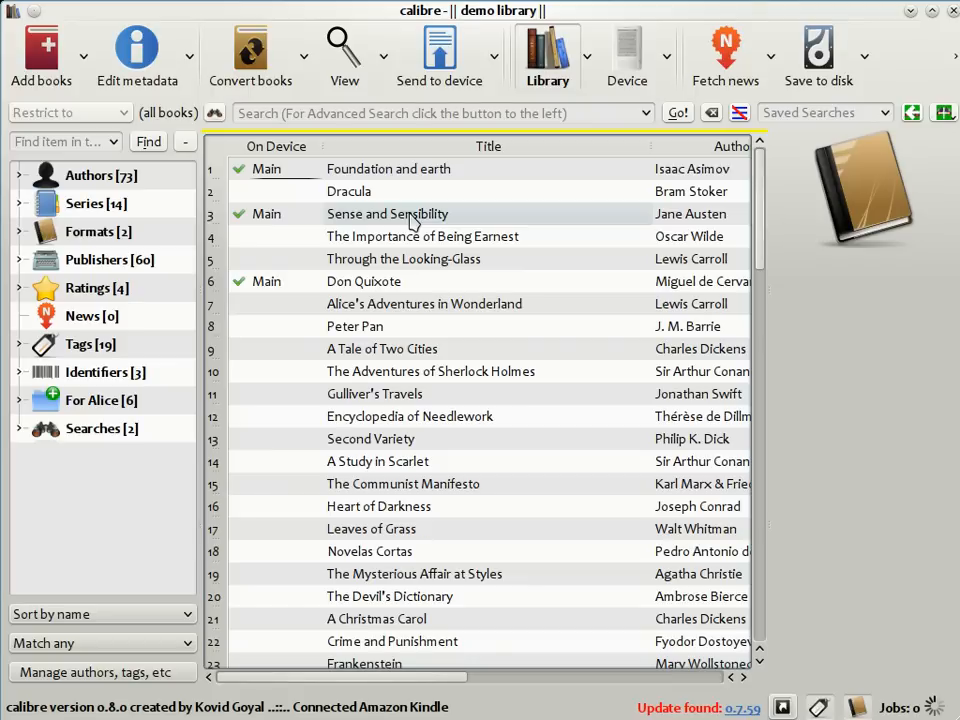
left_click(388, 212)
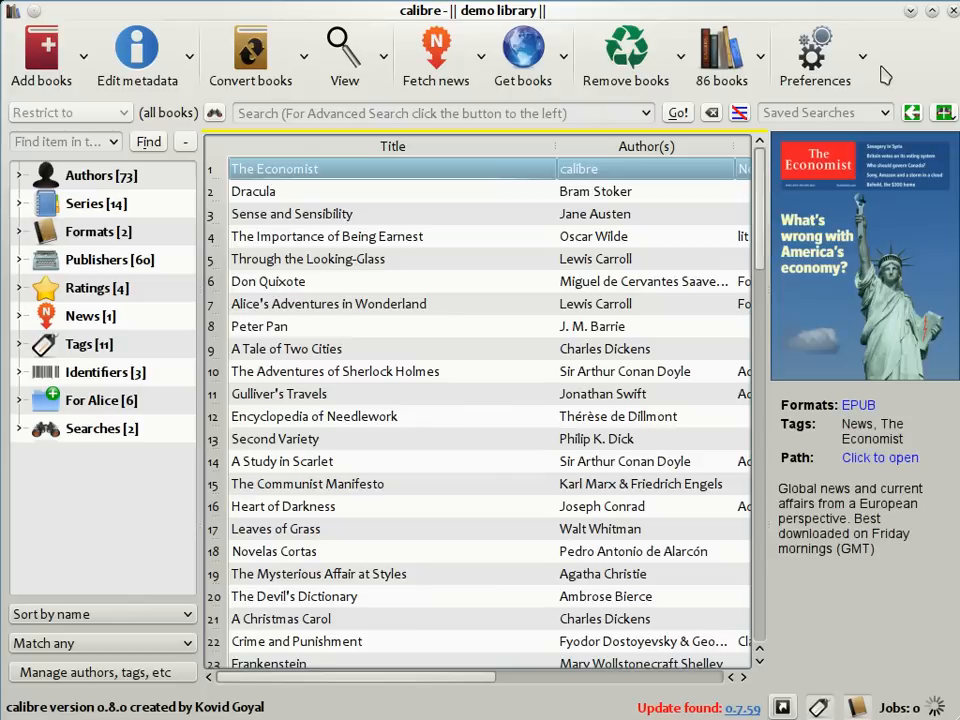
mouse_move(650, 212)
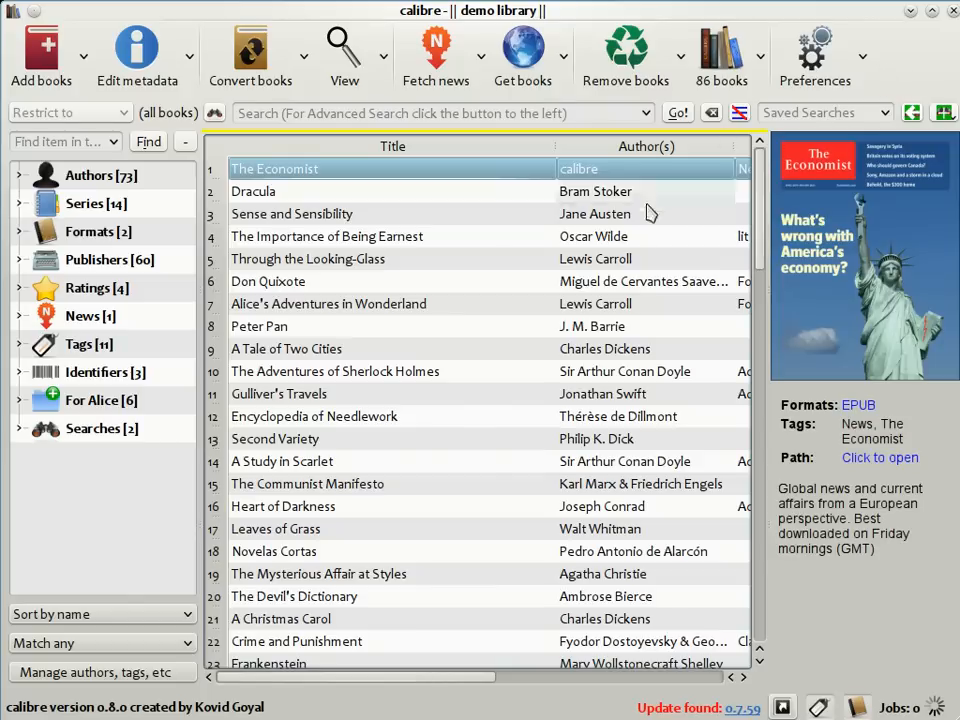
Bring up the news download scheduler and expand the English sources.
left_click(436, 56)
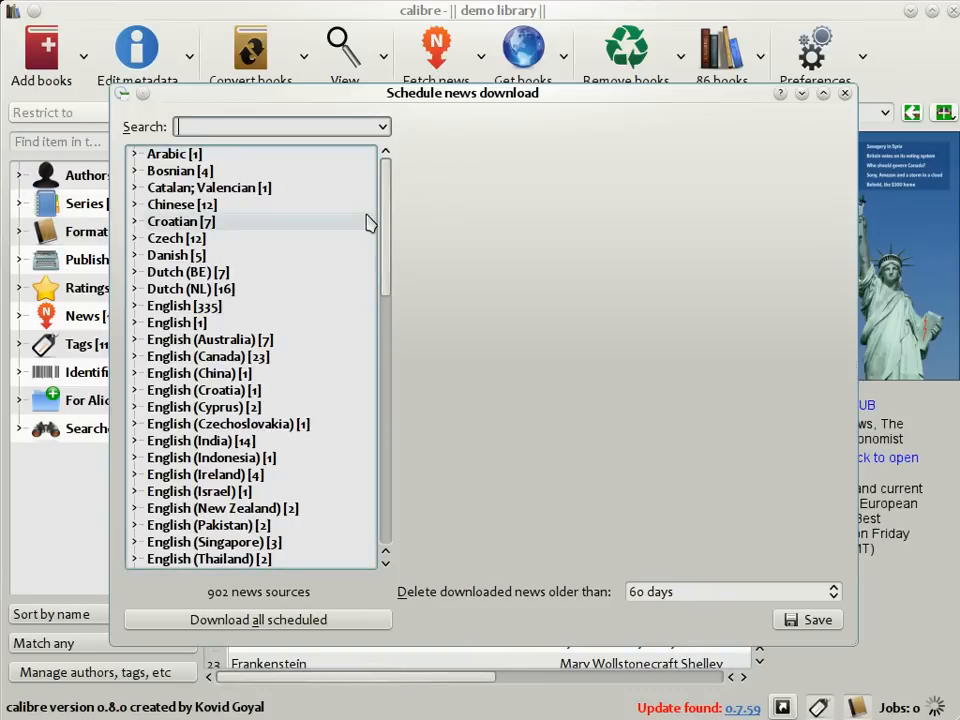
mouse_move(360, 242)
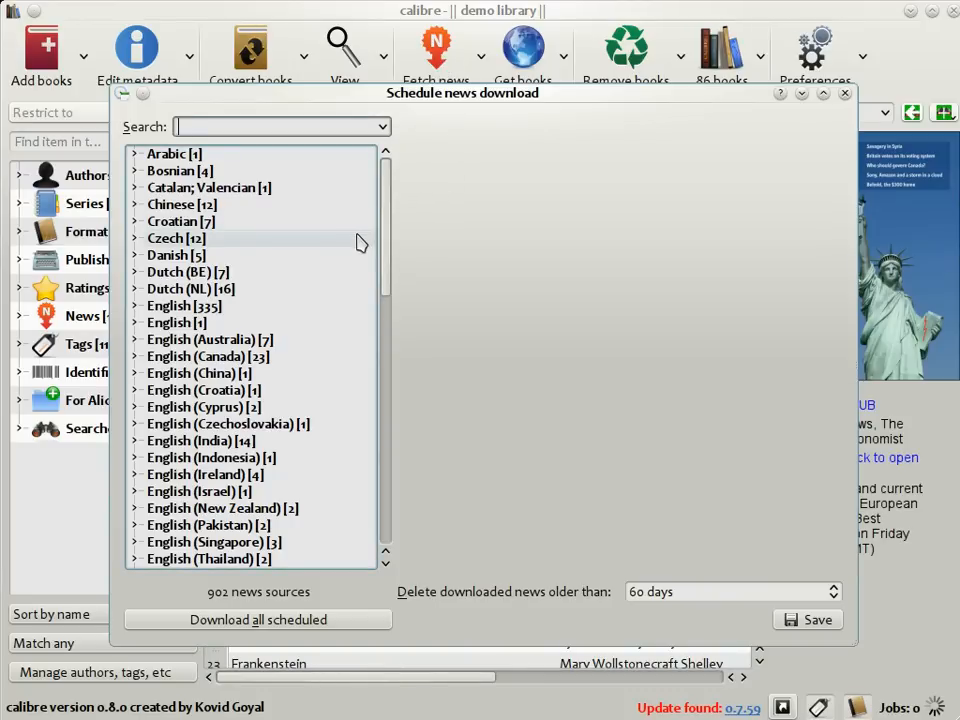
scroll("down", 3)
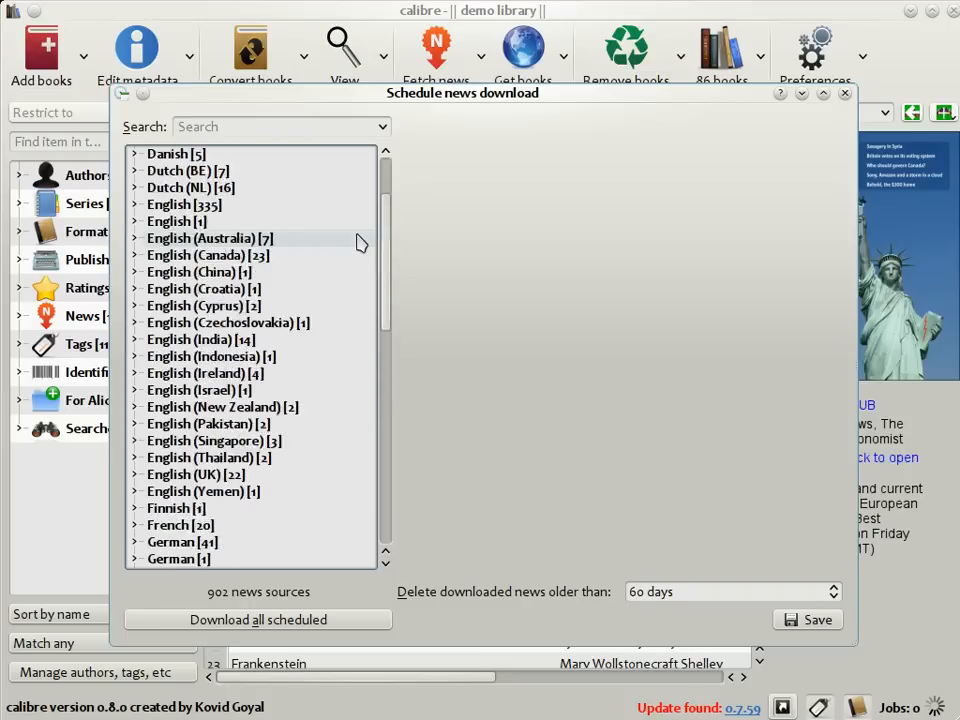
scroll("up", 3)
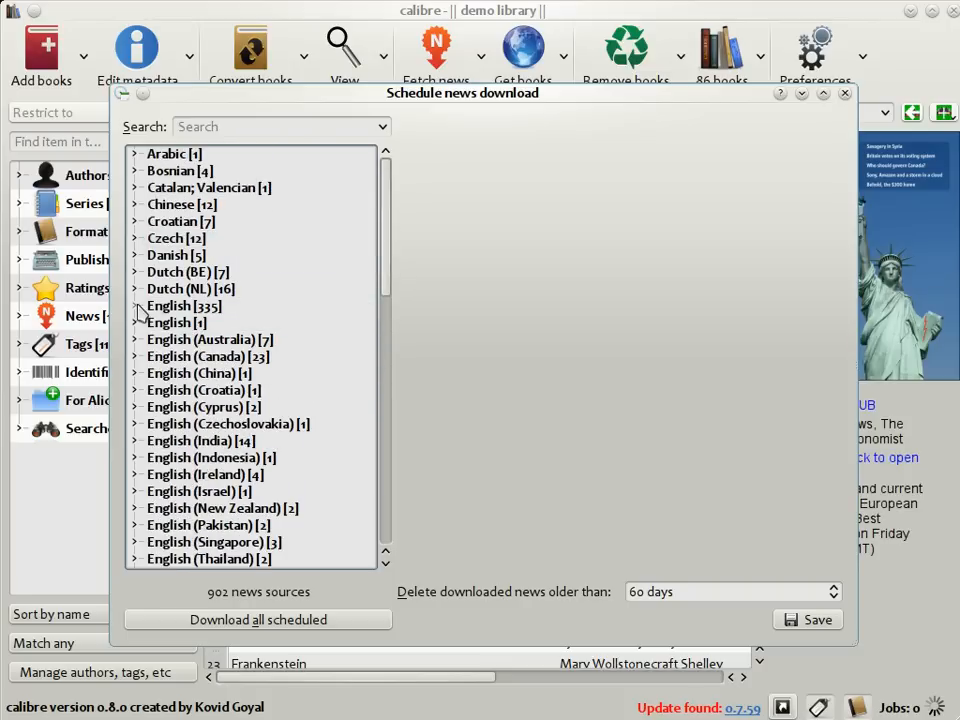
left_click(136, 304)
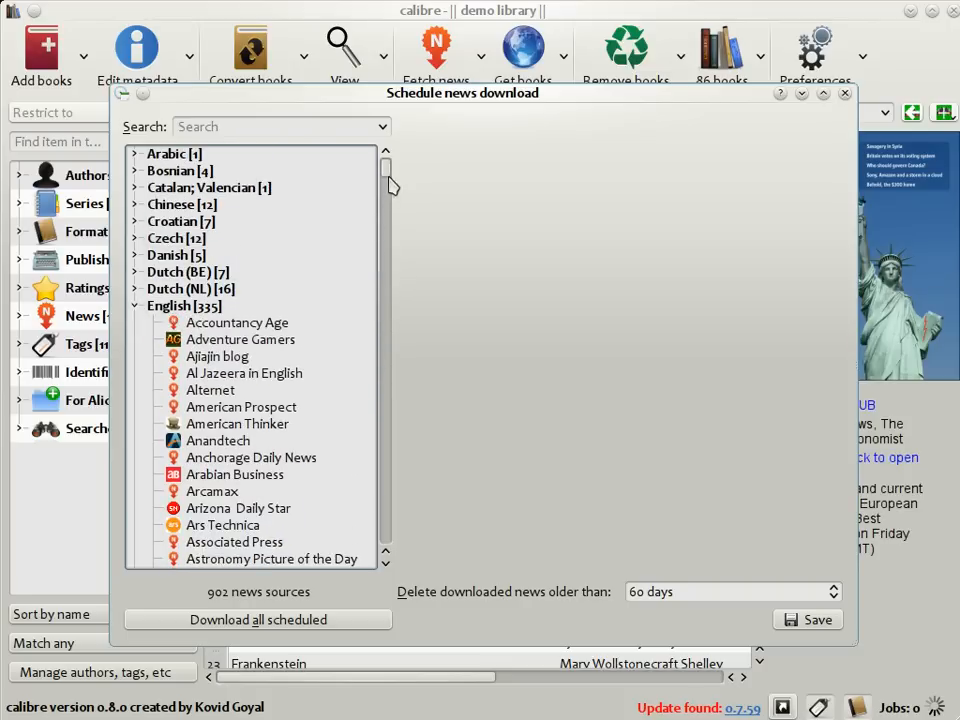
scroll("down", 3)
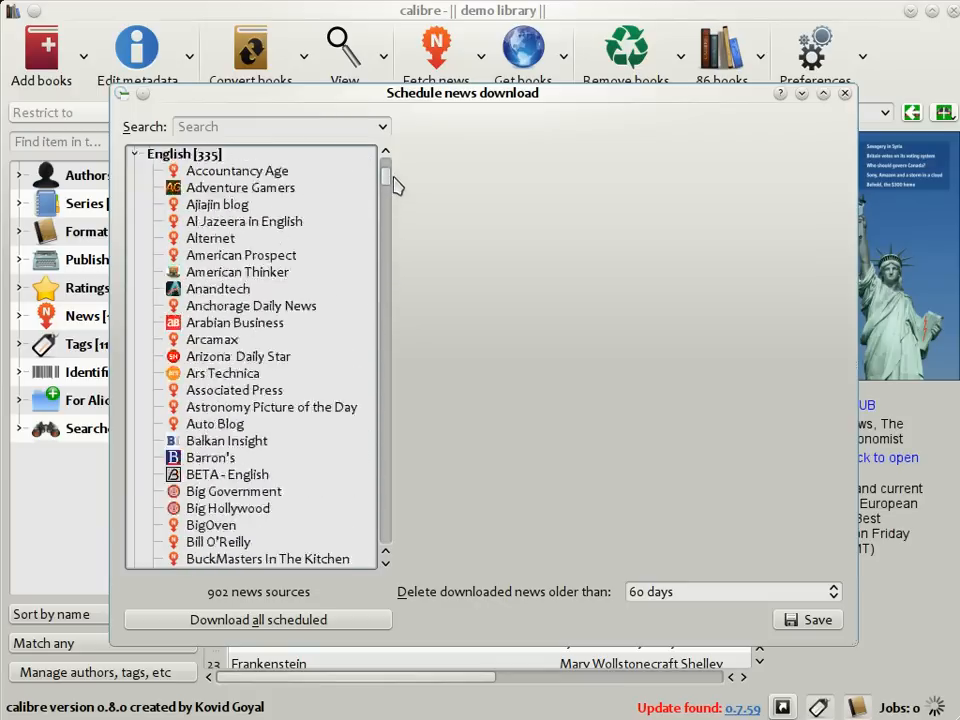
Search 'Eco' and select The Economist recipe.
left_click(280, 128)
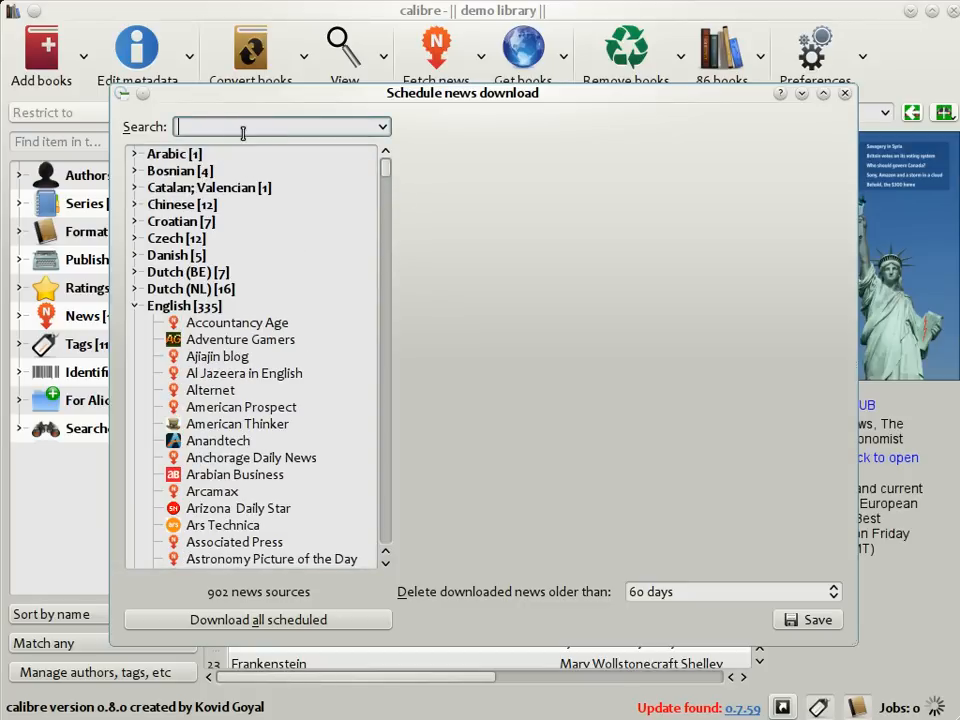
type("Economist")
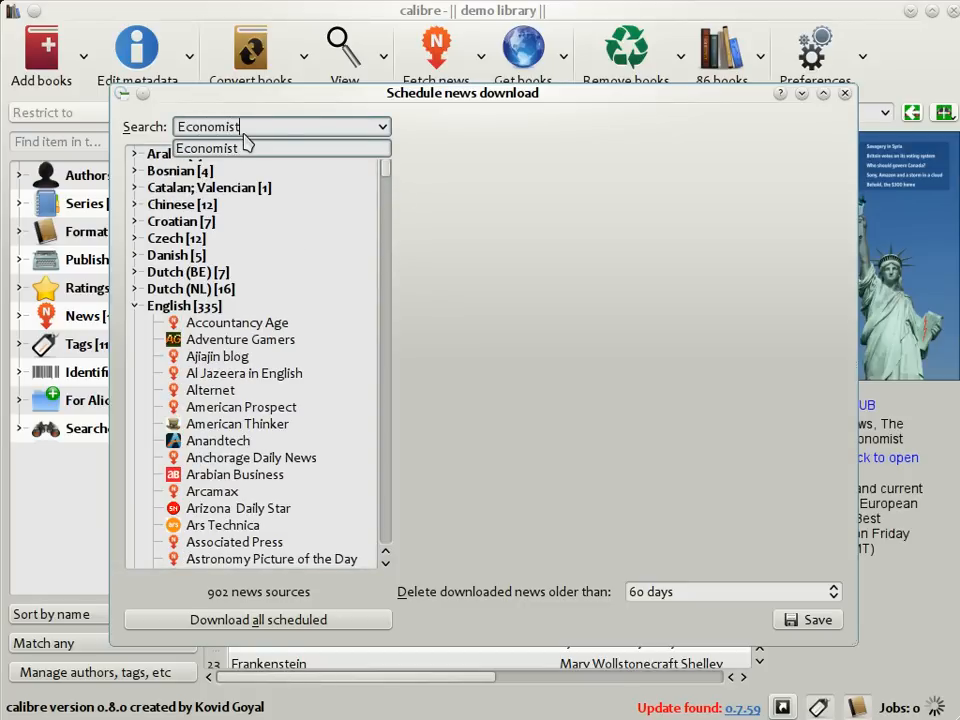
left_click(230, 172)
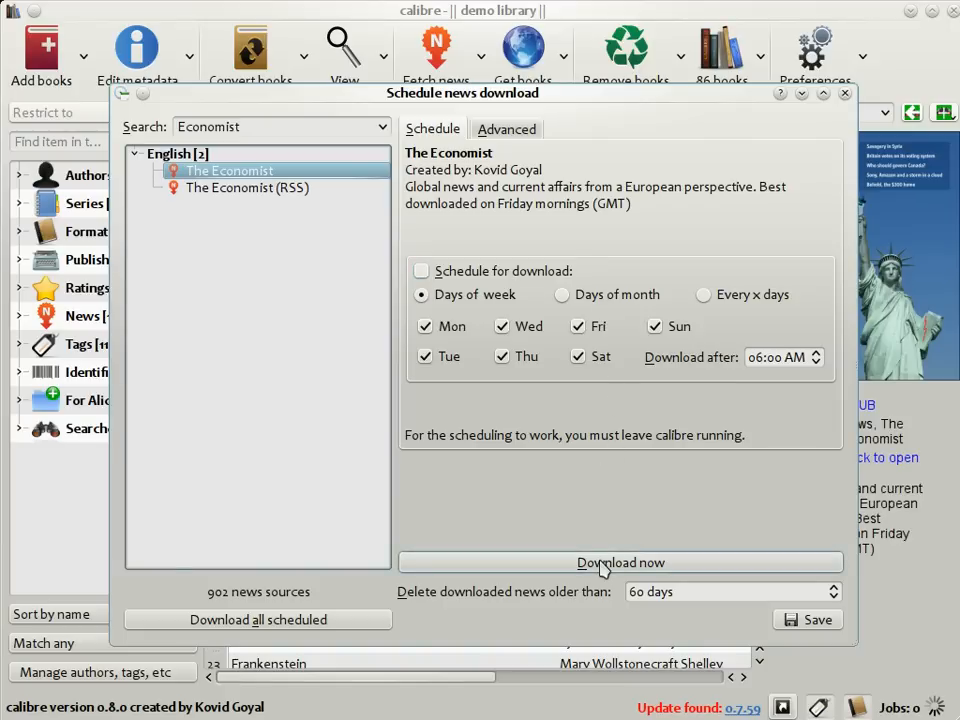
Download the current Economist issue now from the news scheduler.
left_click(620, 562)
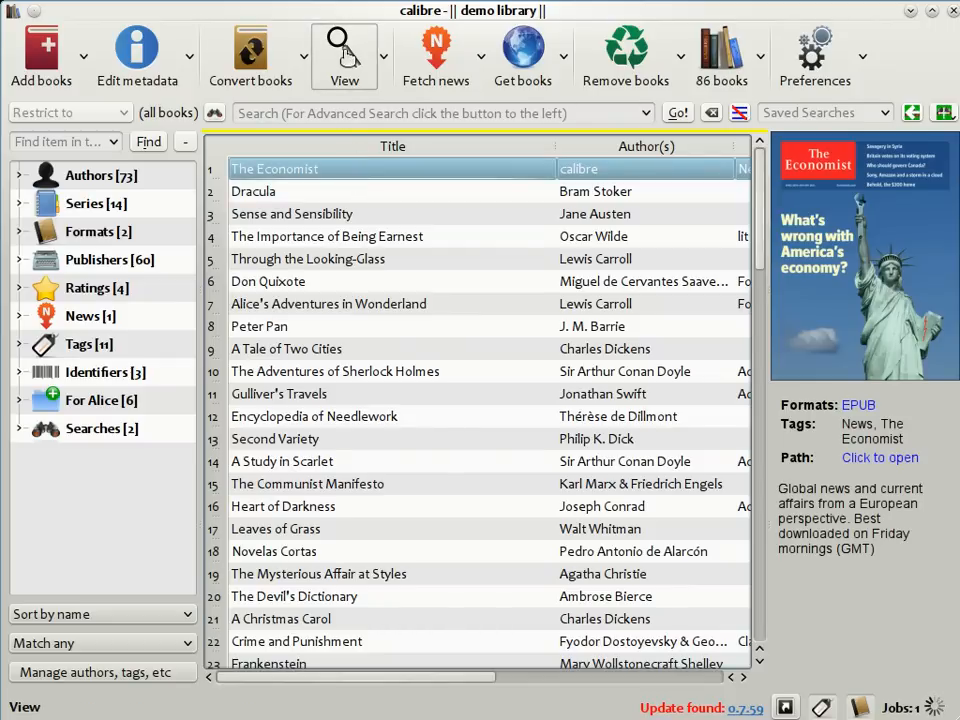
Read The Economist issue, jumping to the Briefing, Constitutional reform and Security in Colombia stories.
left_click(344, 56)
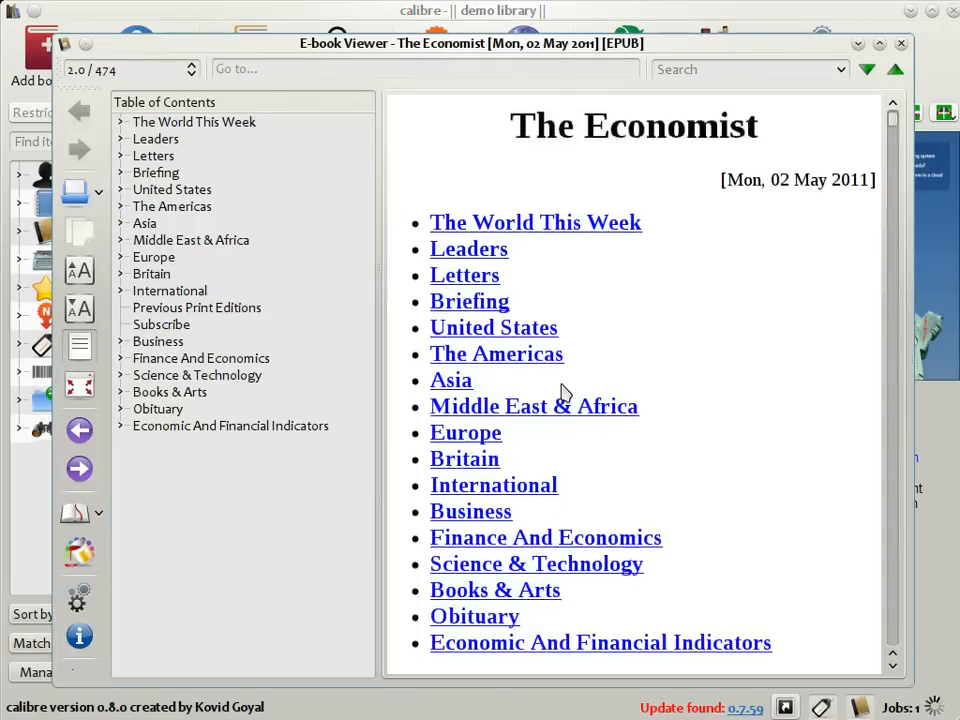
left_click(156, 172)
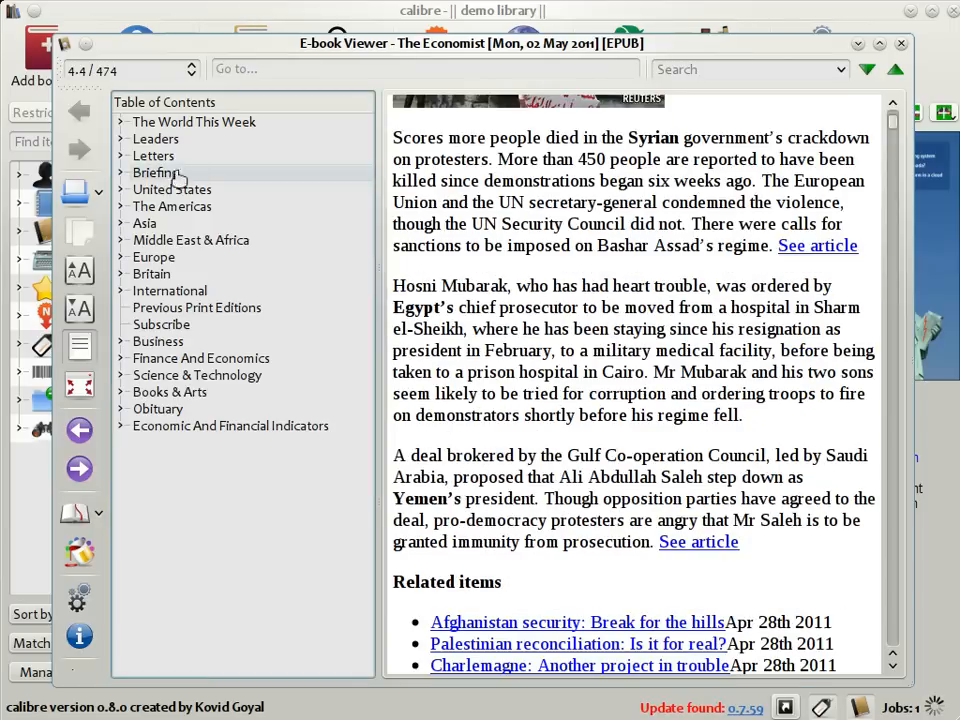
left_click(120, 172)
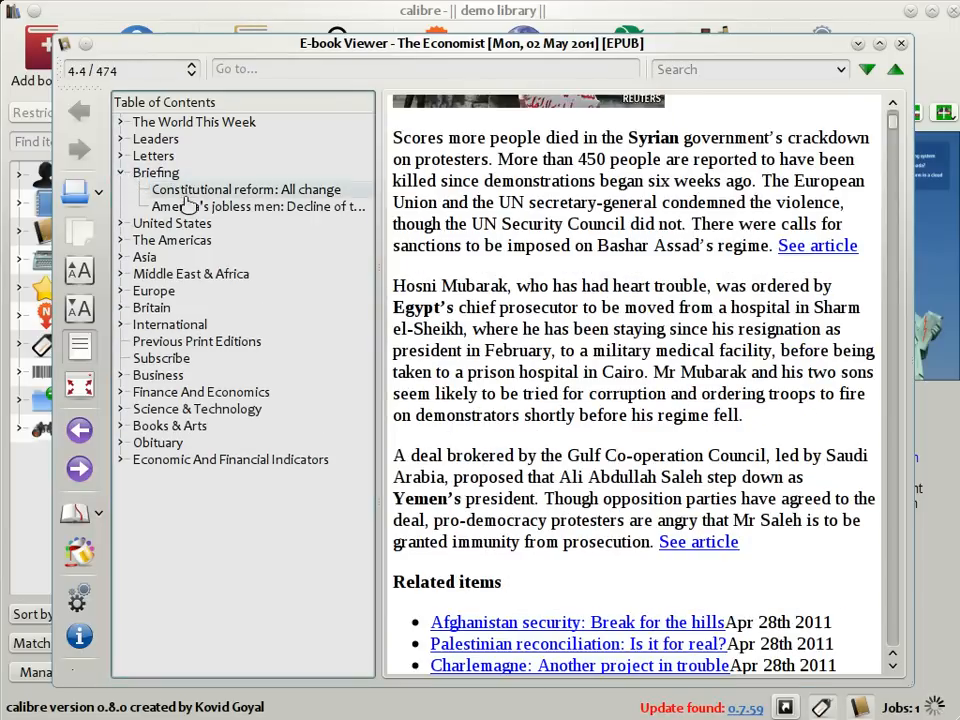
left_click(244, 188)
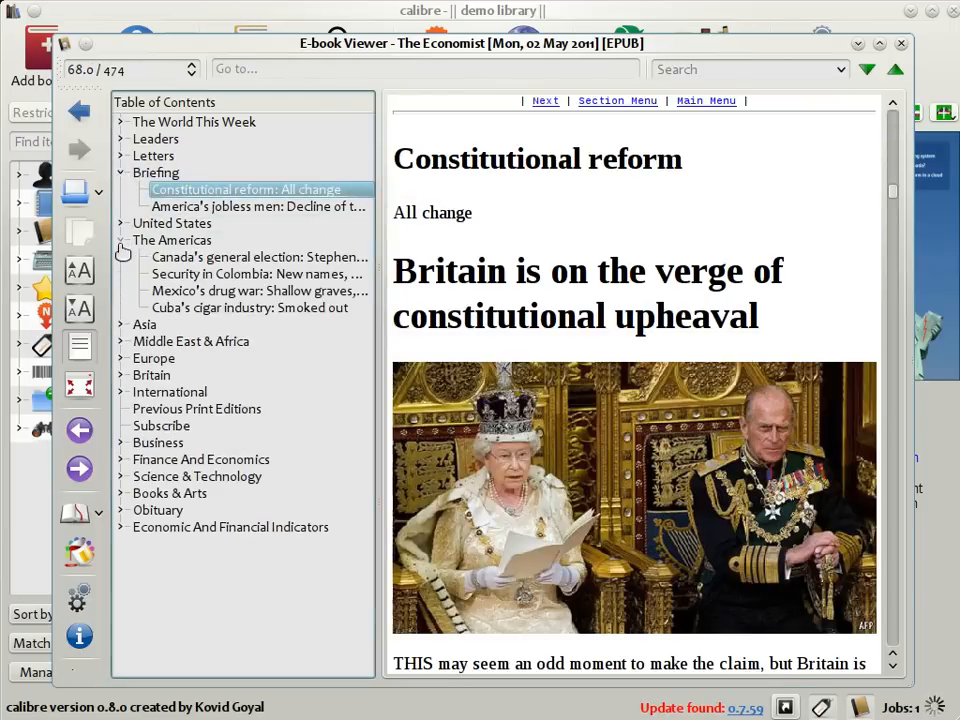
left_click(256, 272)
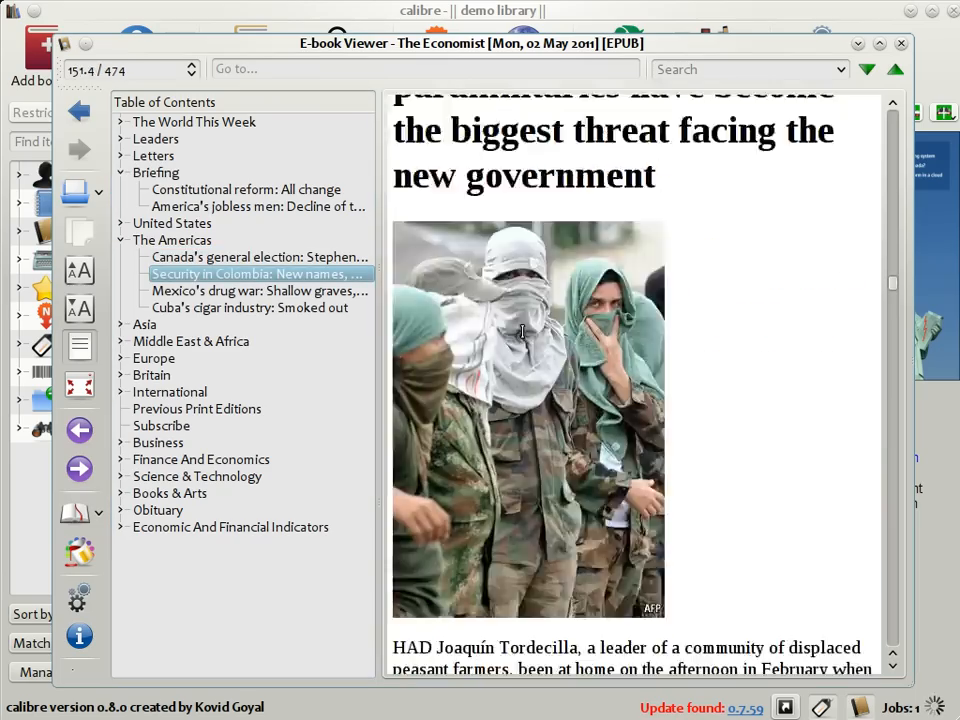
Continue to the France and globalisation and Turkish opposition articles further down the contents.
scroll("down", 3)
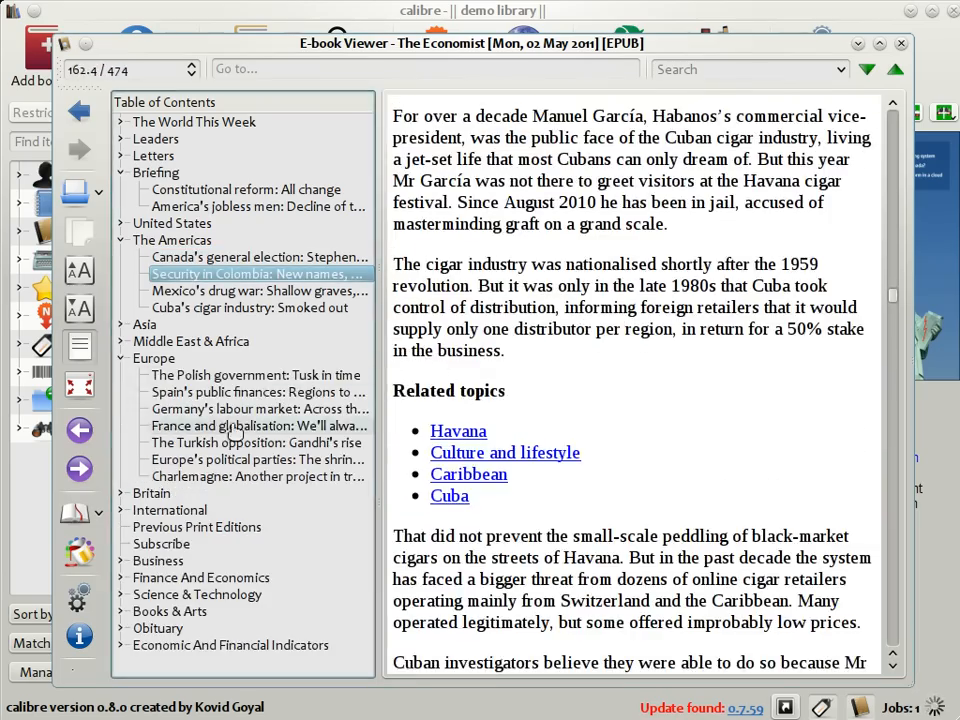
left_click(254, 424)
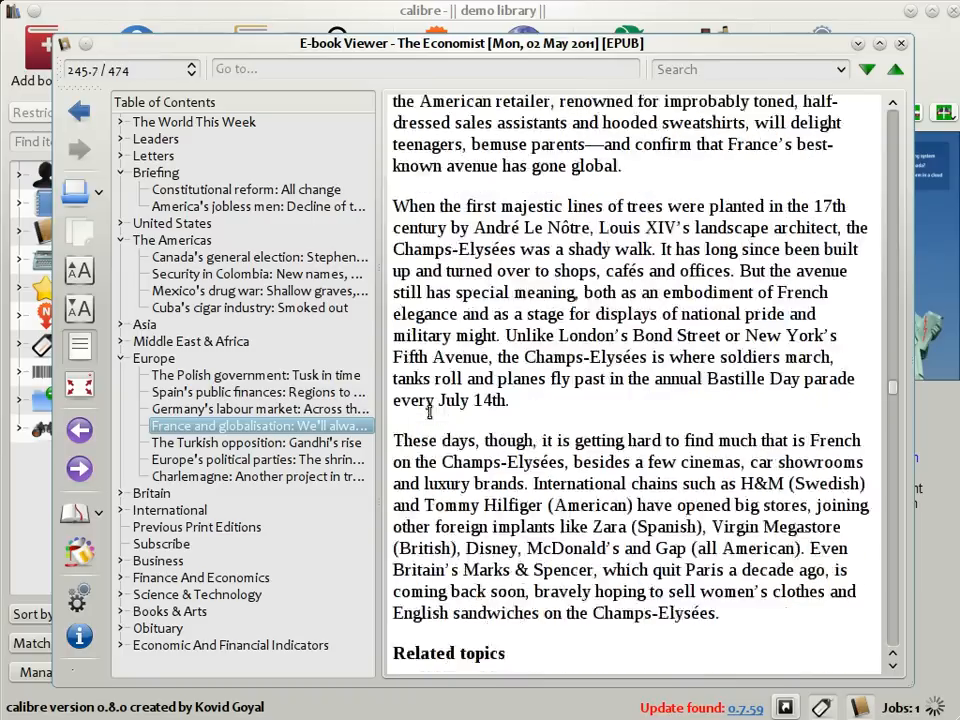
left_click(258, 442)
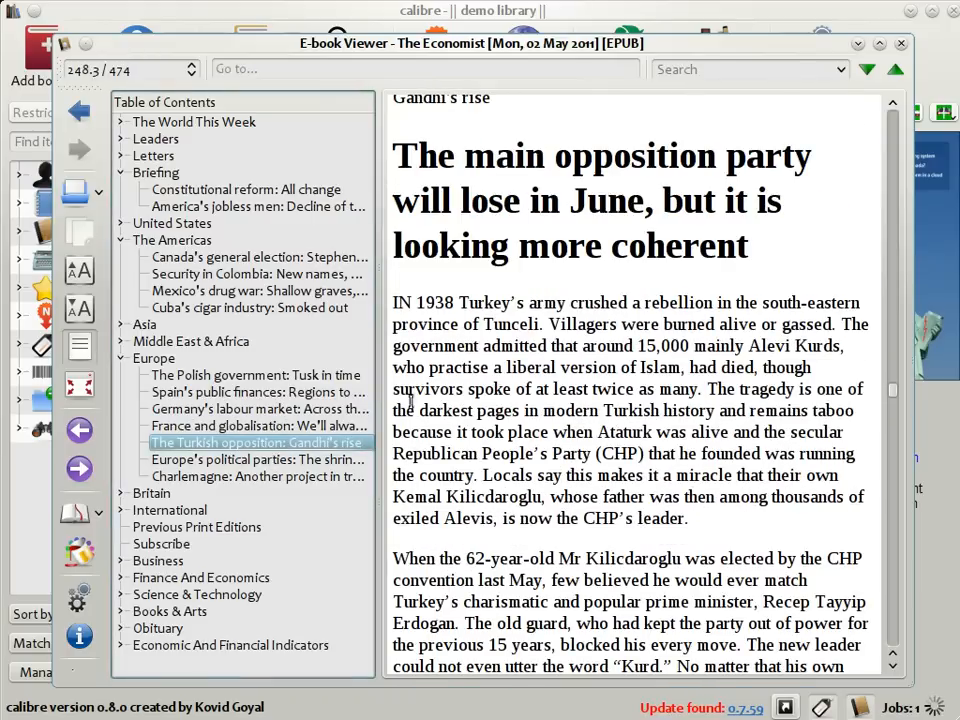
left_click(256, 458)
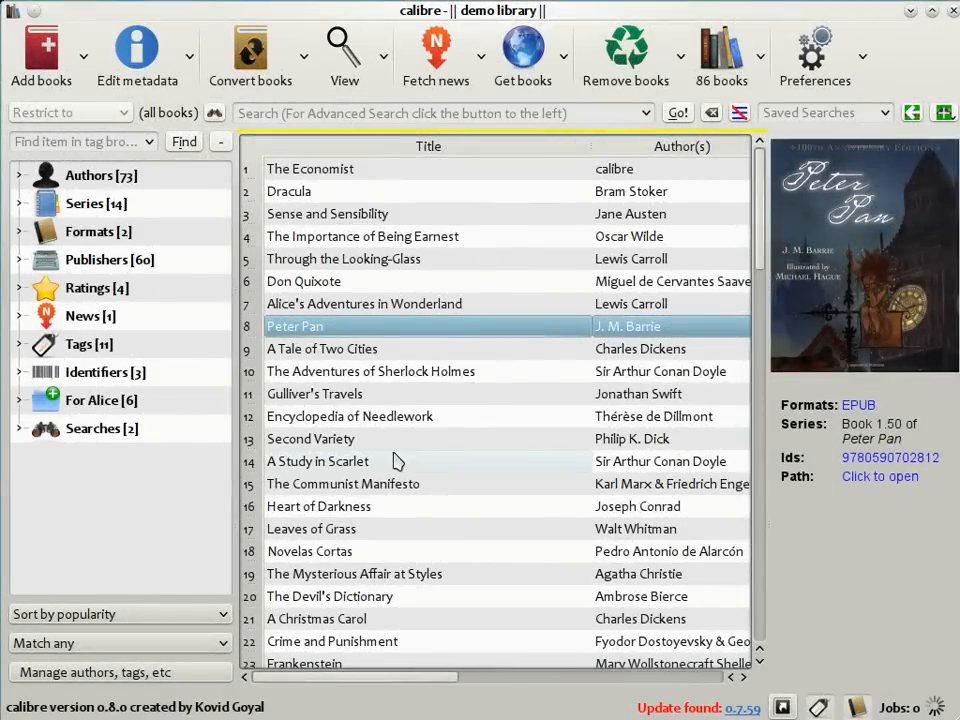
mouse_move(534, 532)
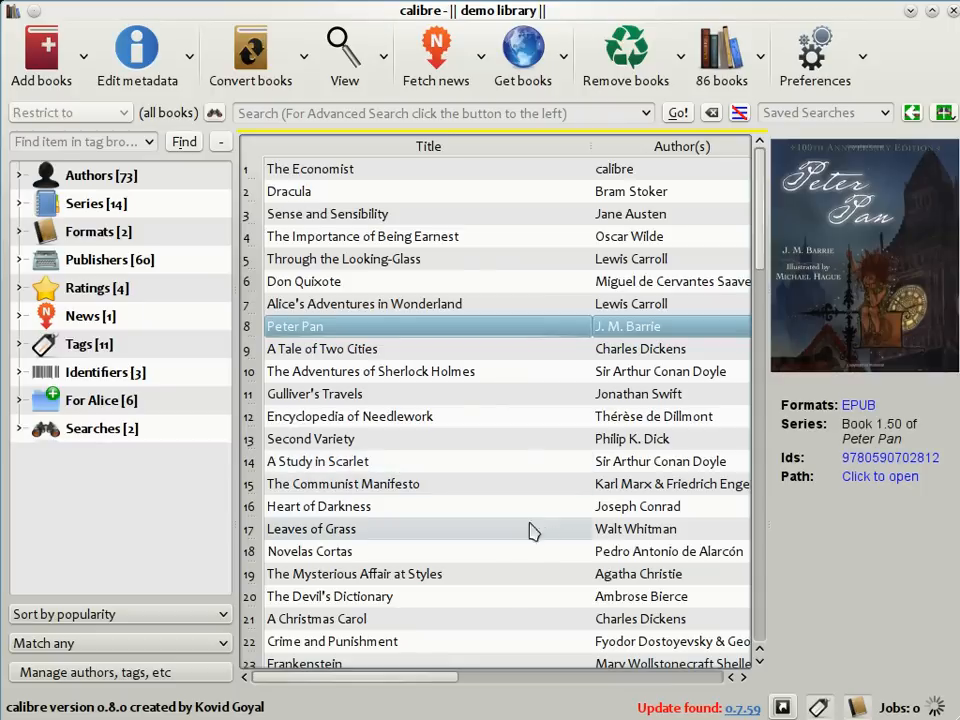
mouse_move(558, 552)
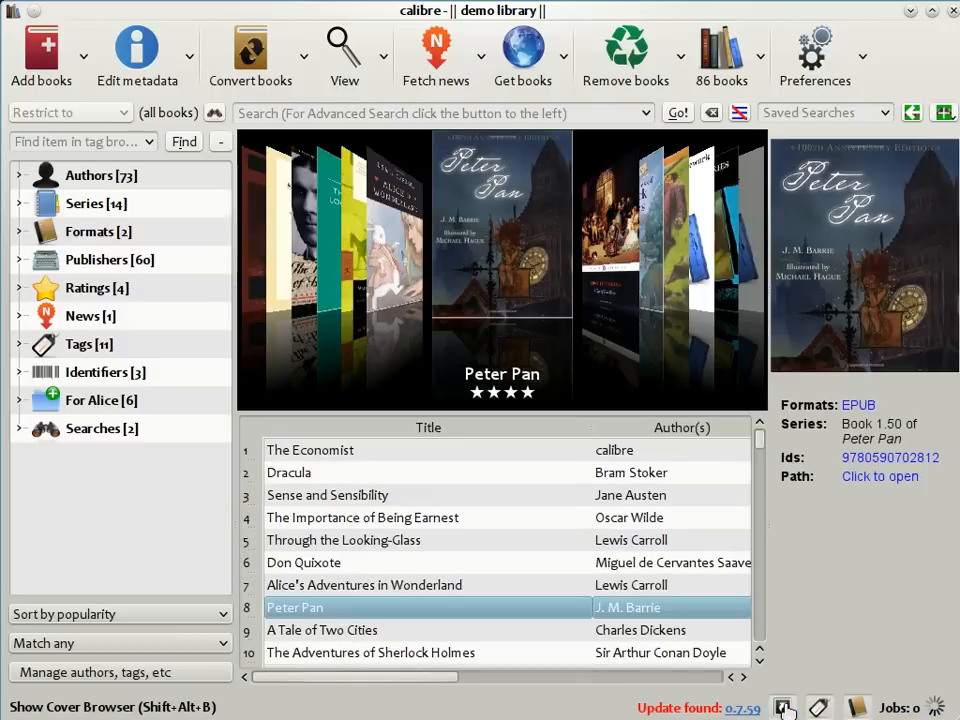
mouse_move(616, 576)
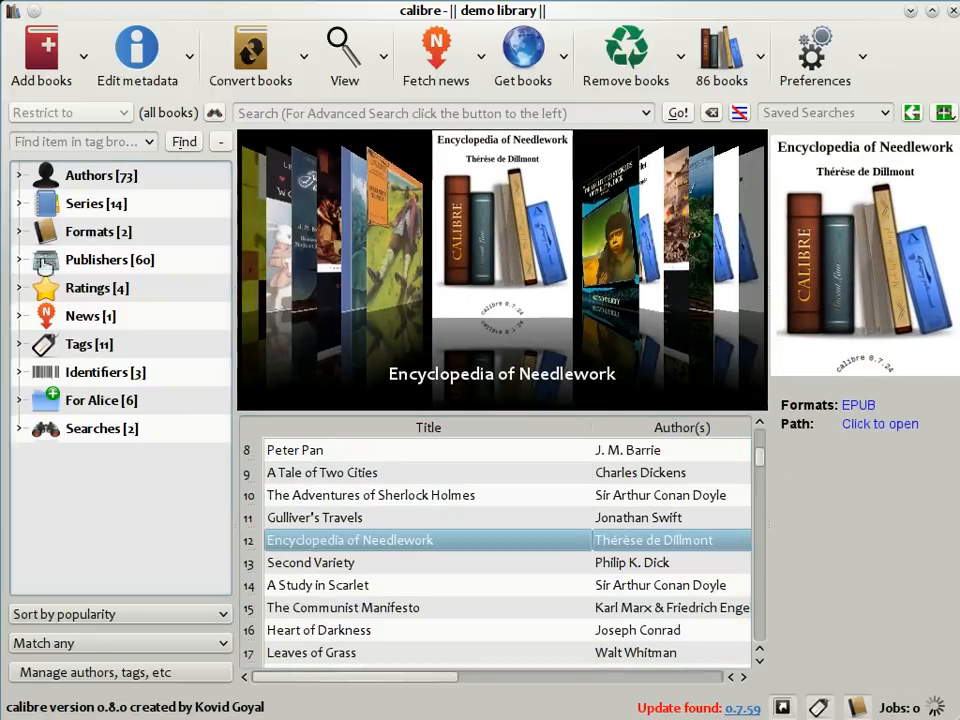
mouse_move(164, 174)
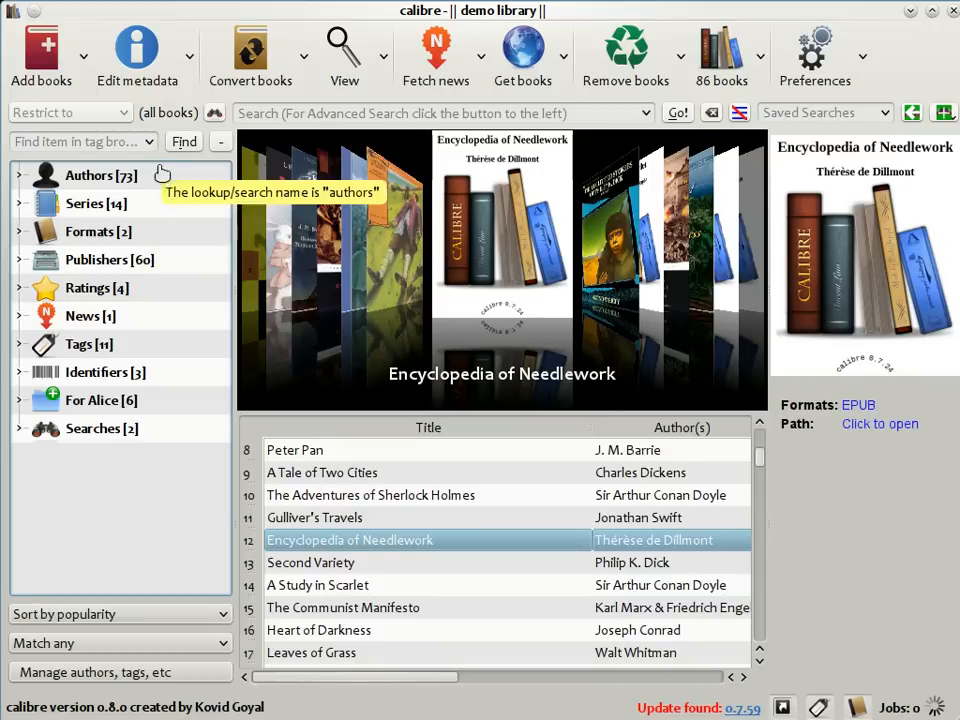
mouse_move(148, 296)
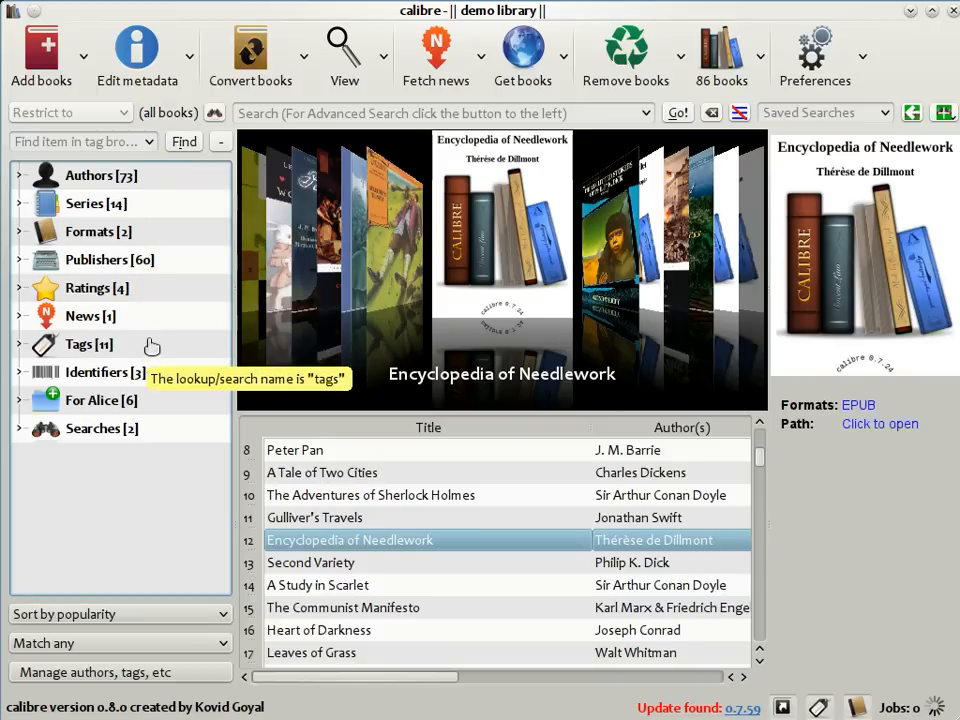
Expand the Authors category in the tag browser to list authors with book counts.
left_click(18, 174)
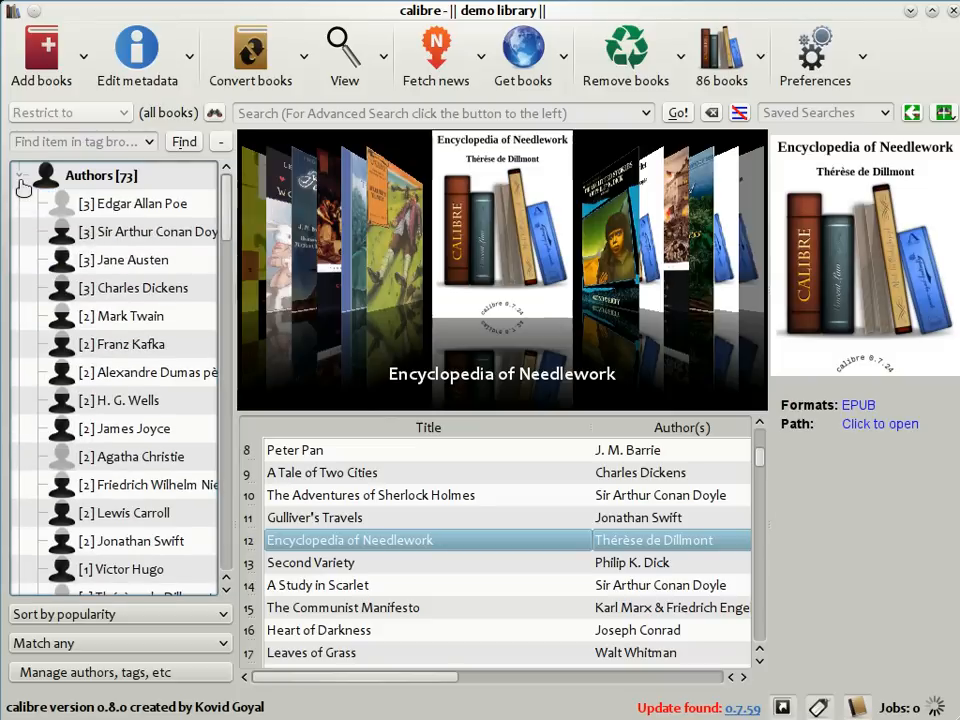
mouse_move(84, 352)
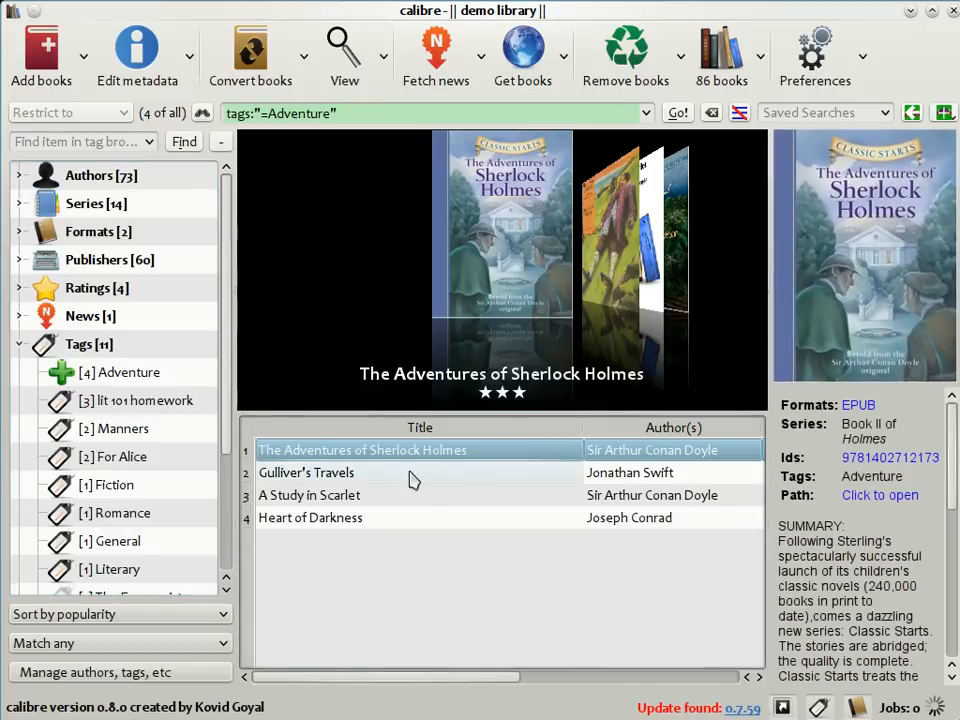
mouse_move(452, 518)
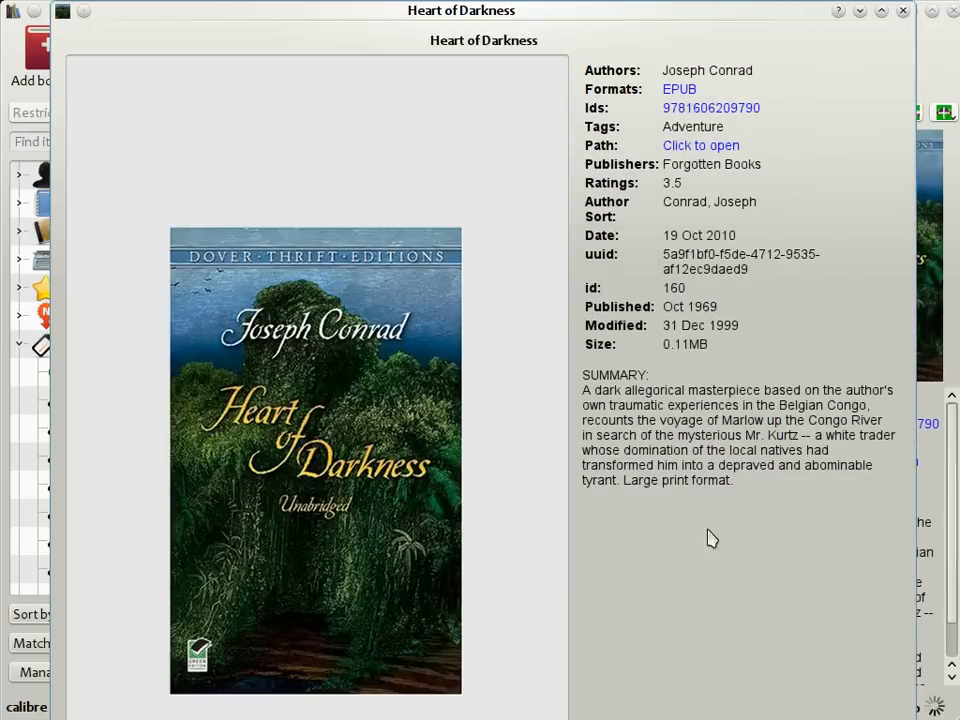
Close the Heart of Darkness details window and return to the full library.
left_click(900, 12)
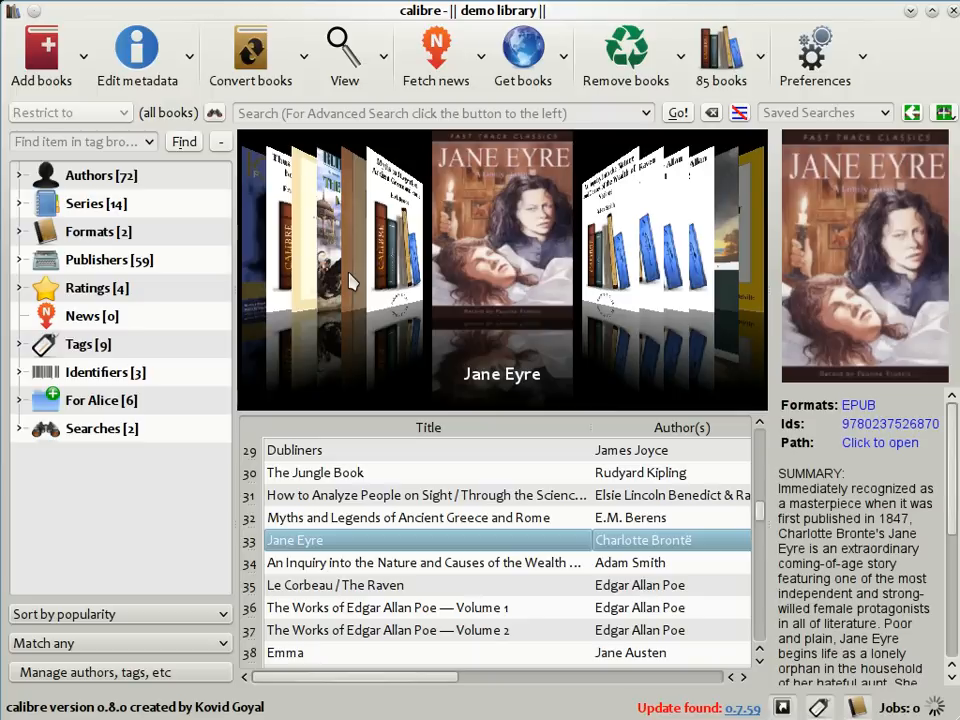
mouse_move(348, 278)
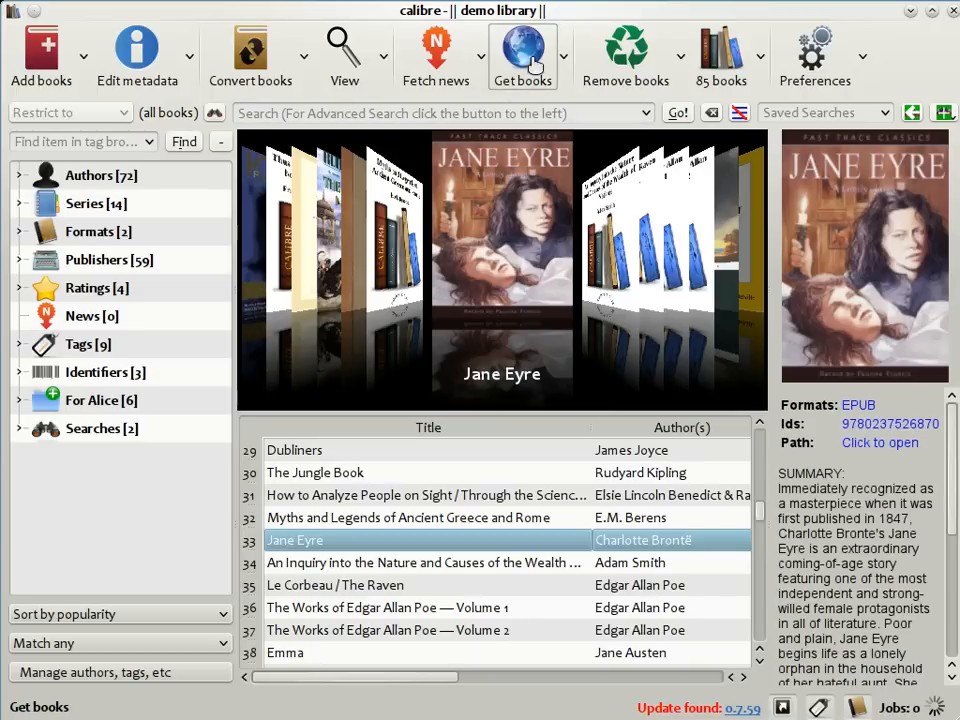
Search Get Books for 'Heroes Abercrombie' to list store prices for The Heroes.
left_click(520, 56)
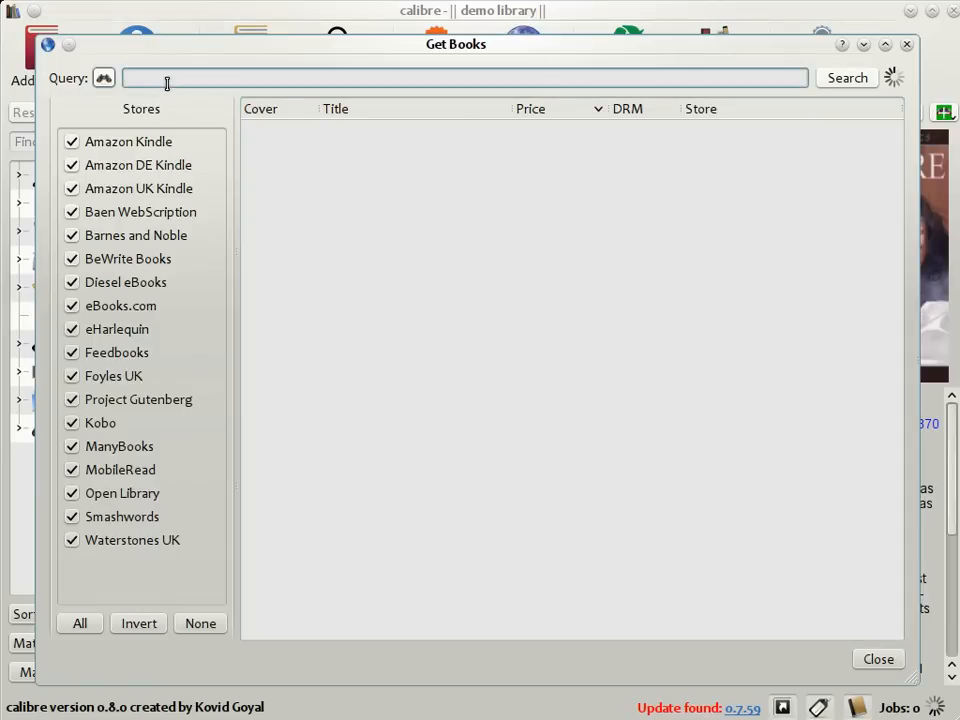
type("He")
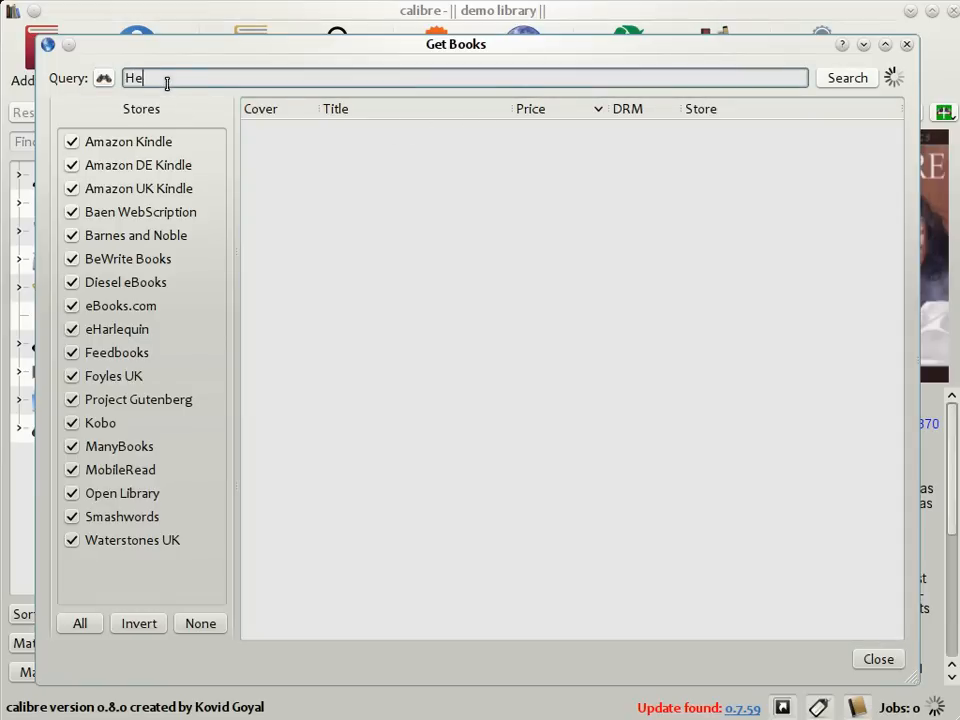
type("roes Abercrombie")
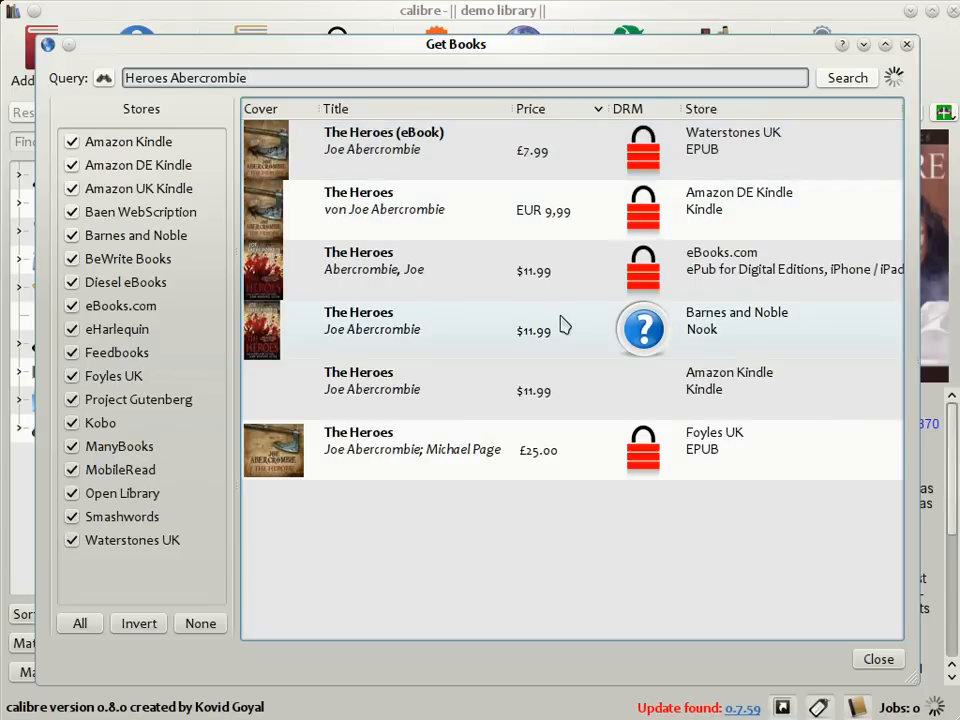
mouse_move(538, 450)
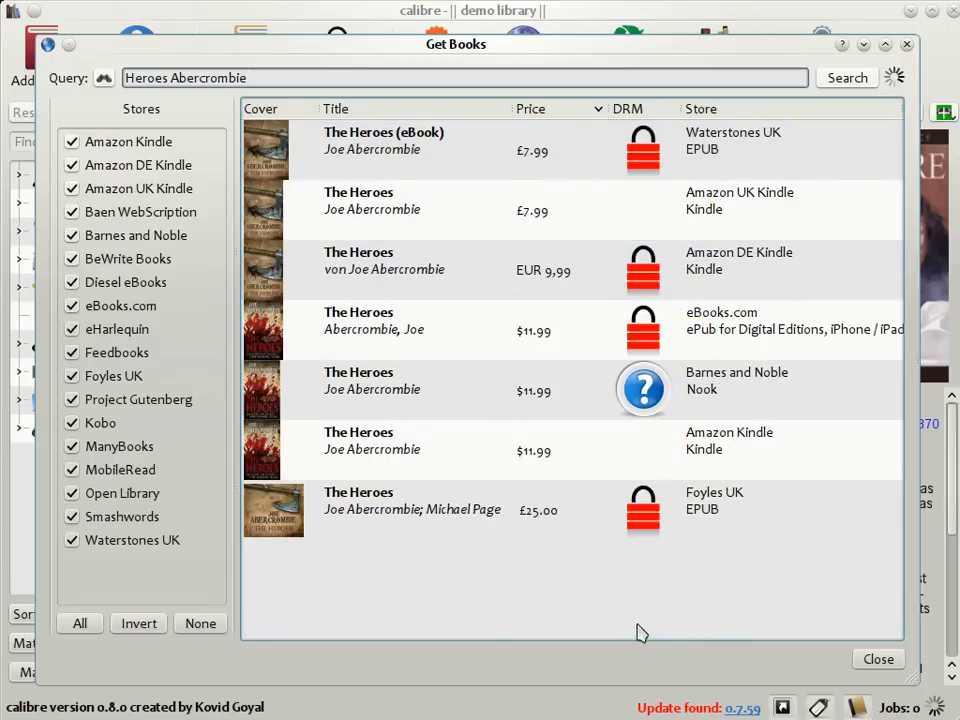
left_click(470, 510)
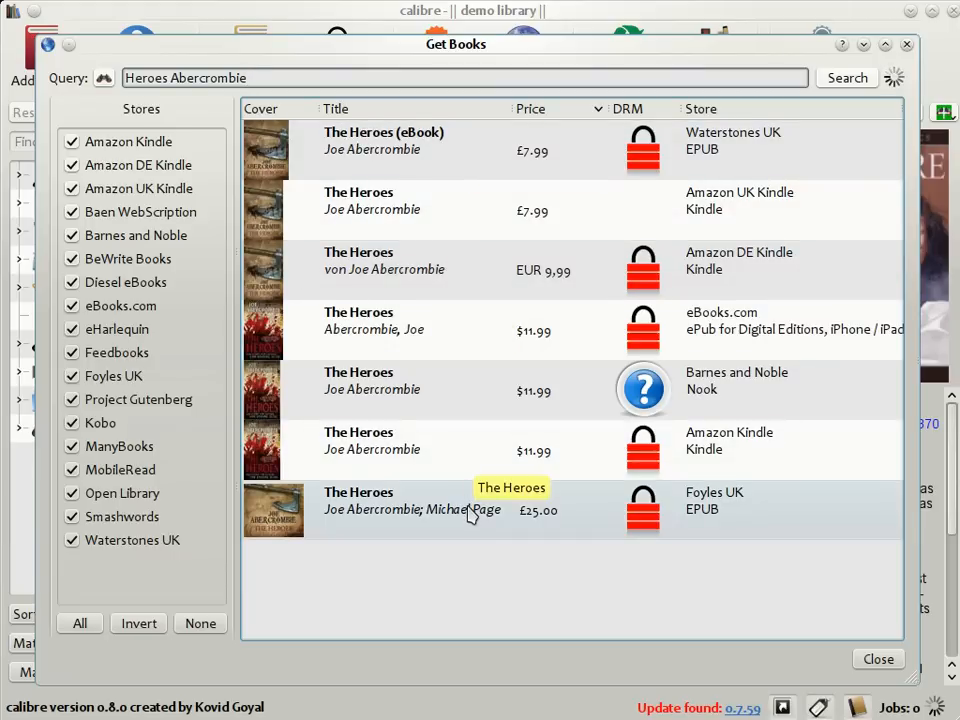
mouse_move(490, 552)
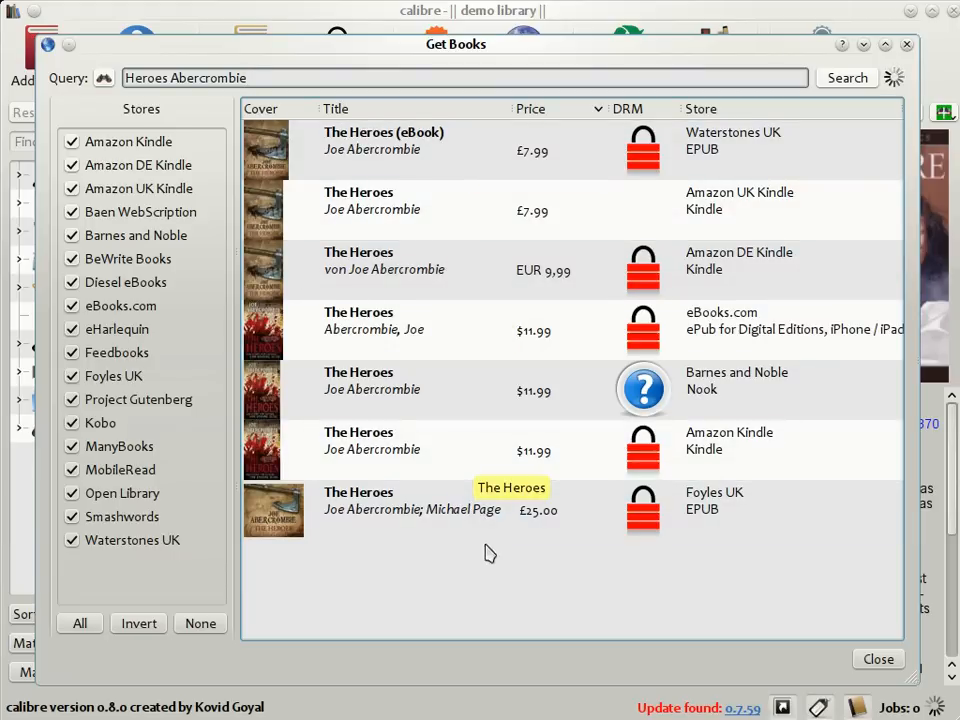
mouse_move(476, 112)
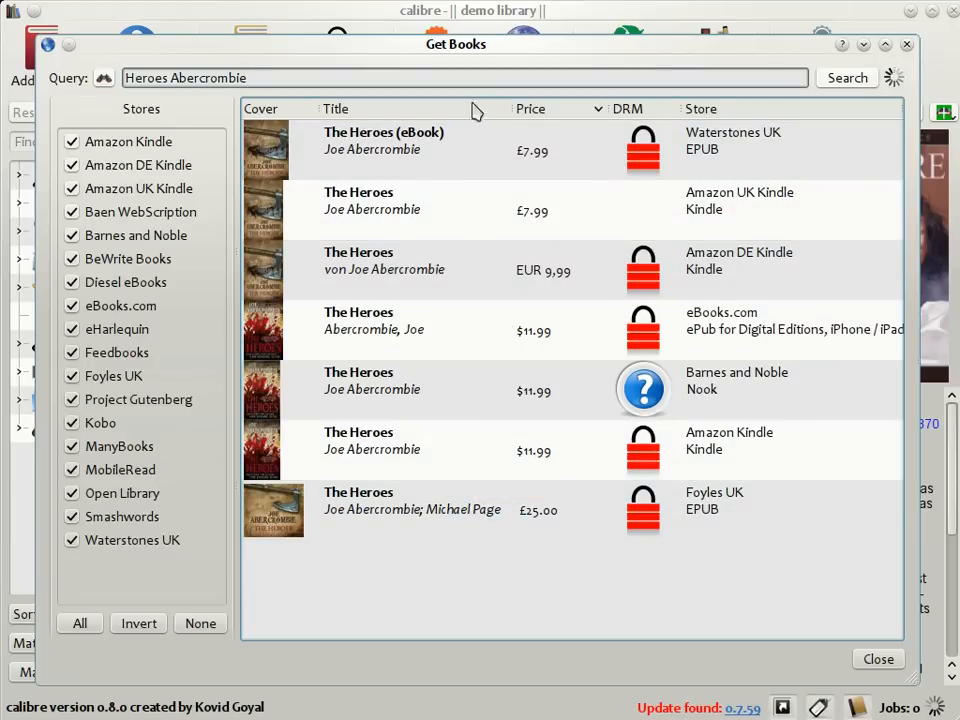
mouse_move(476, 156)
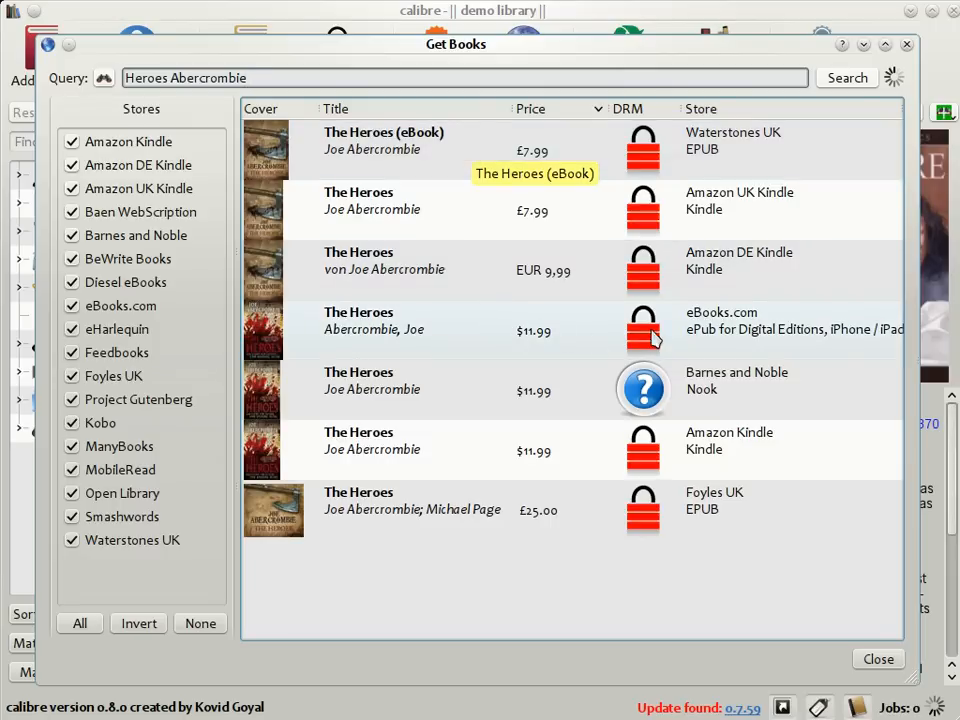
mouse_move(644, 230)
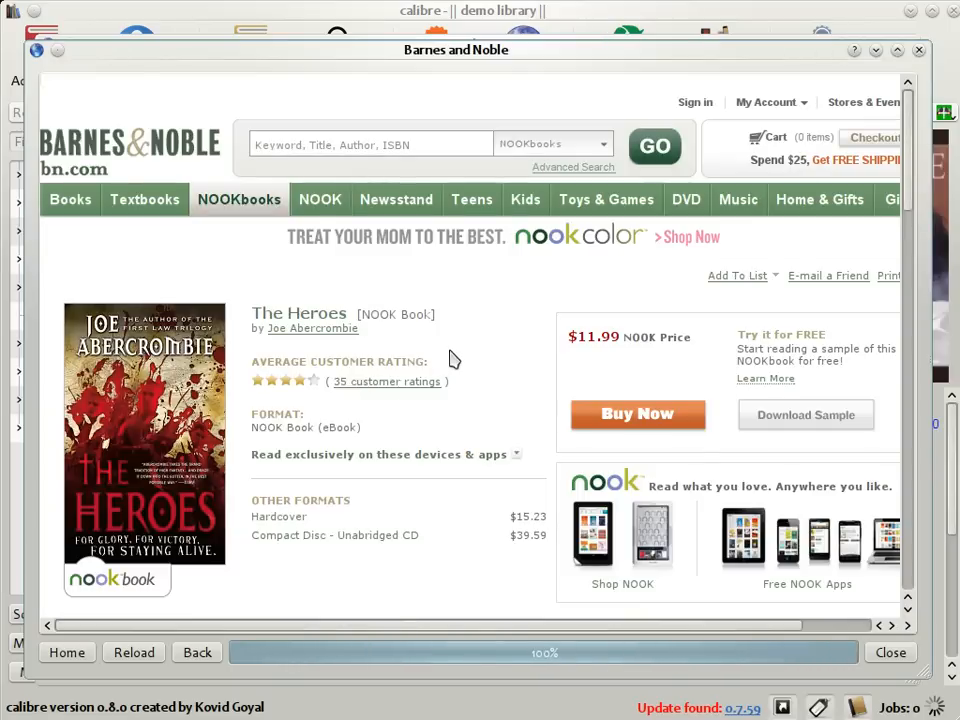
Close the Barnes and Noble $11.99 NOOK page for The Heroes and return to the library.
left_click(888, 652)
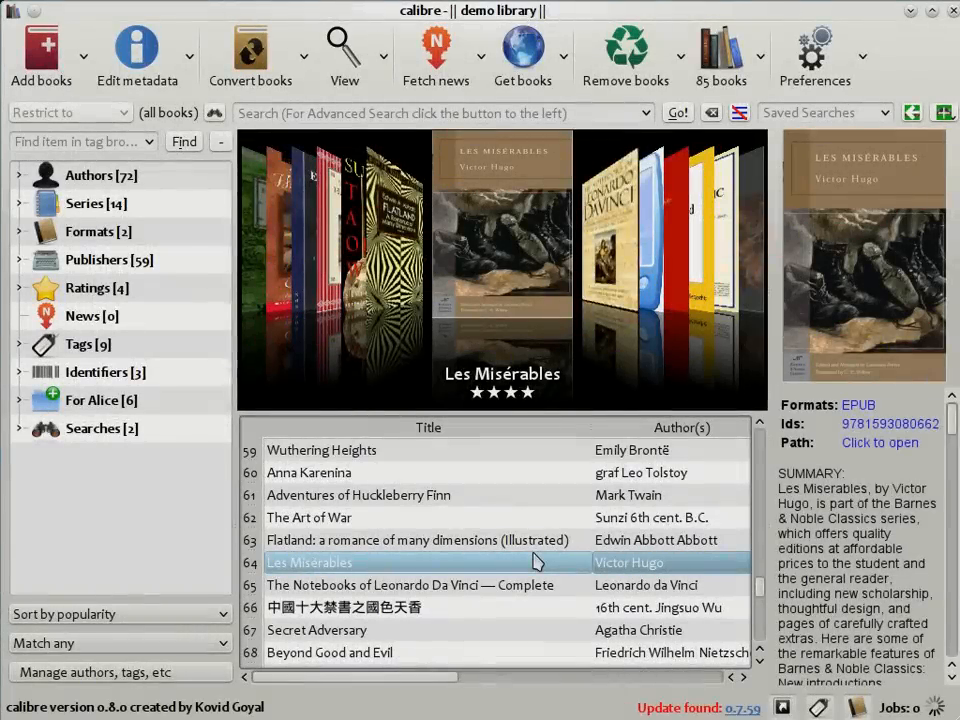